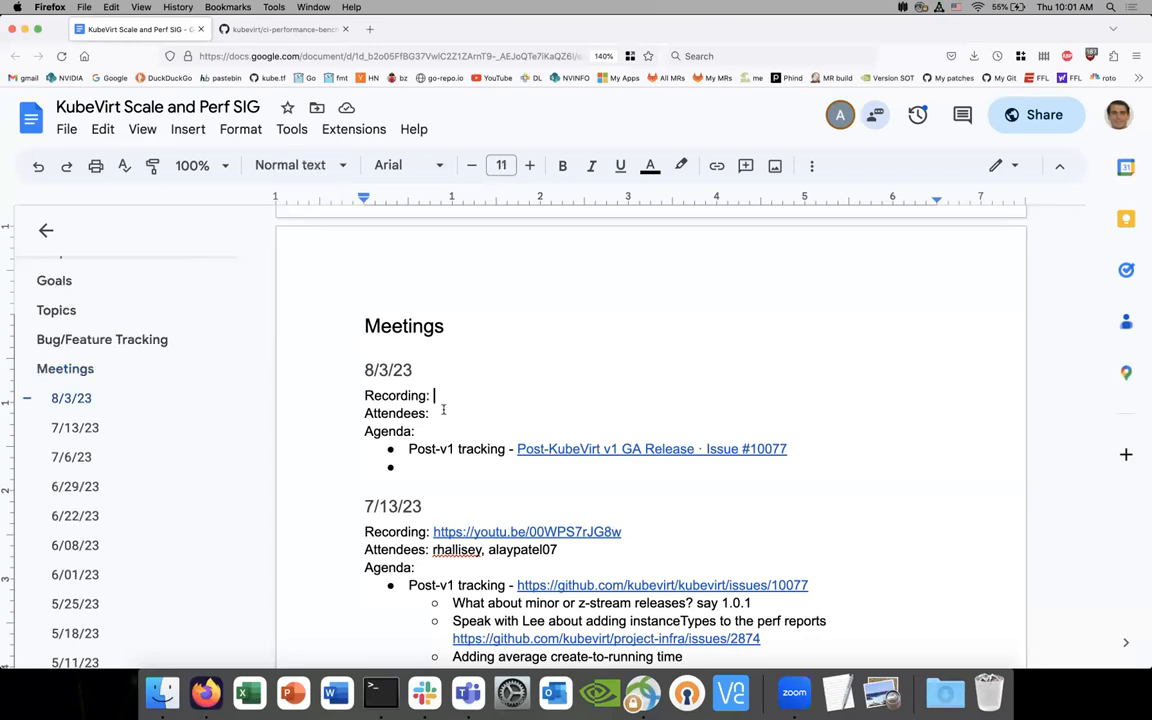
text(rhalli)
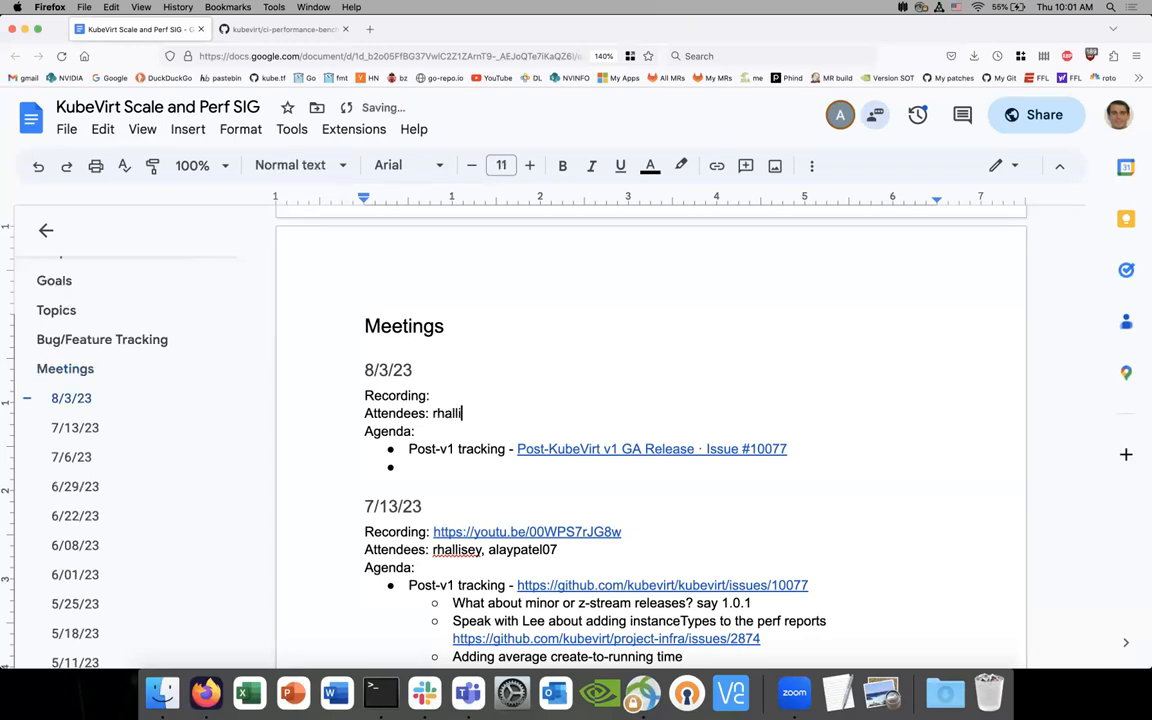
text(sey,)
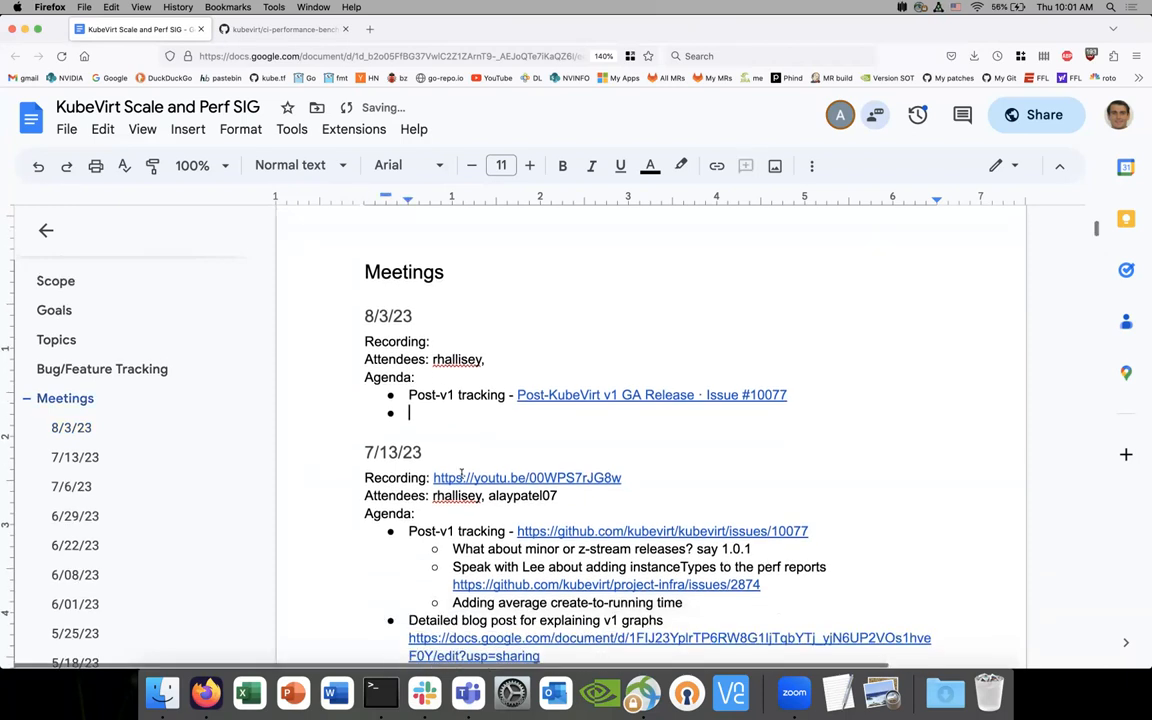
scroll(down, 3)
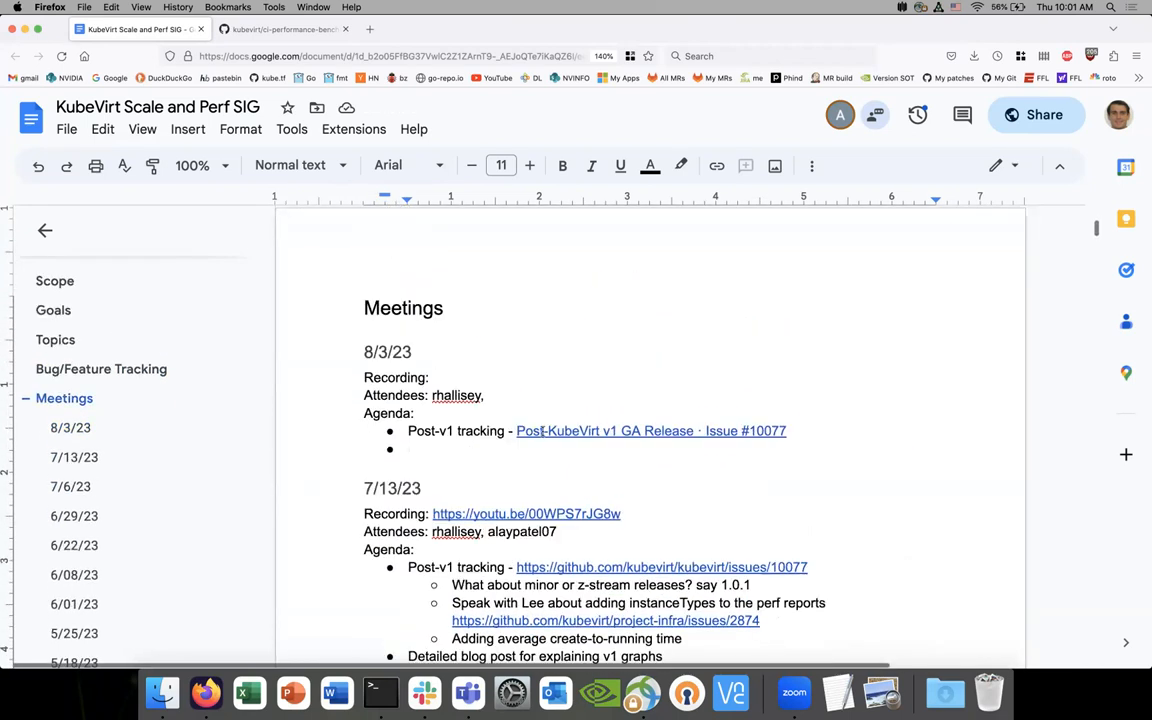
click(651, 430)
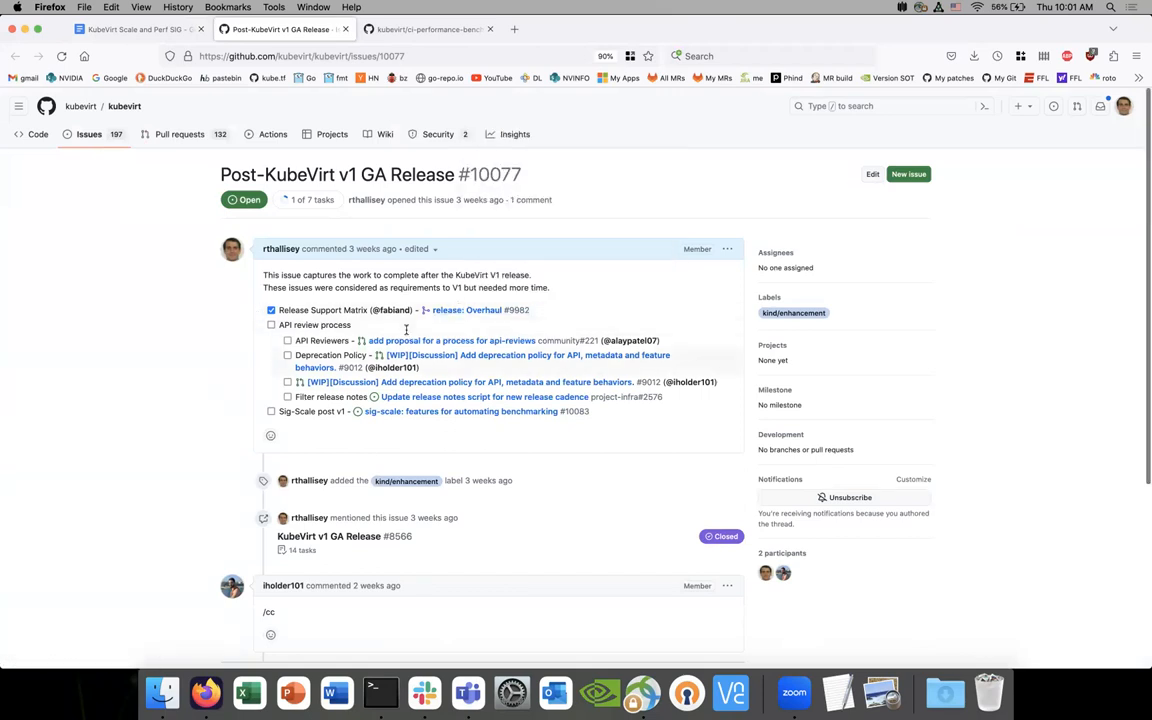
mouse_move(224, 393)
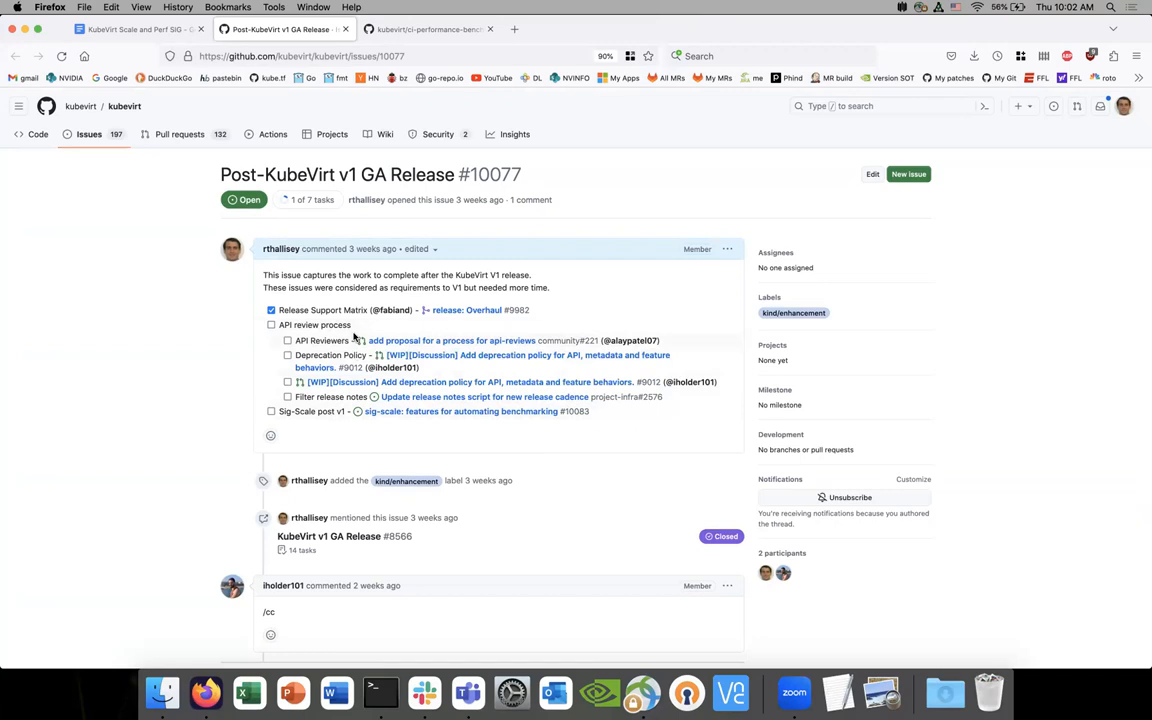
mouse_move(391, 310)
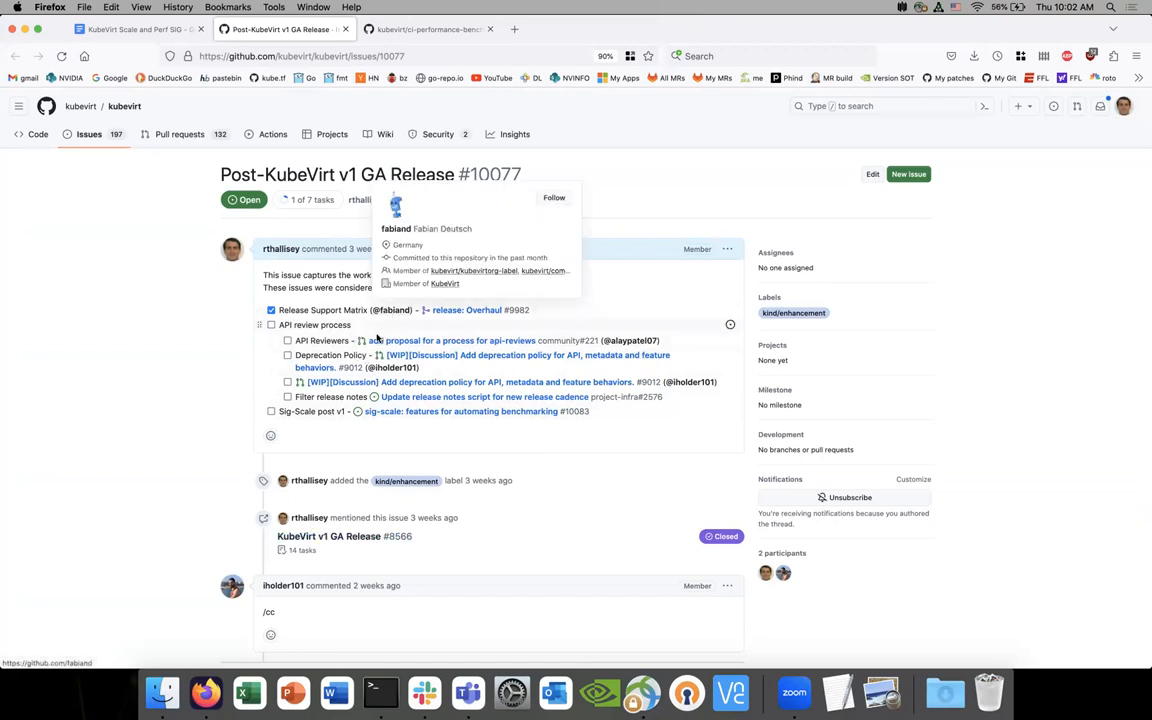
Step: Open the 'add proposal for a process for api-reviews' link (PR #221) in a new tab
right_click(460, 340)
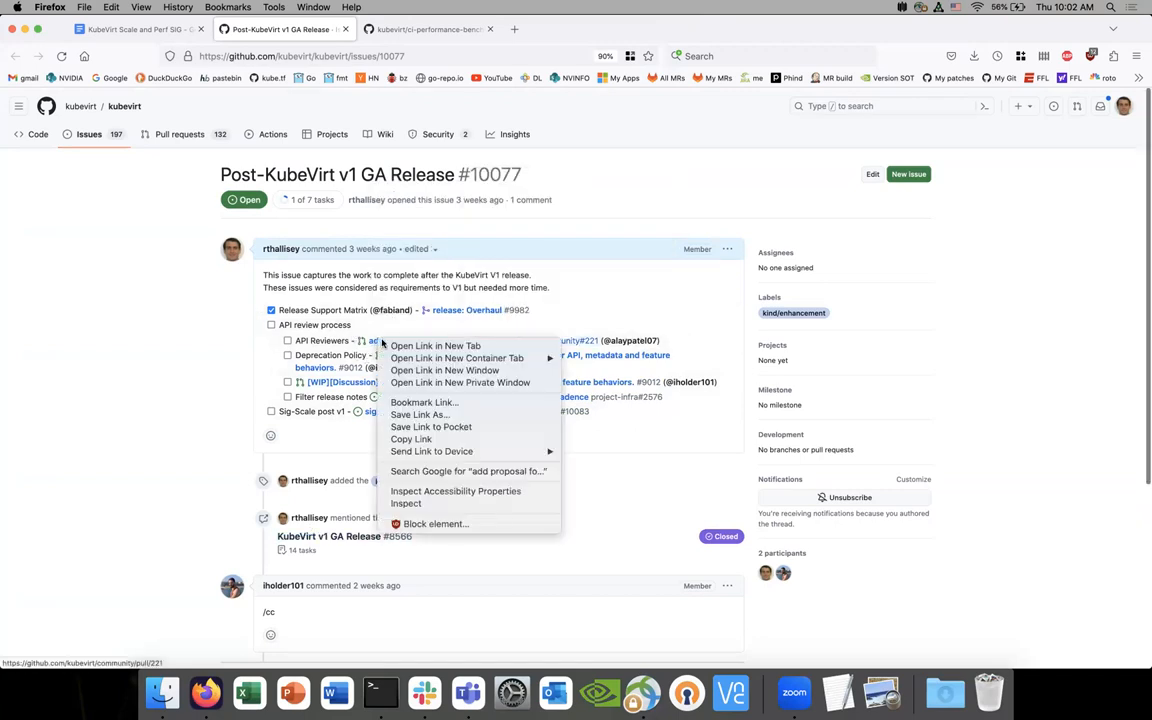
click(435, 345)
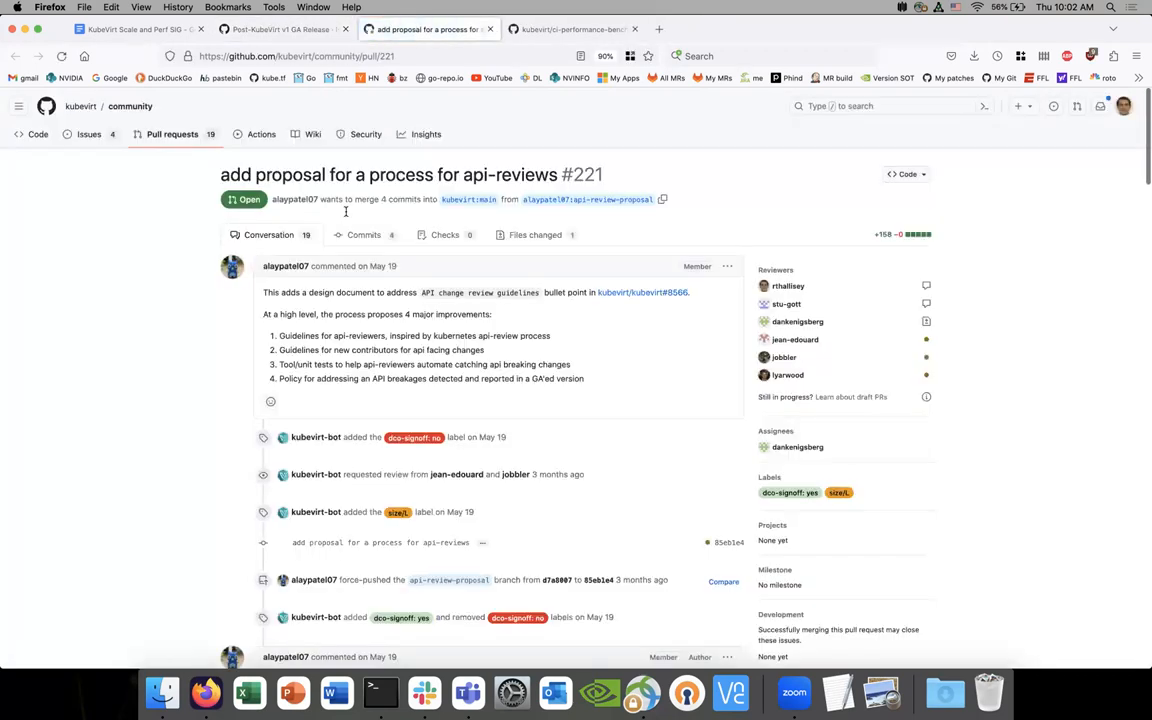
Step: Read through PR #221's review discussion, then view its Files changed tab
scroll(down, 3)
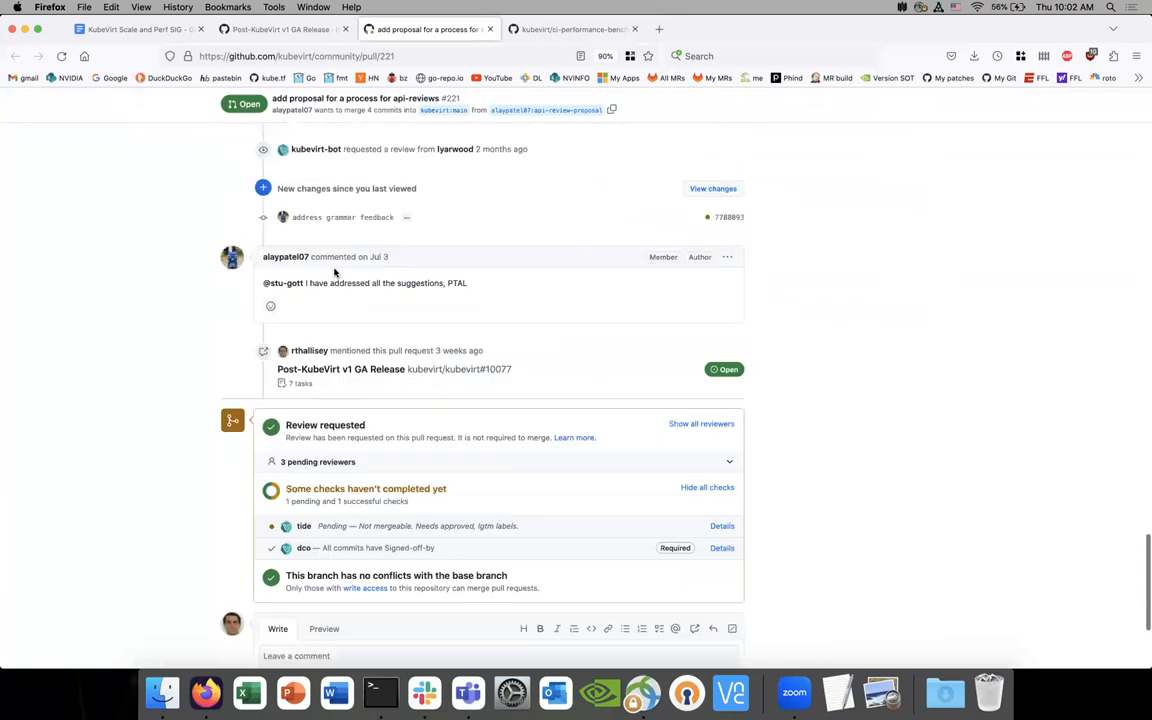
scroll(up, 3)
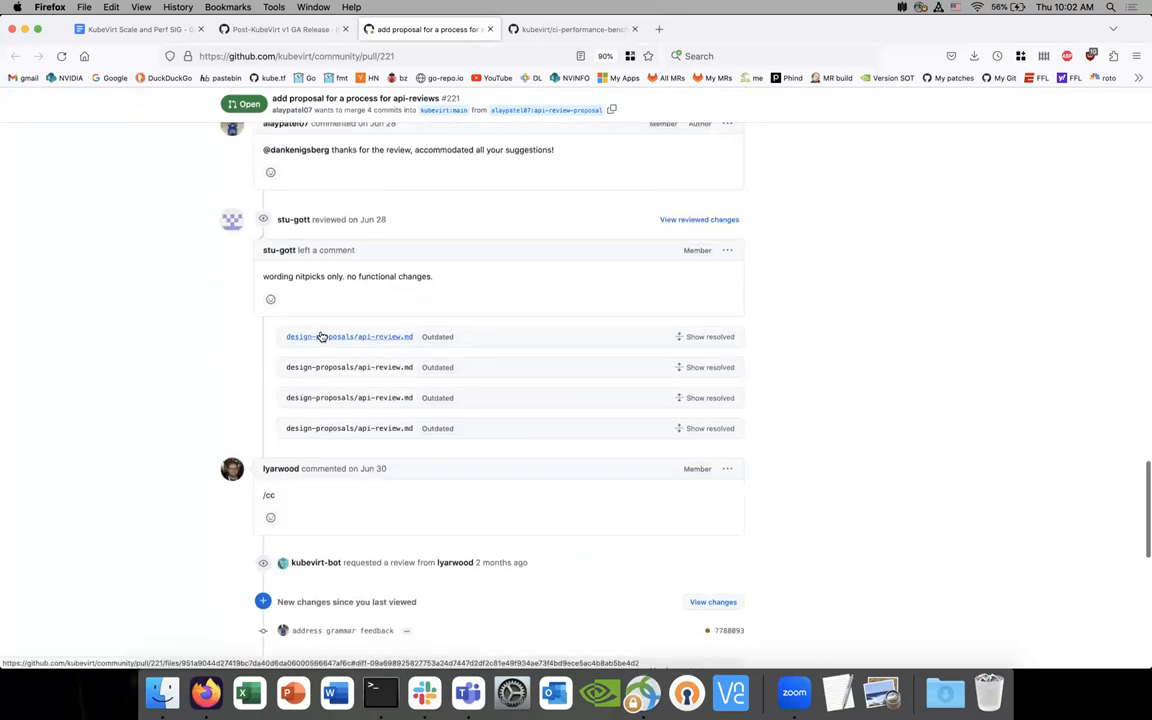
scroll(up, 3)
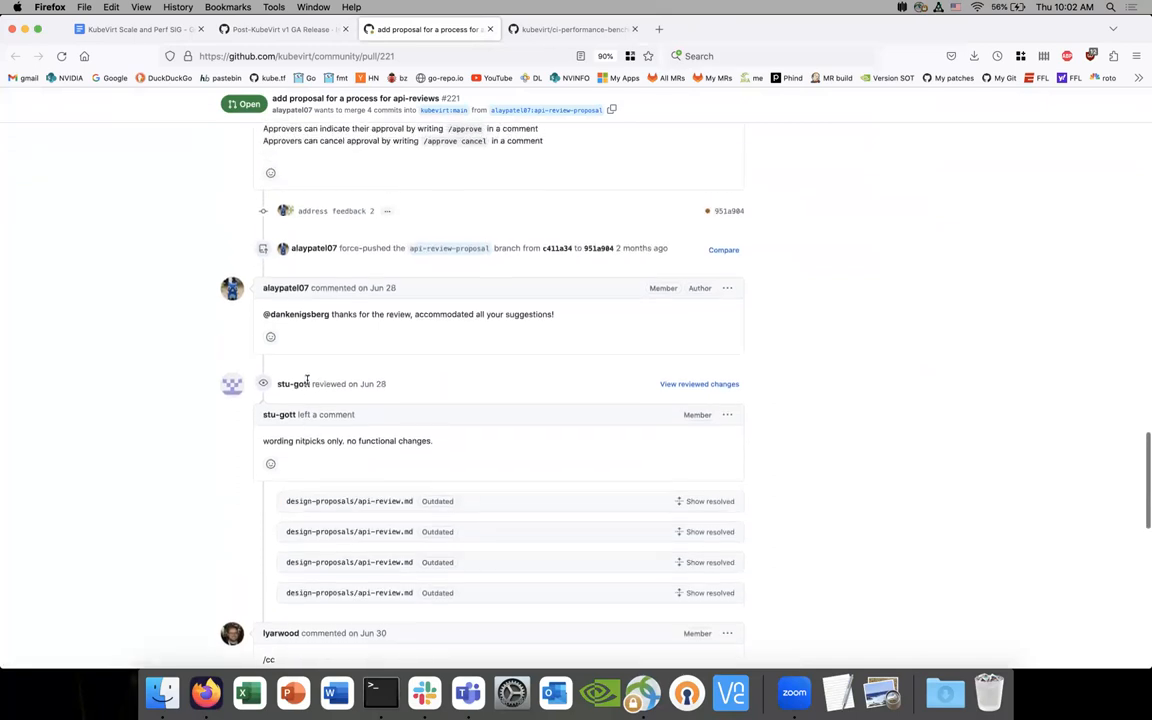
scroll(down, 3)
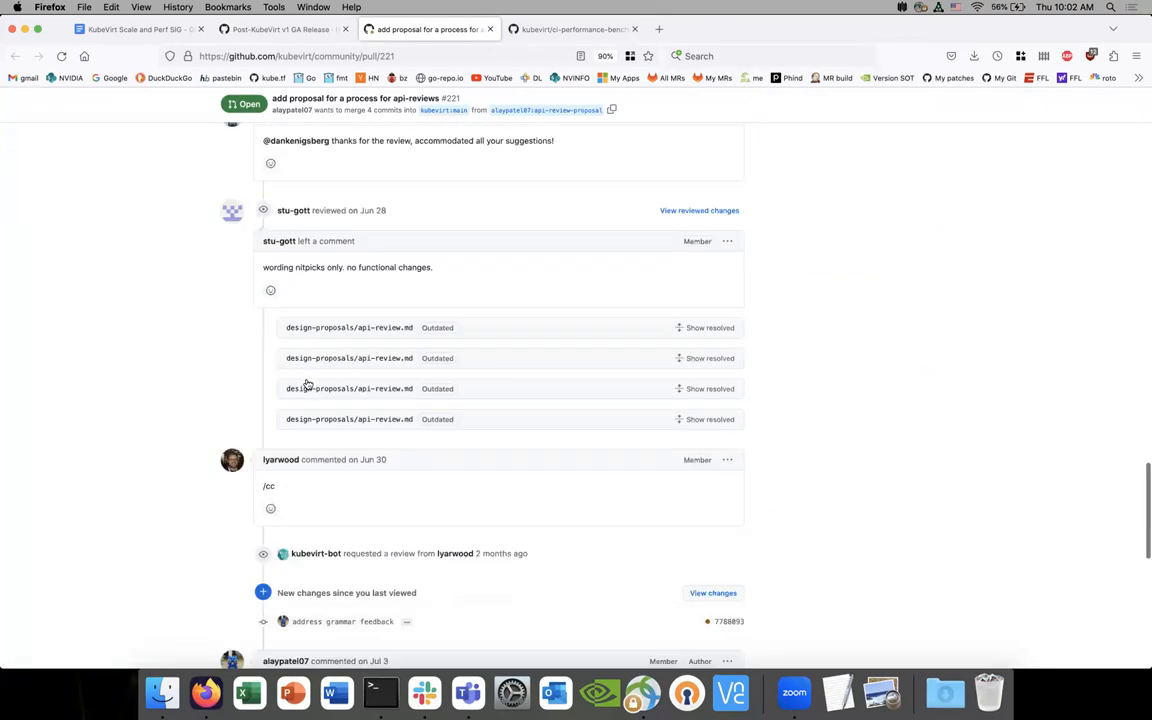
scroll(down, 3)
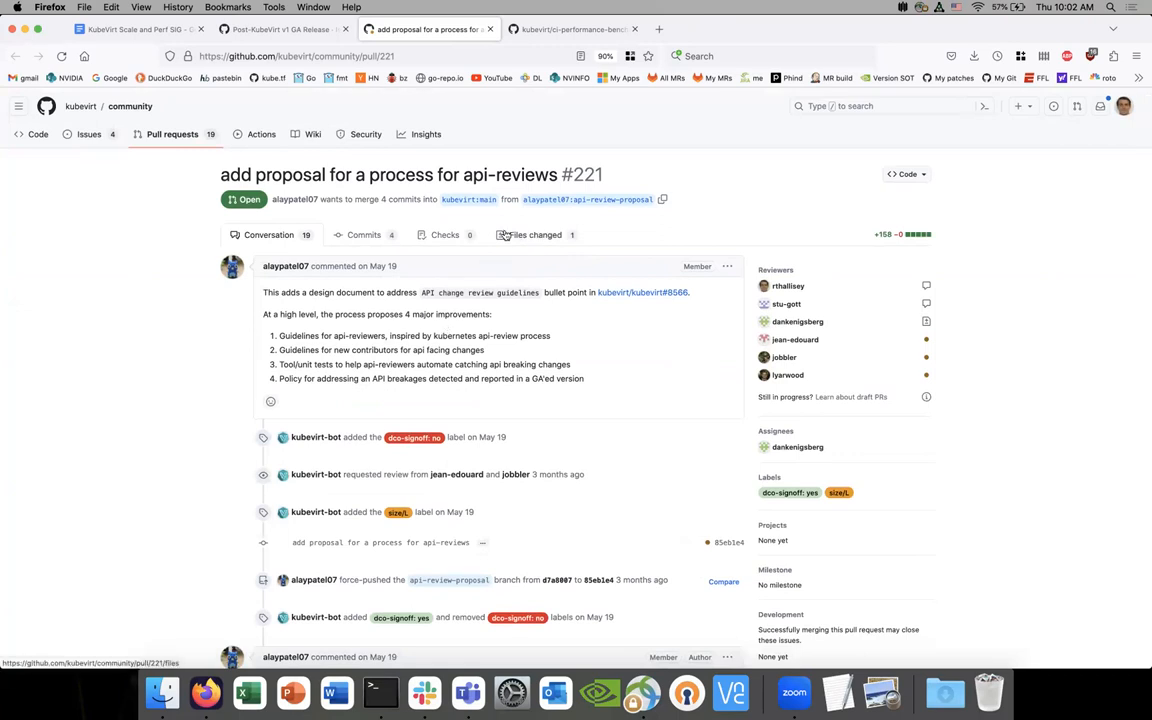
mouse_move(445, 234)
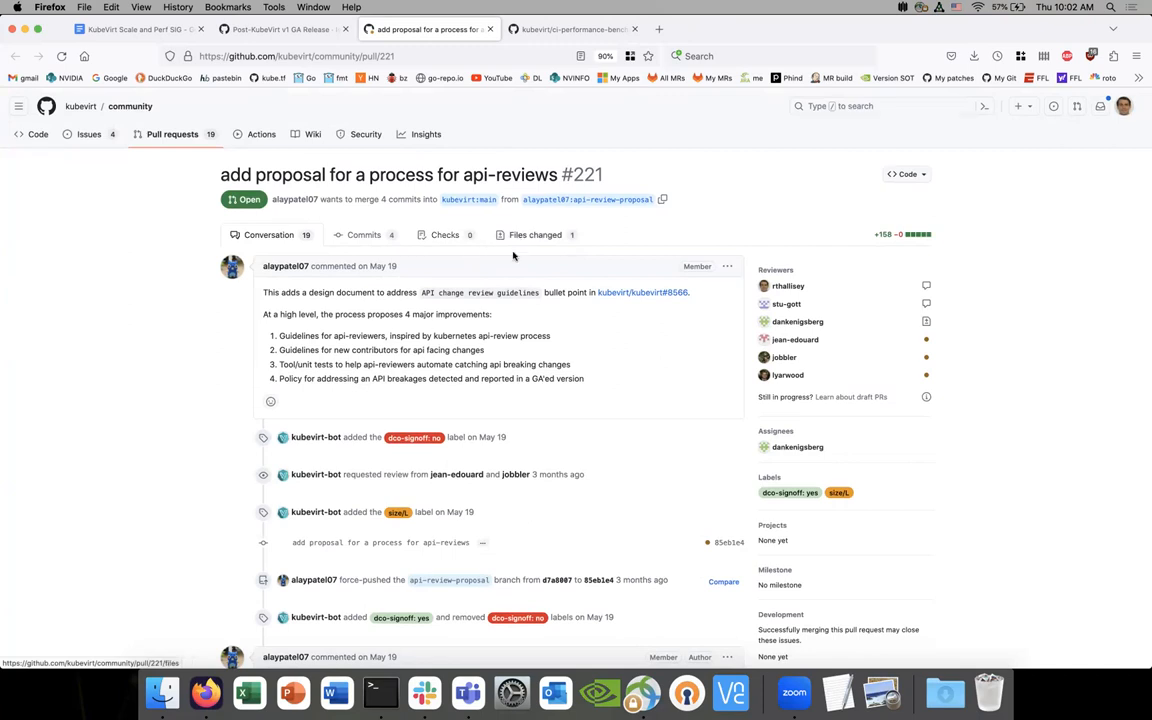
mouse_move(511, 264)
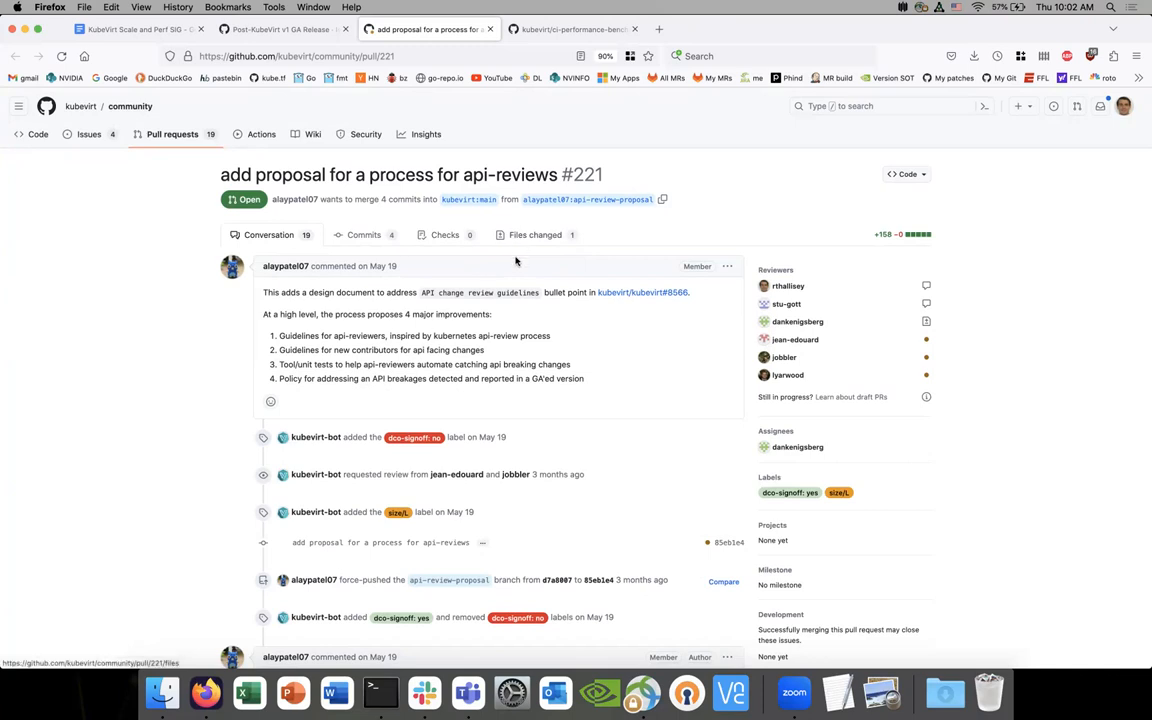
mouse_move(527, 248)
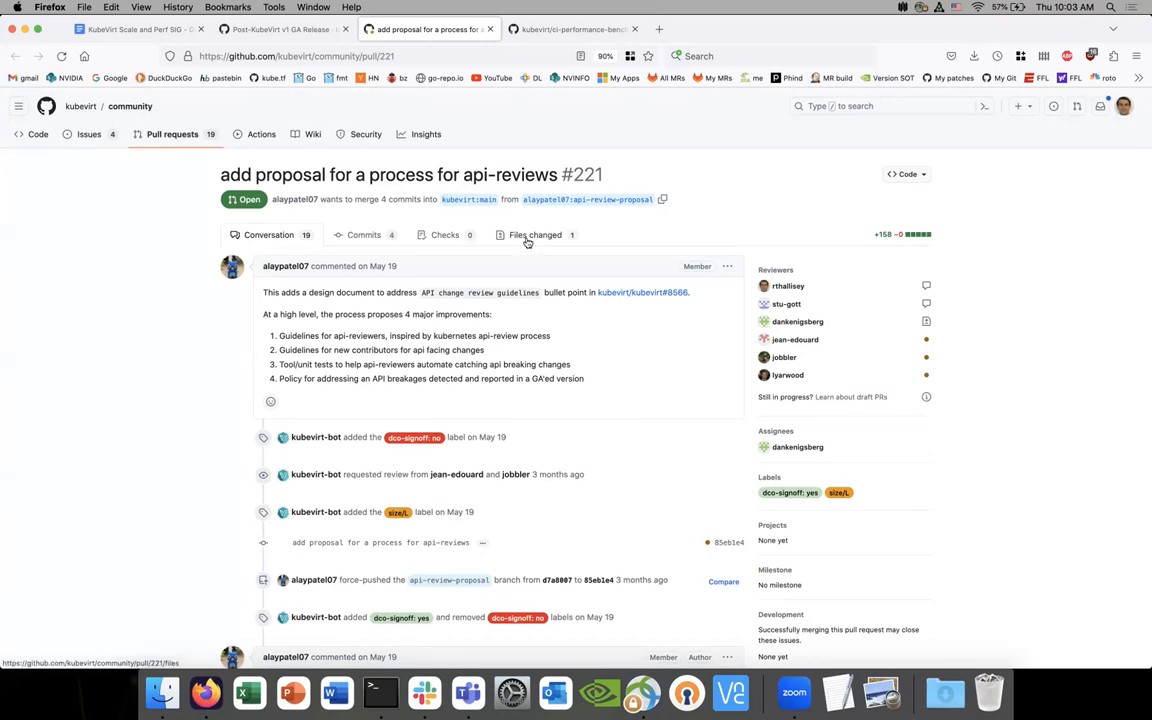
mouse_move(518, 260)
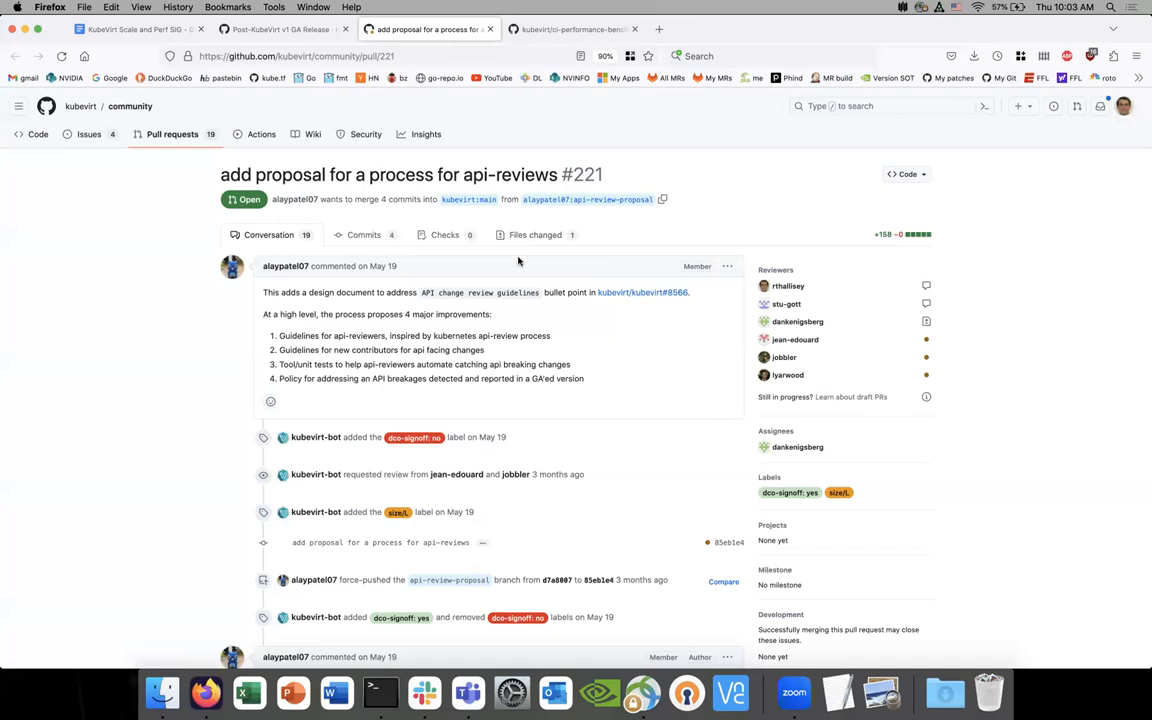
mouse_move(534, 238)
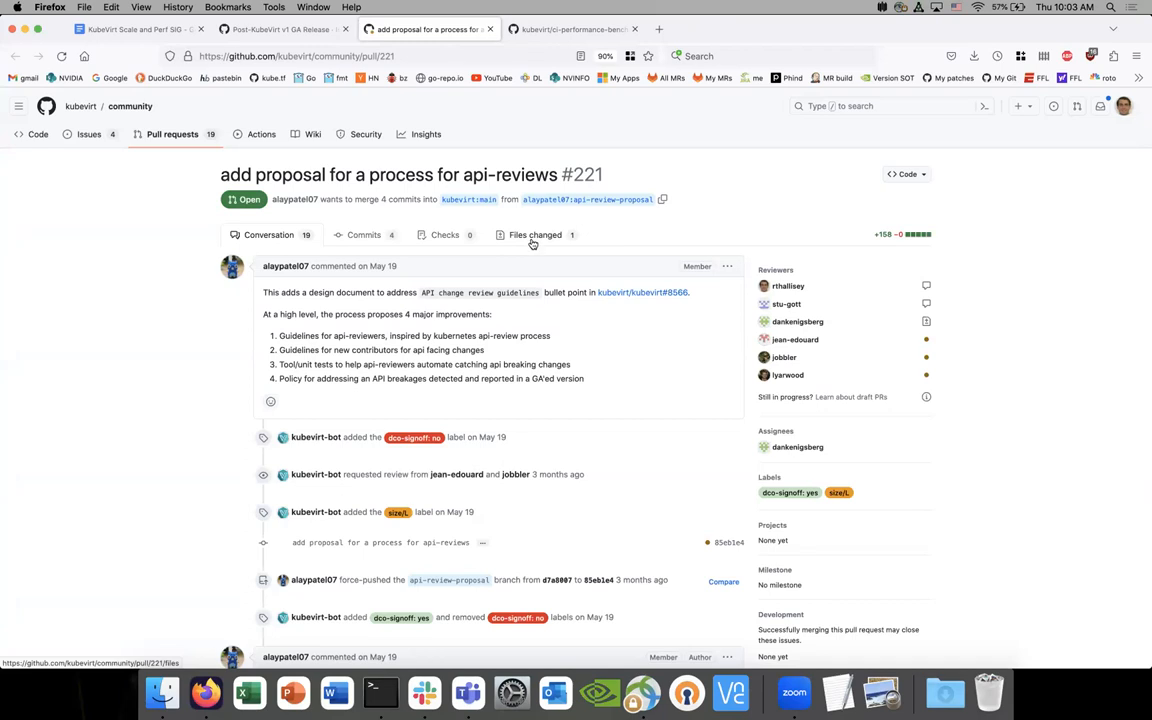
scroll(down, 3)
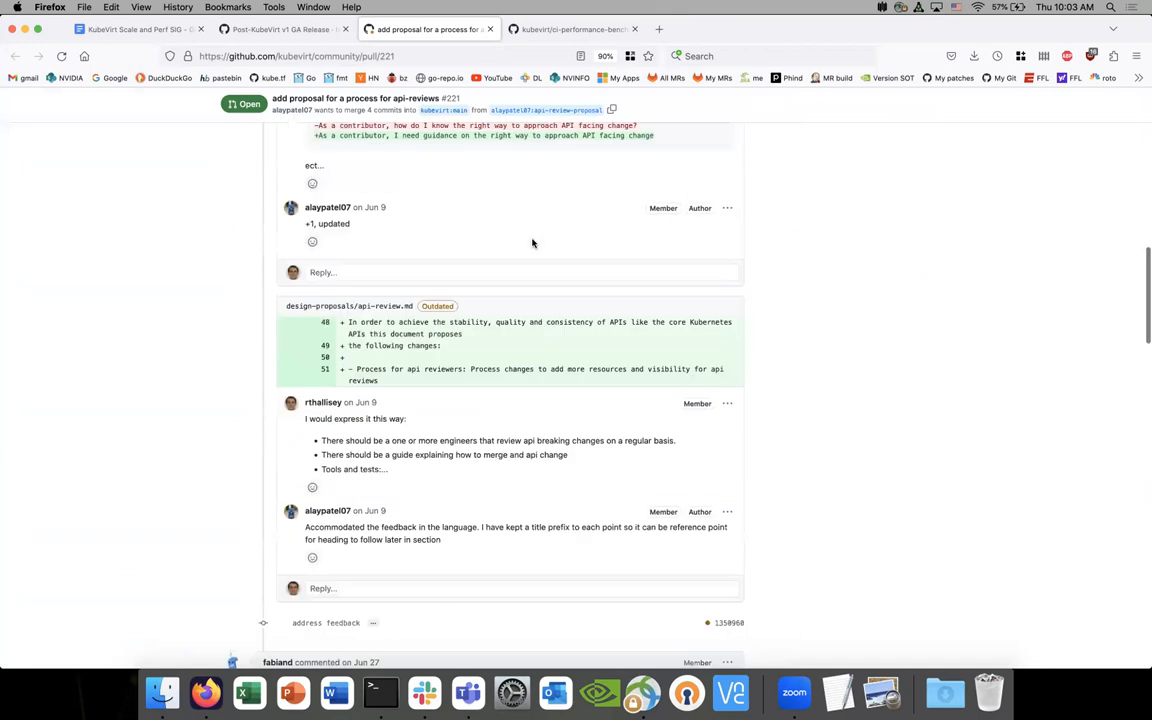
scroll(down, 3)
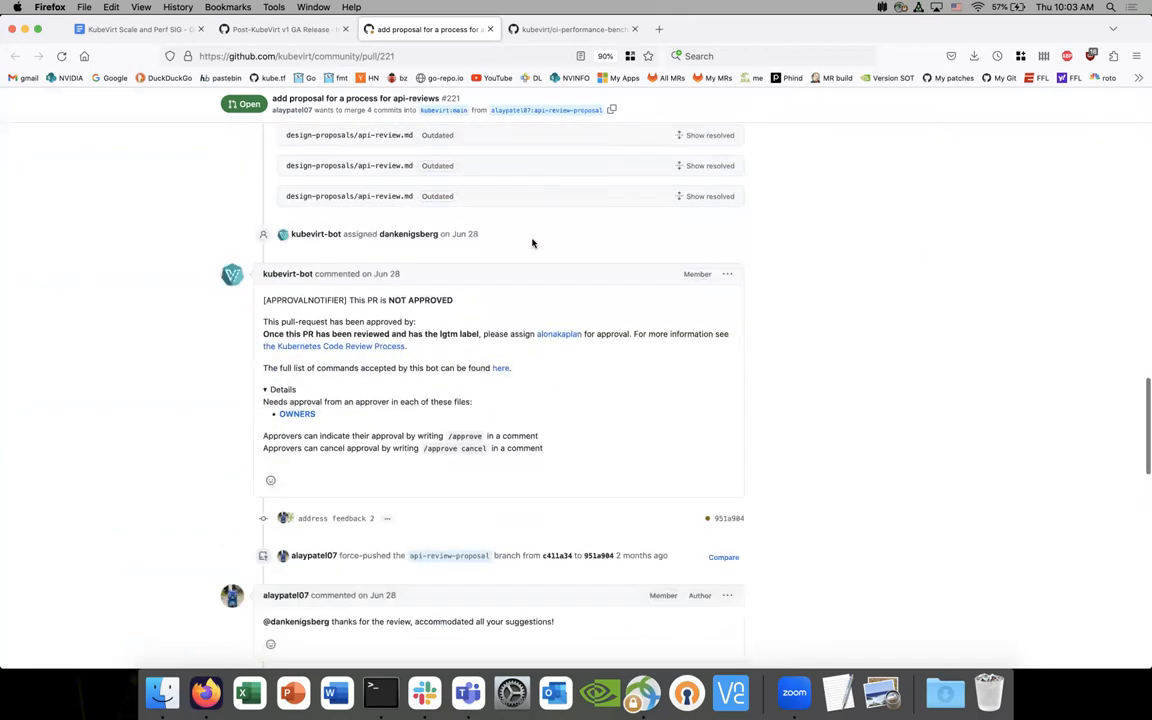
scroll(down, 3)
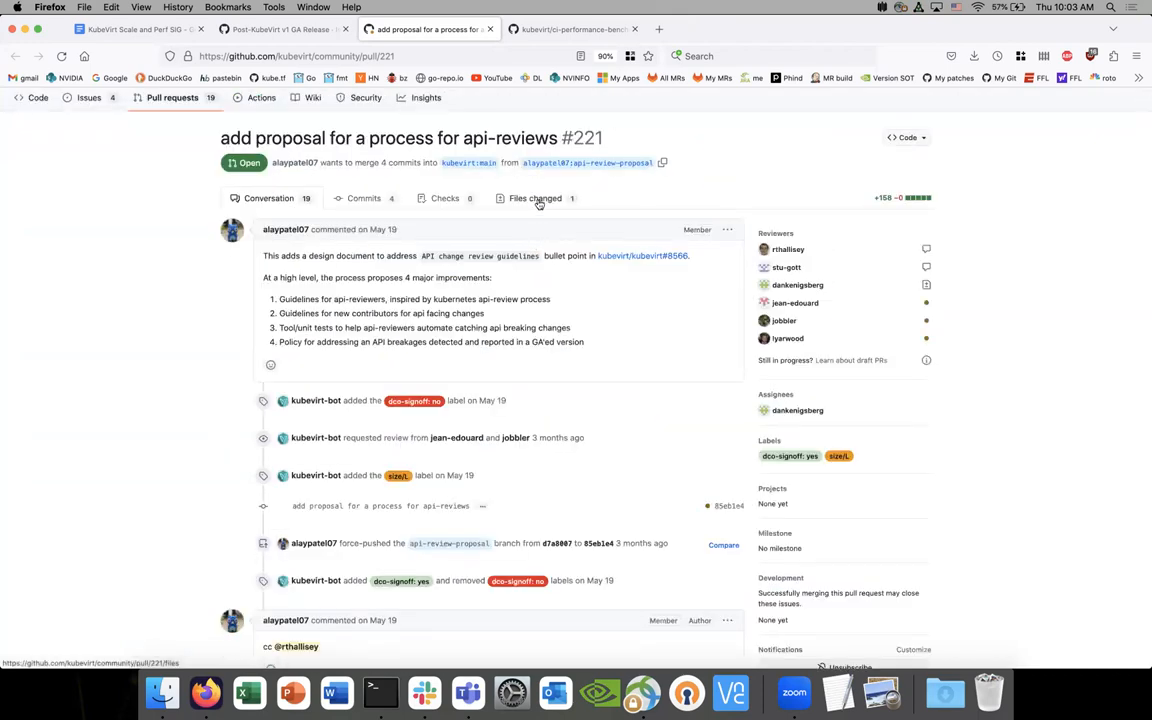
click(535, 198)
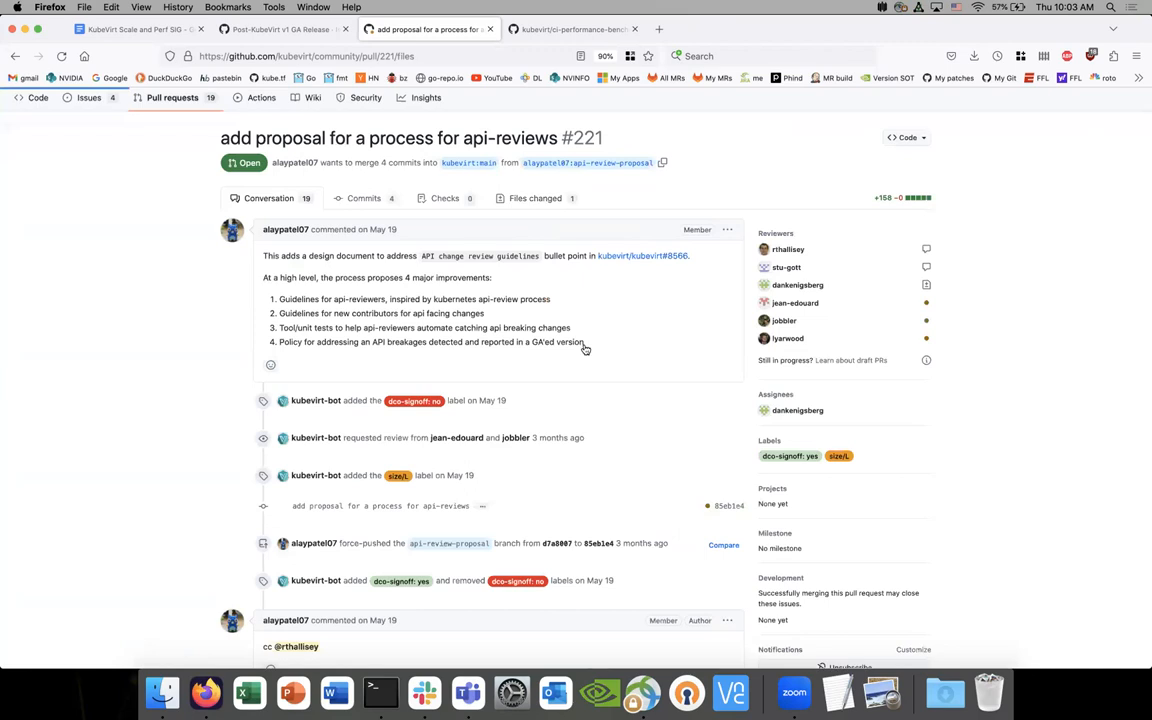
click(535, 198)
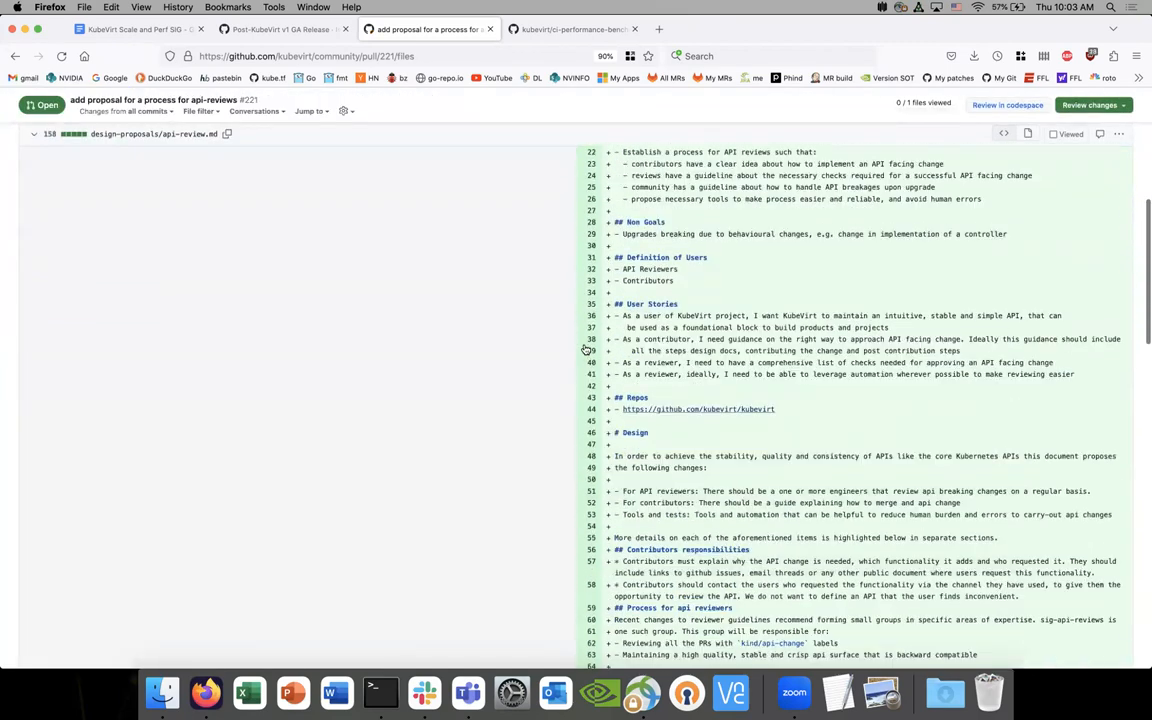
scroll(down, 3)
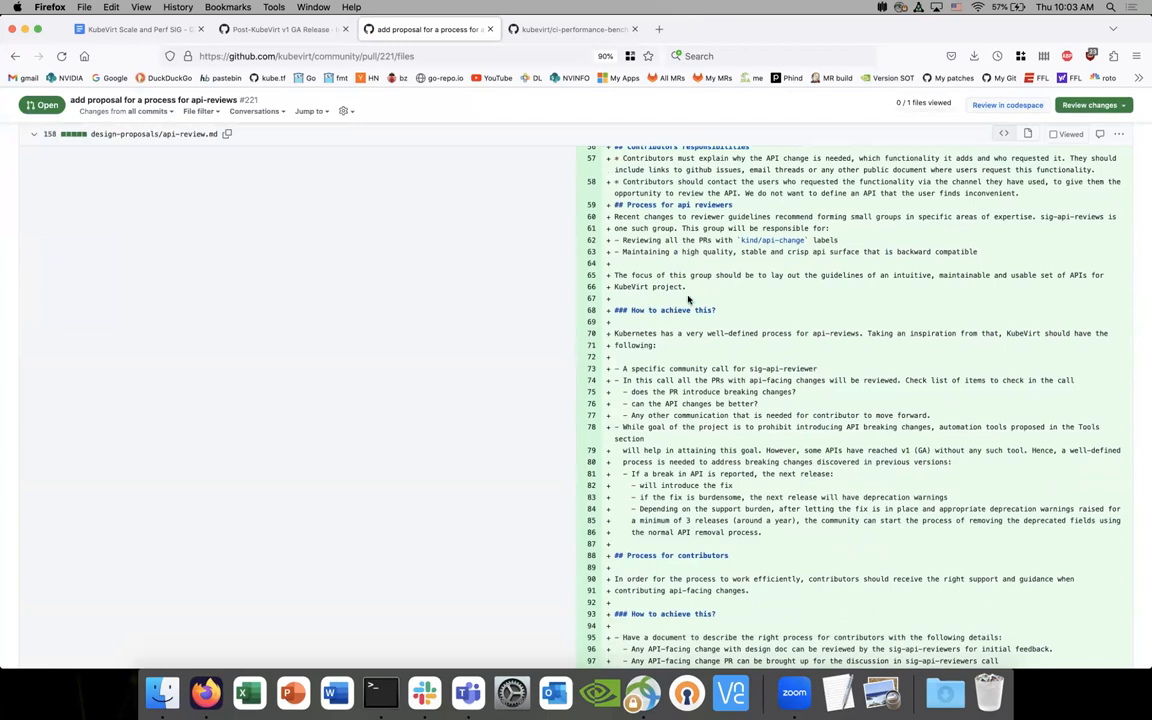
scroll(down, 3)
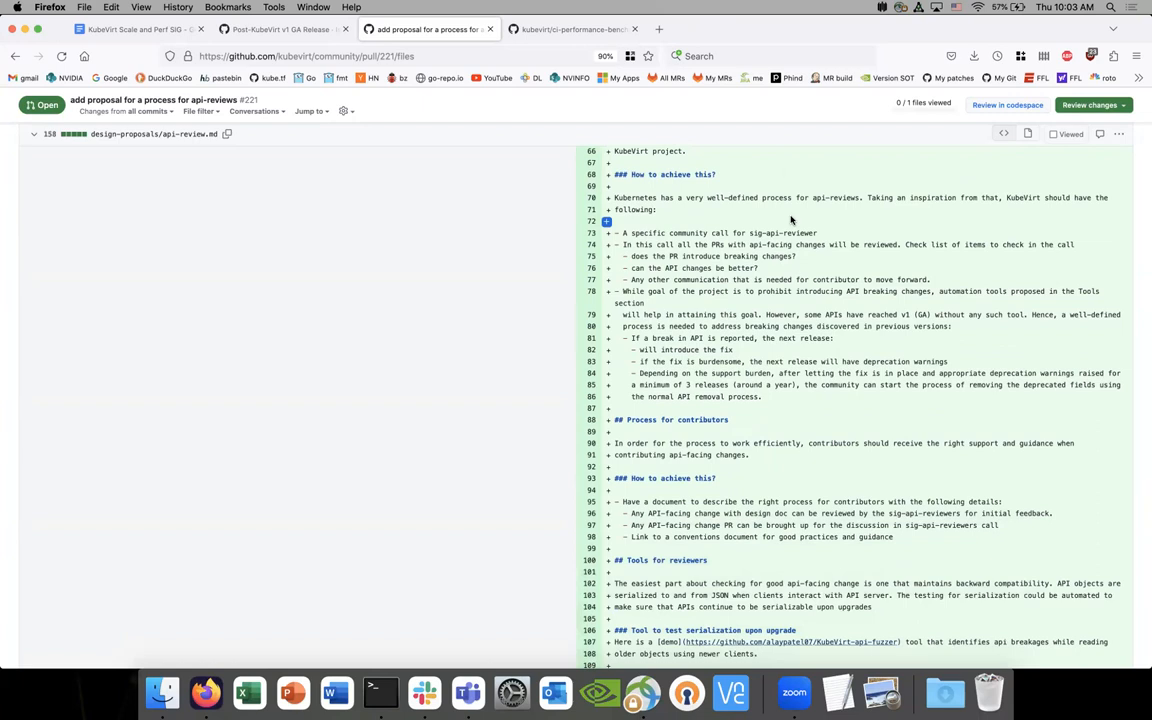
scroll(down, 3)
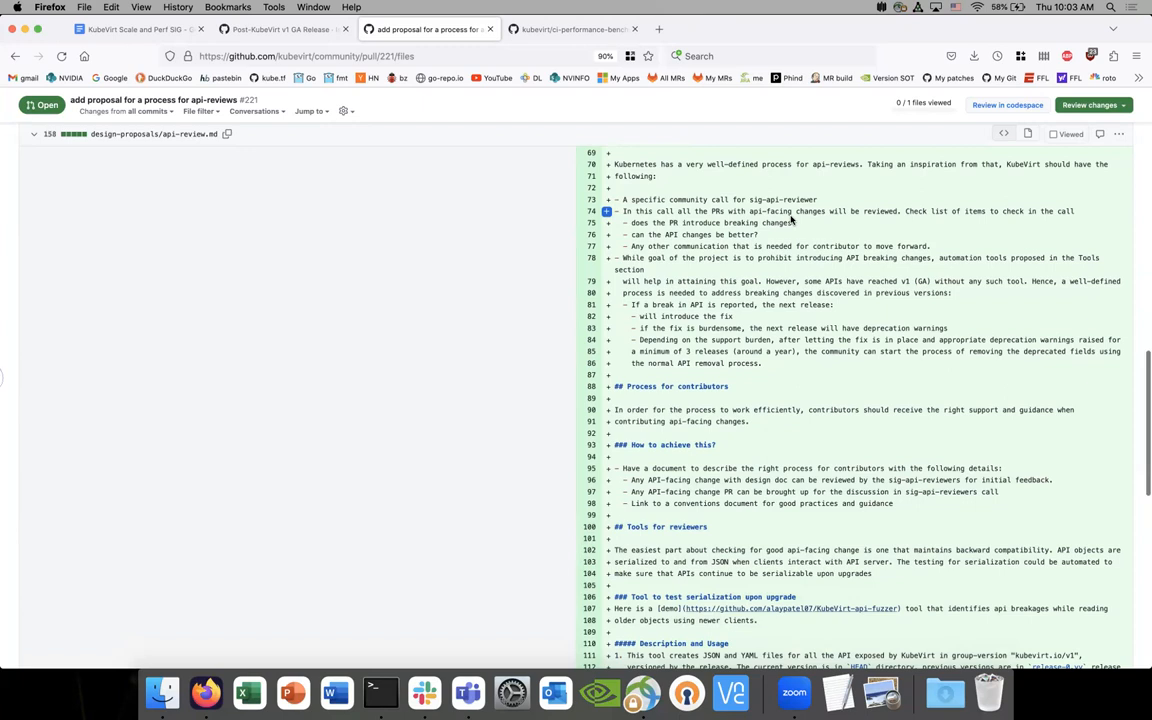
scroll(down, 3)
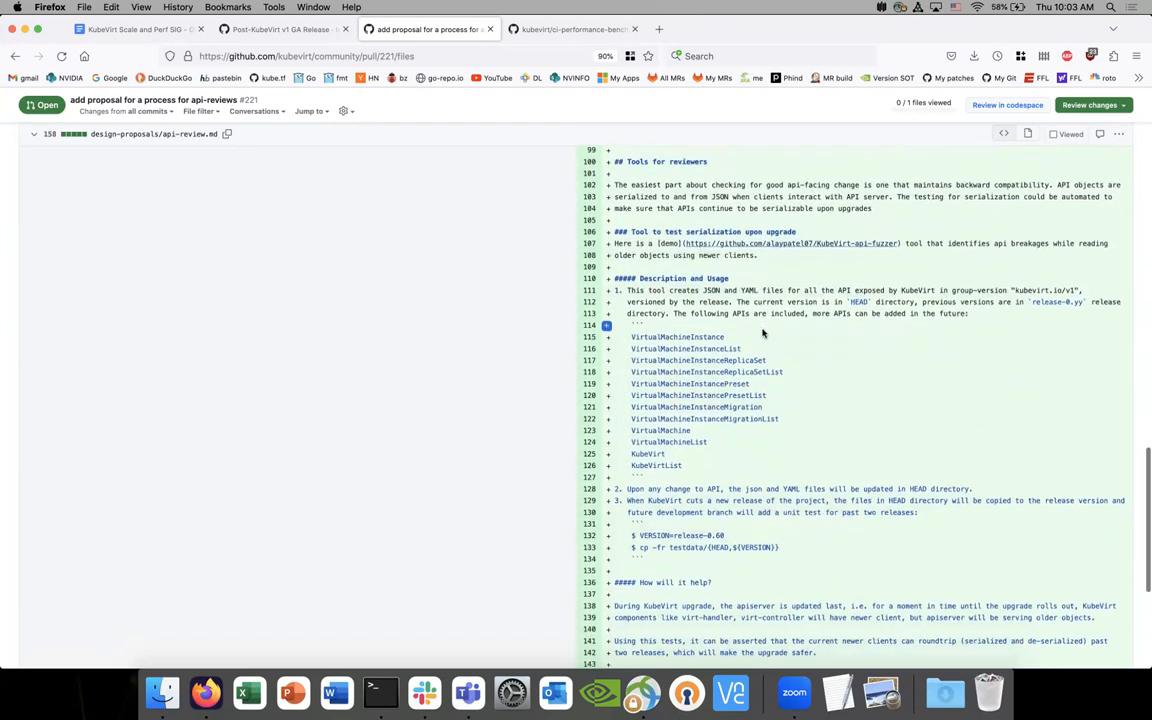
scroll(down, 3)
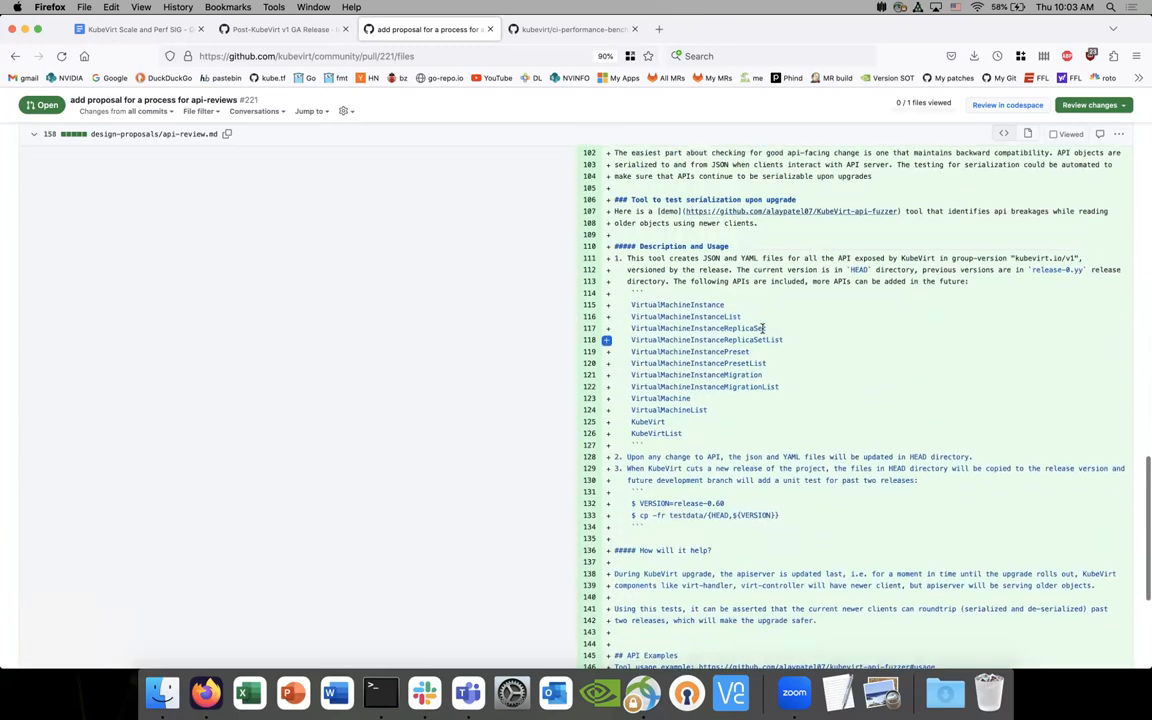
scroll(up, 3)
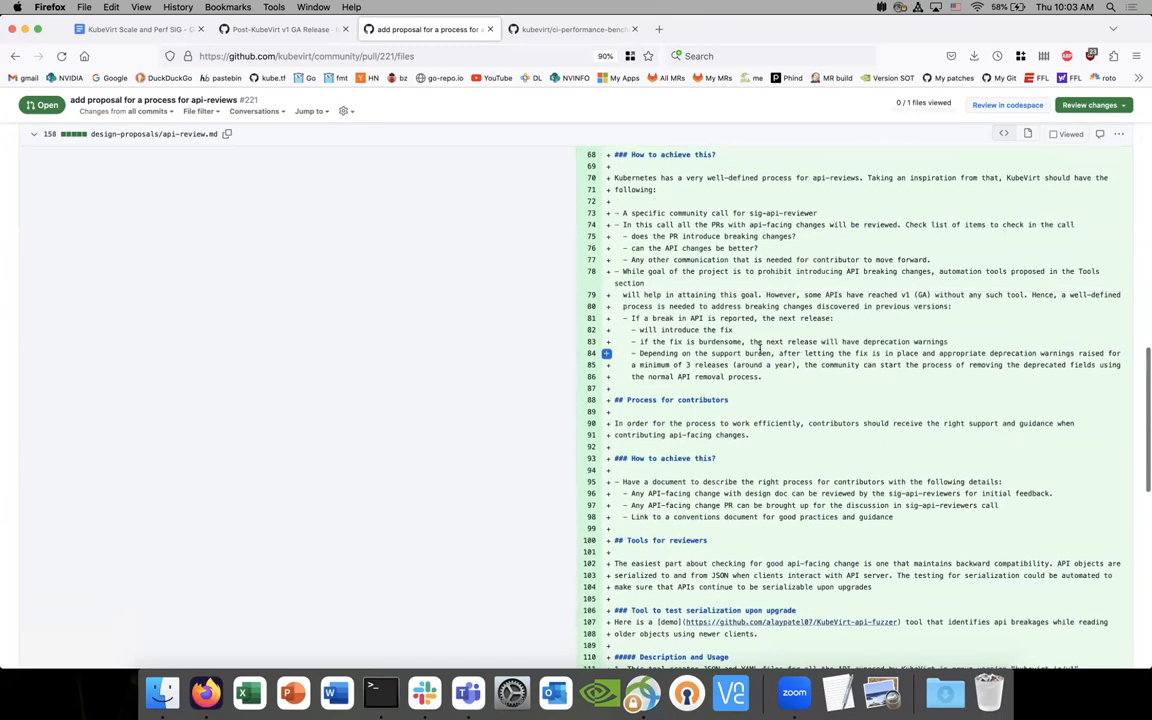
scroll(up, 3)
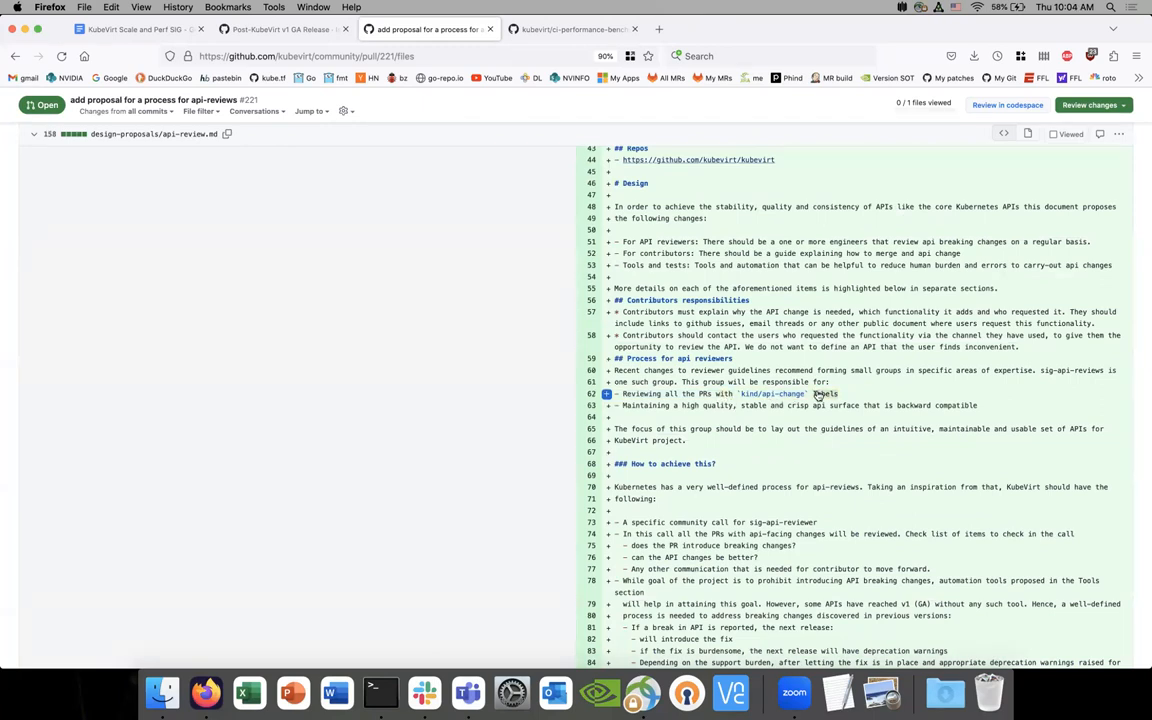
mouse_move(843, 398)
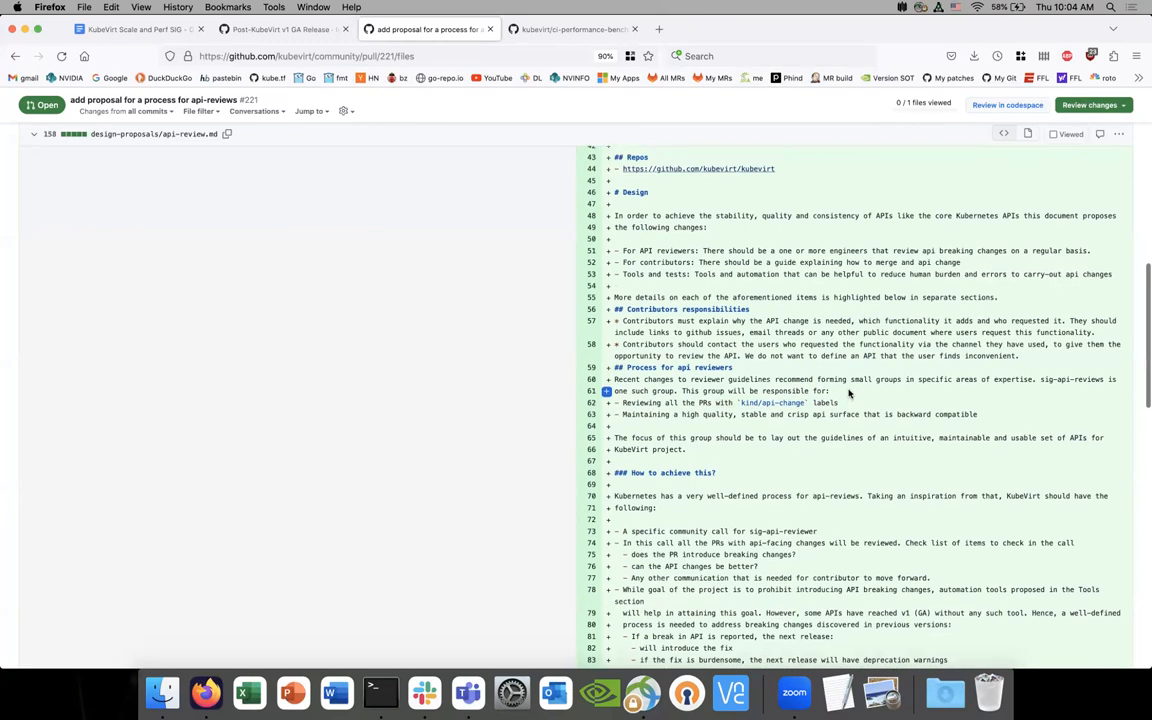
mouse_move(843, 400)
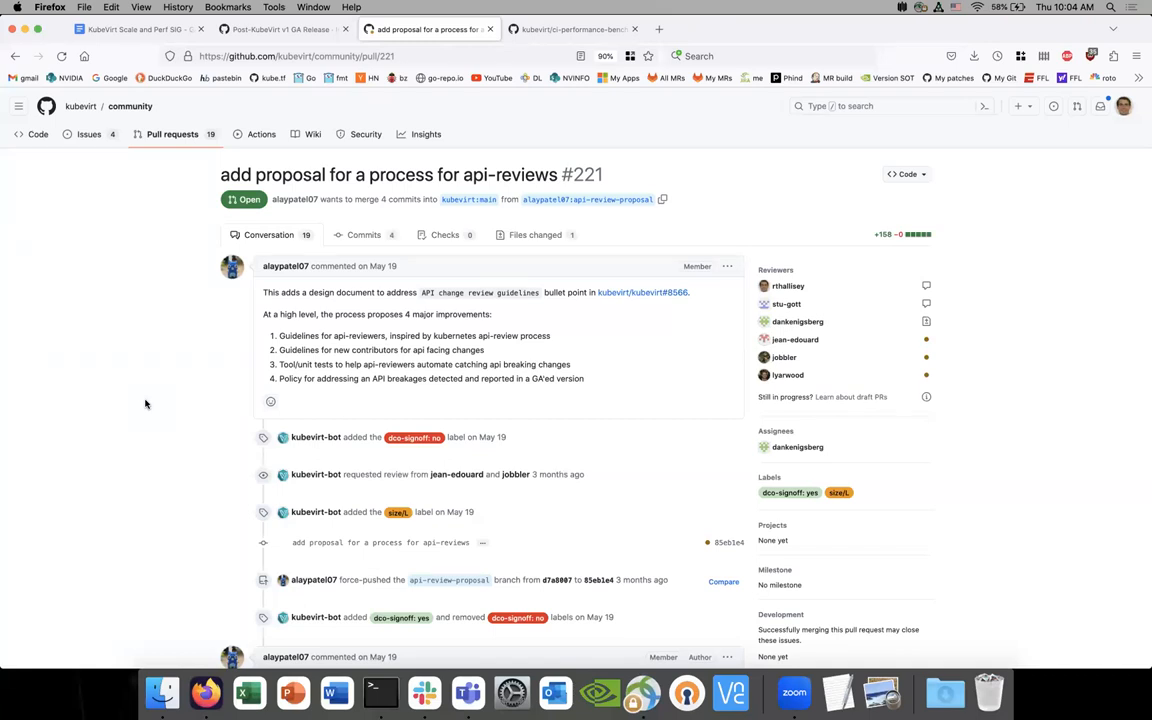
mouse_move(211, 233)
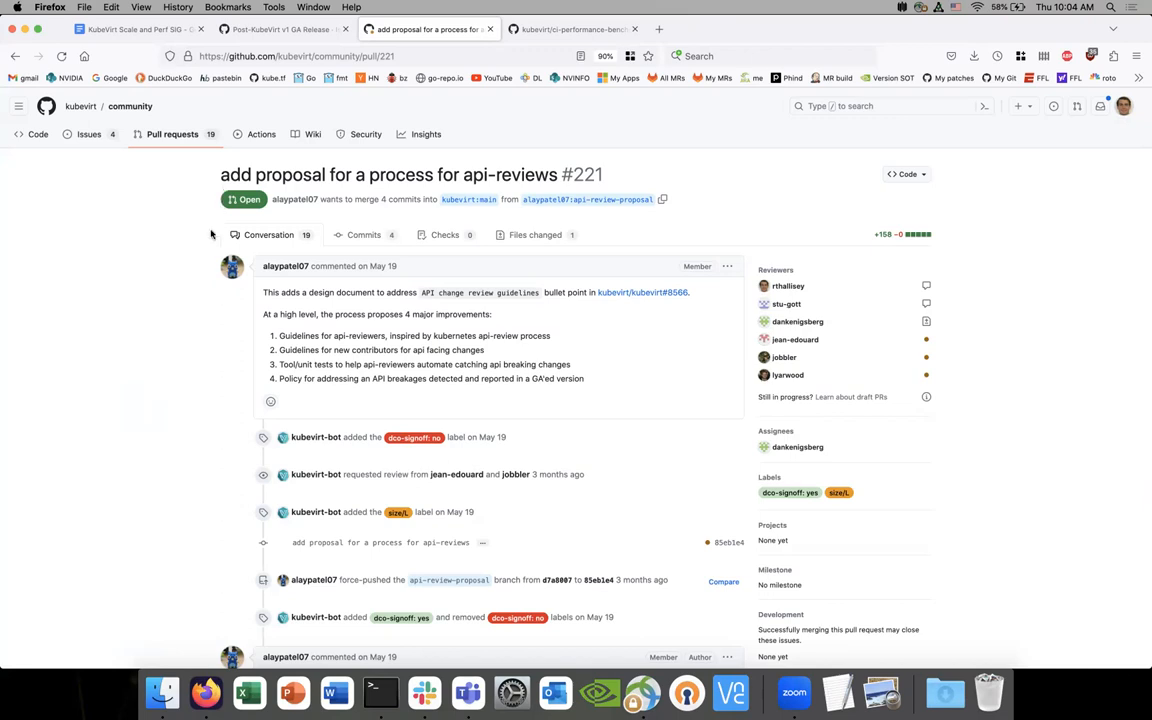
mouse_move(203, 313)
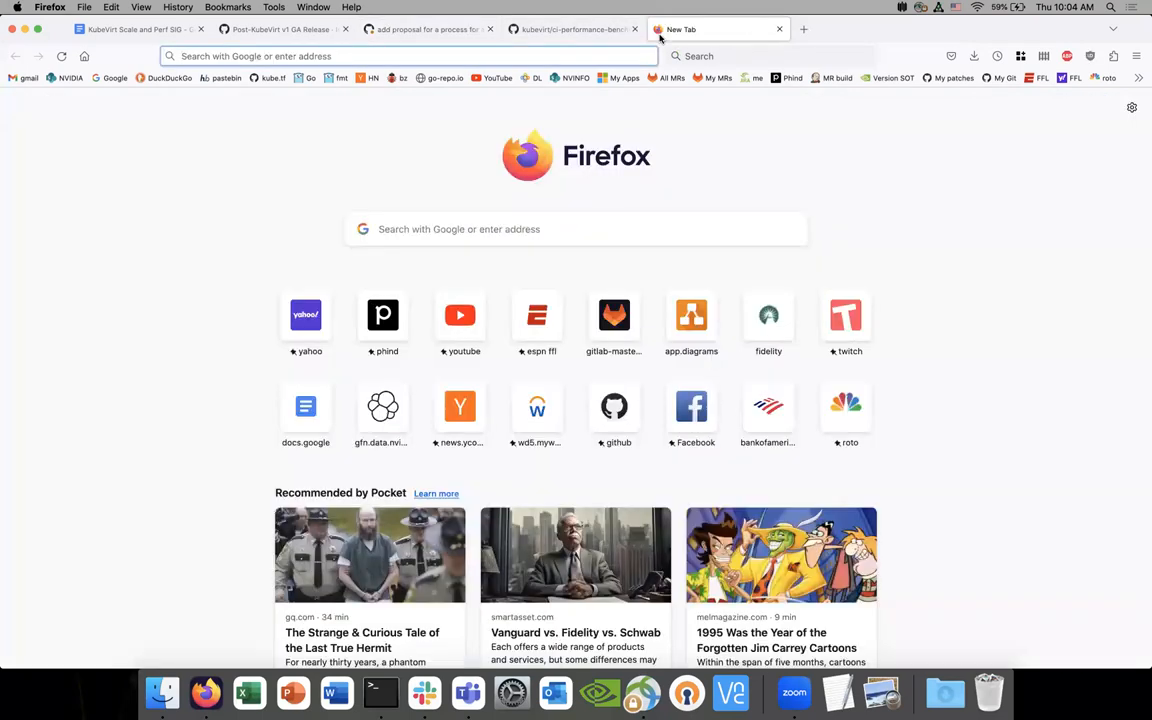
Step: In a new tab, go to groups.google.com's kubevirt-dev sig-scale conversation search
text(google.com/)
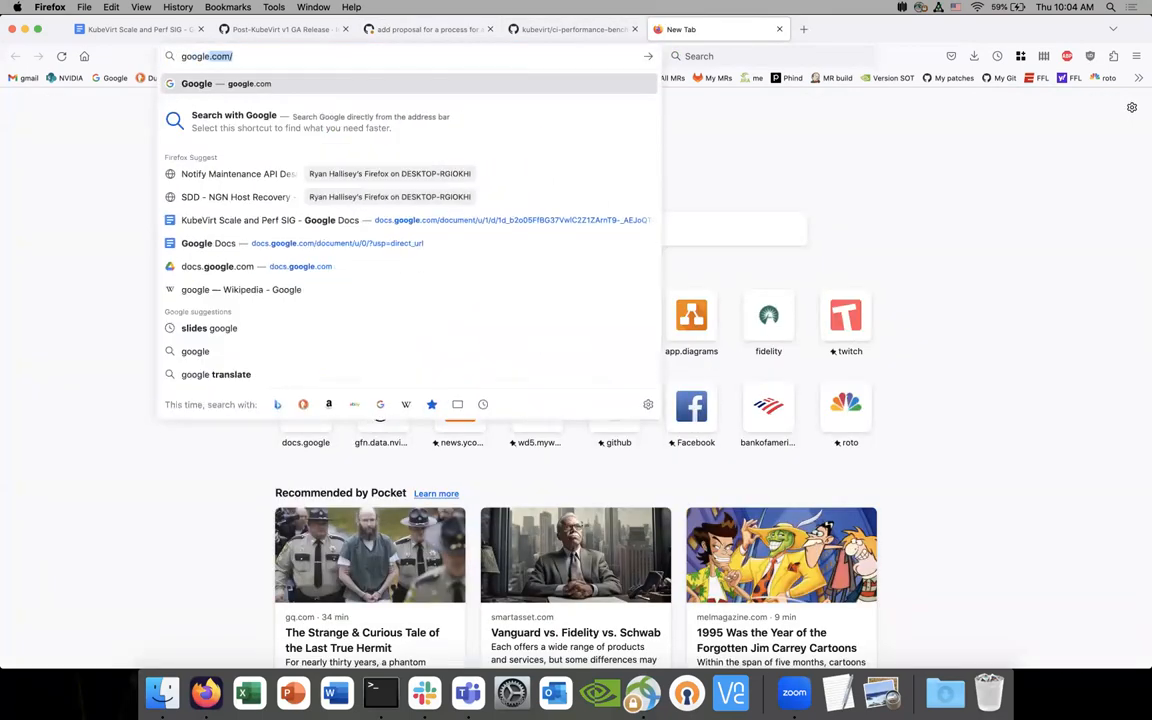
click(428, 28)
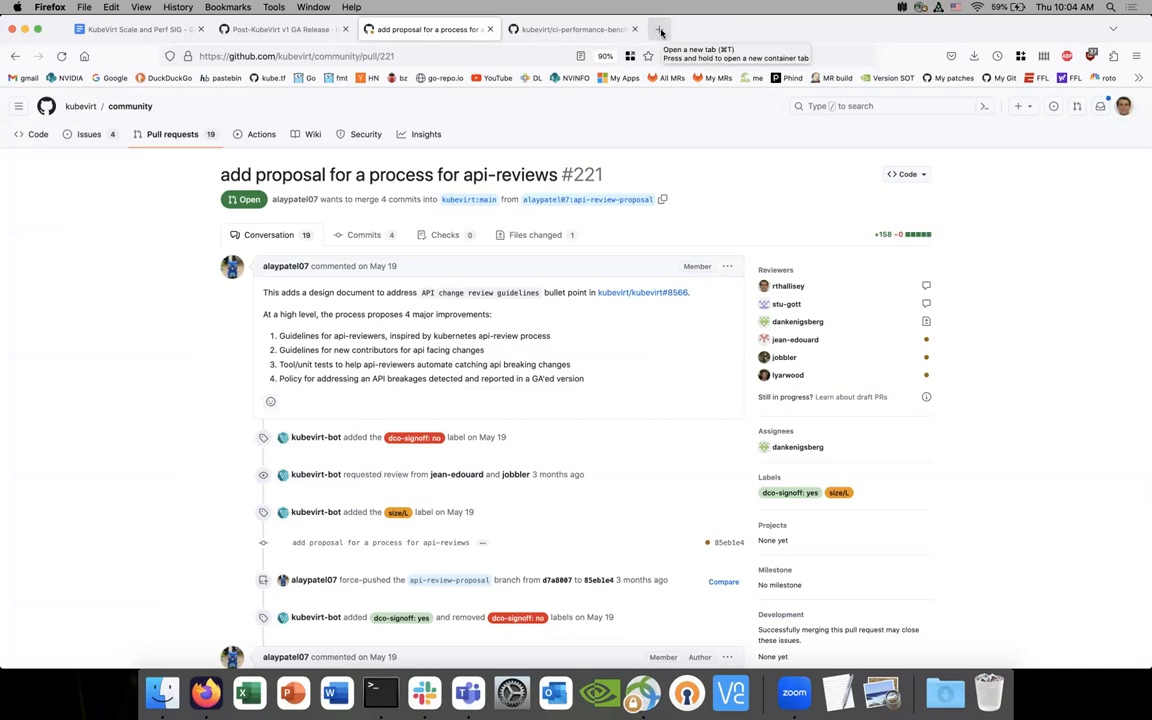
click(659, 29)
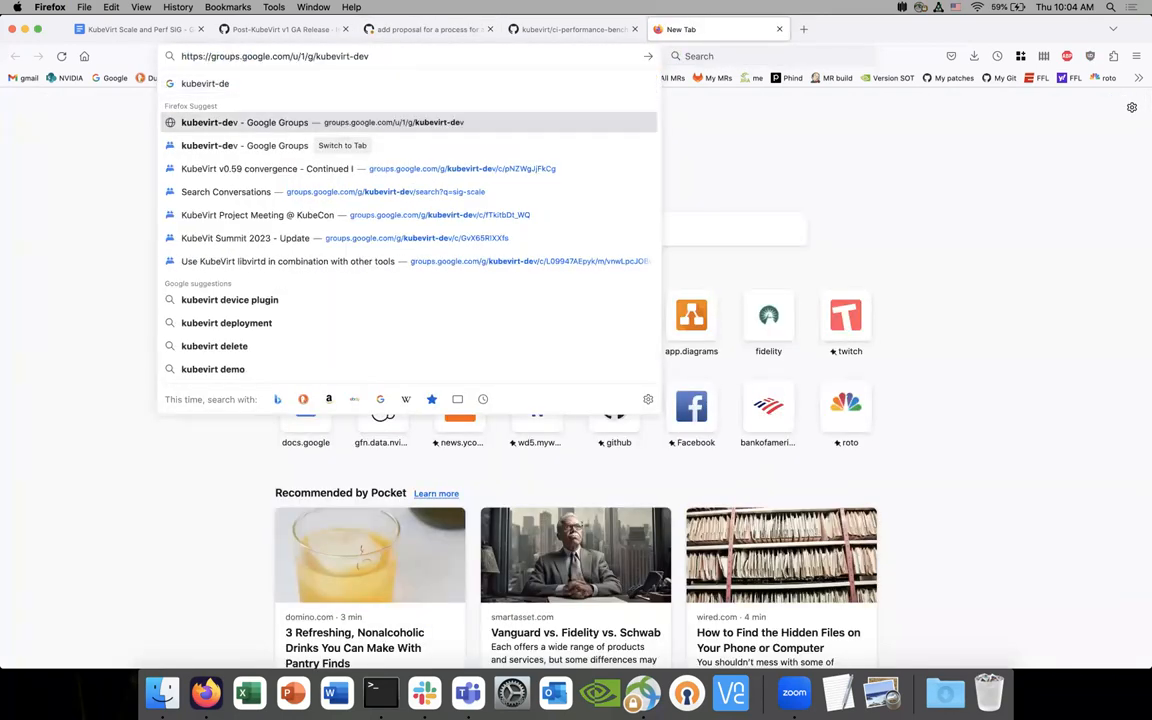
click(225, 191)
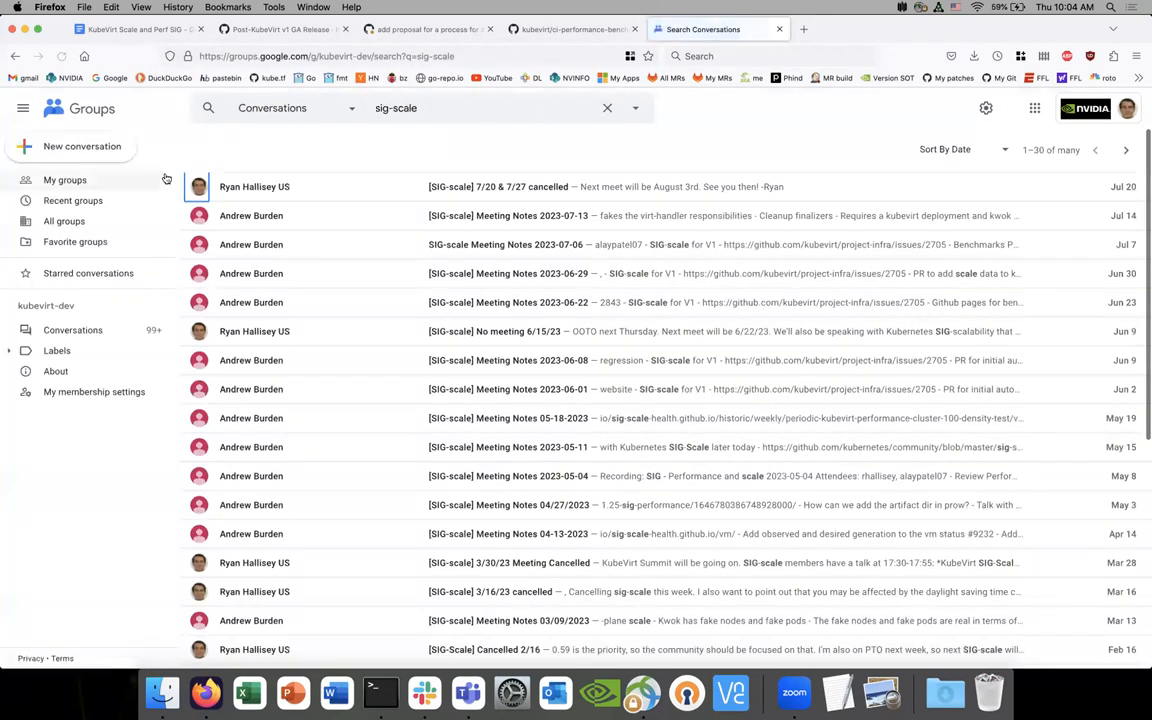
Step: Open kubevirt-dev from My groups and scroll through its recent conversations
click(64, 180)
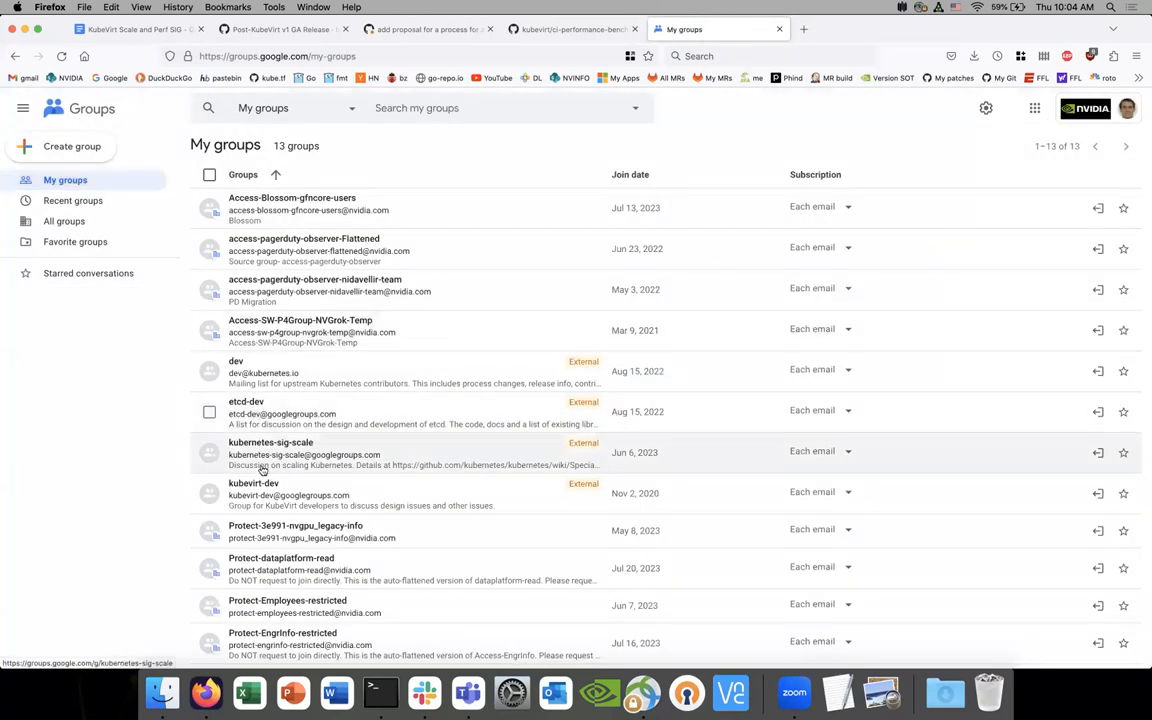
click(254, 483)
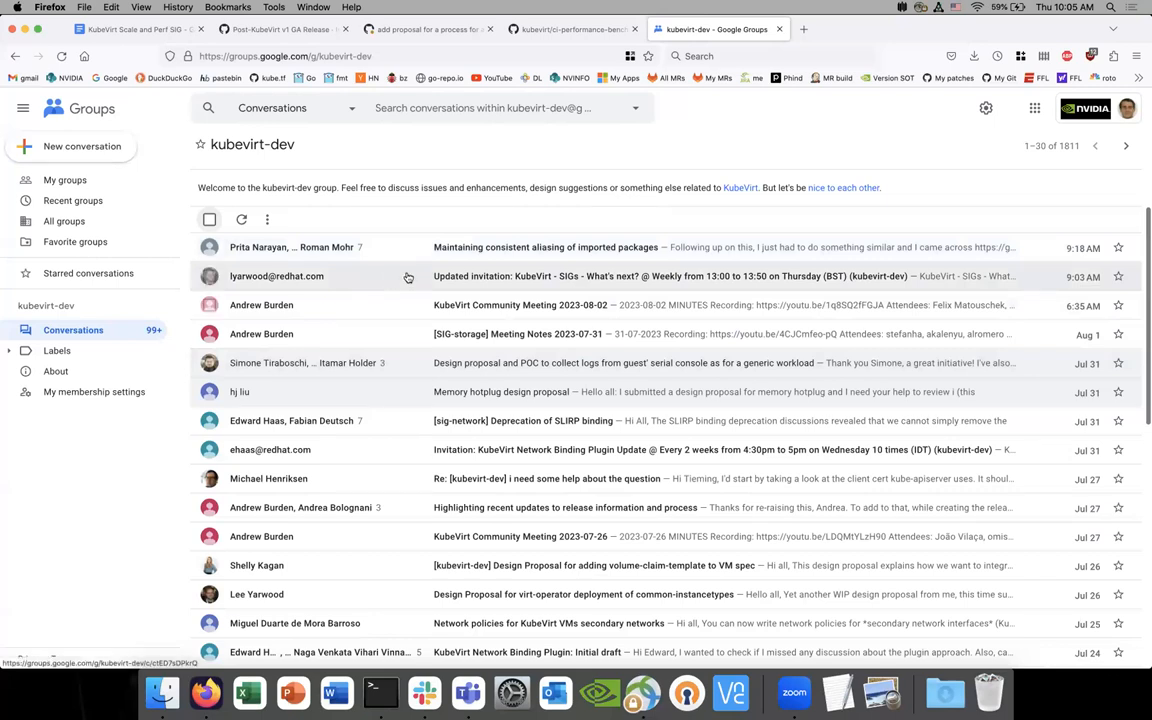
mouse_move(351, 283)
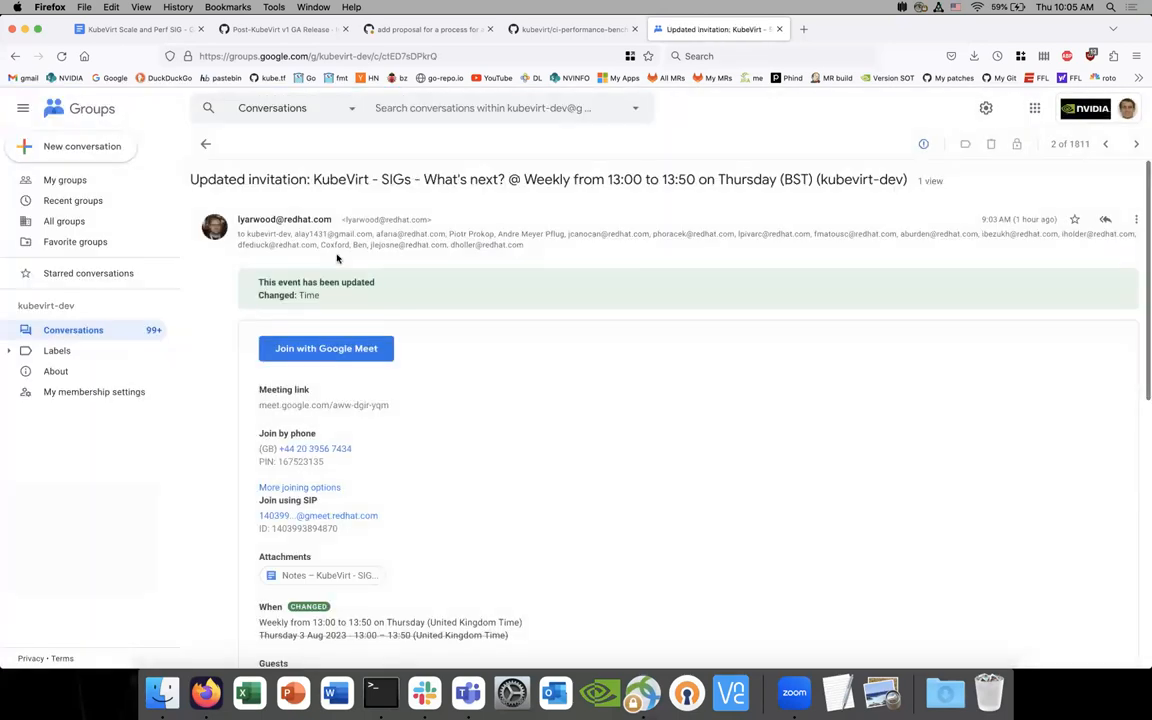
click(206, 144)
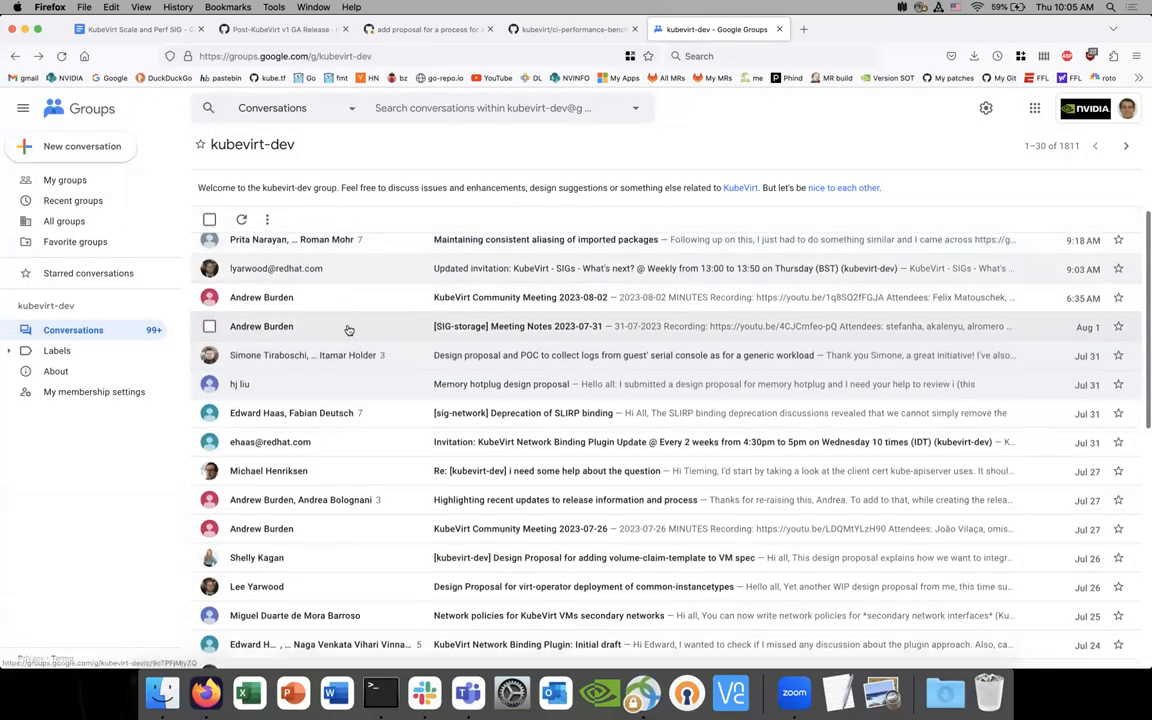
scroll(down, 3)
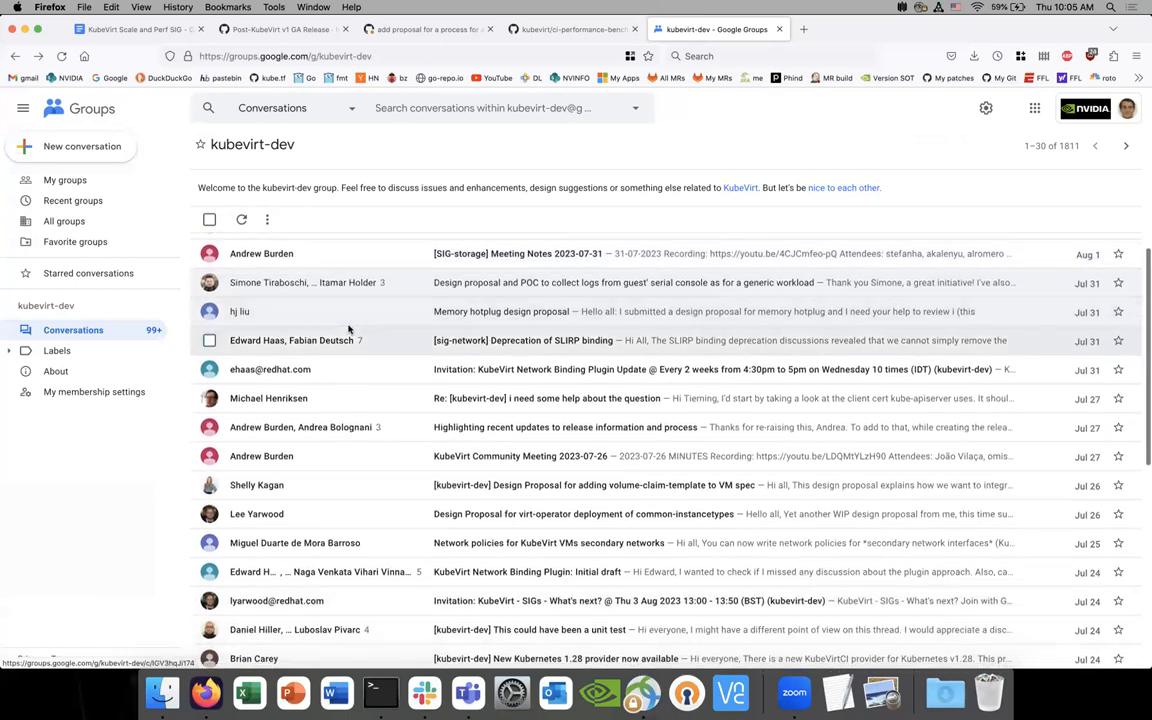
scroll(down, 3)
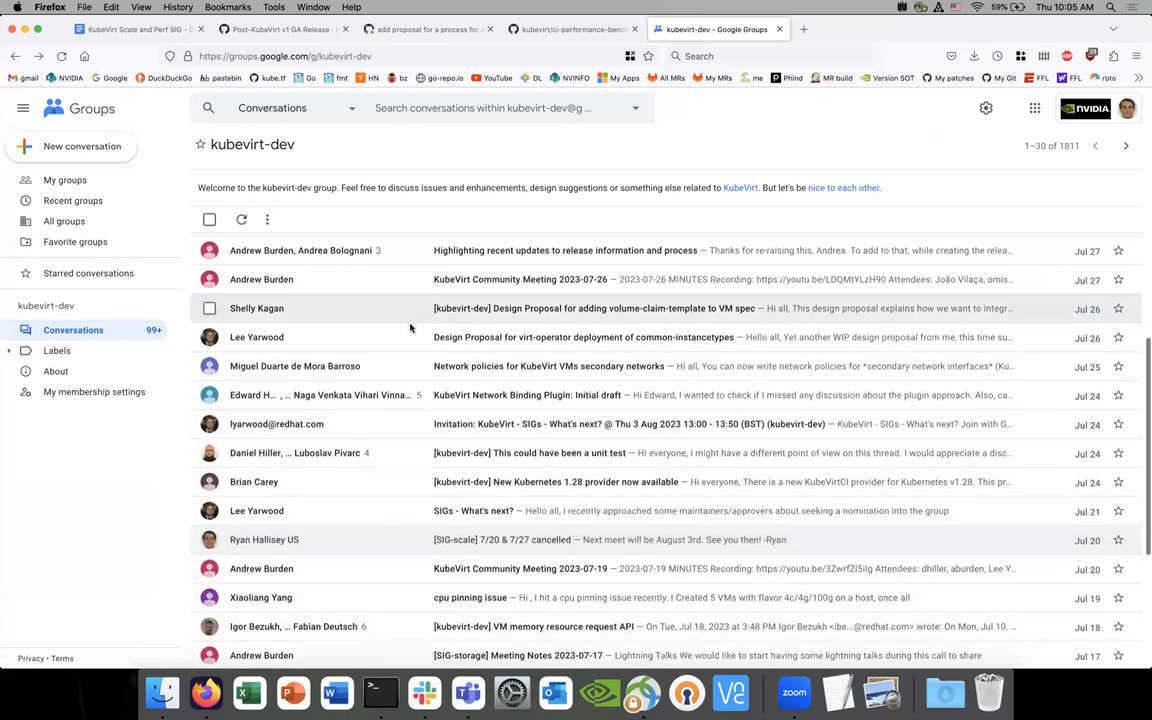
mouse_move(395, 337)
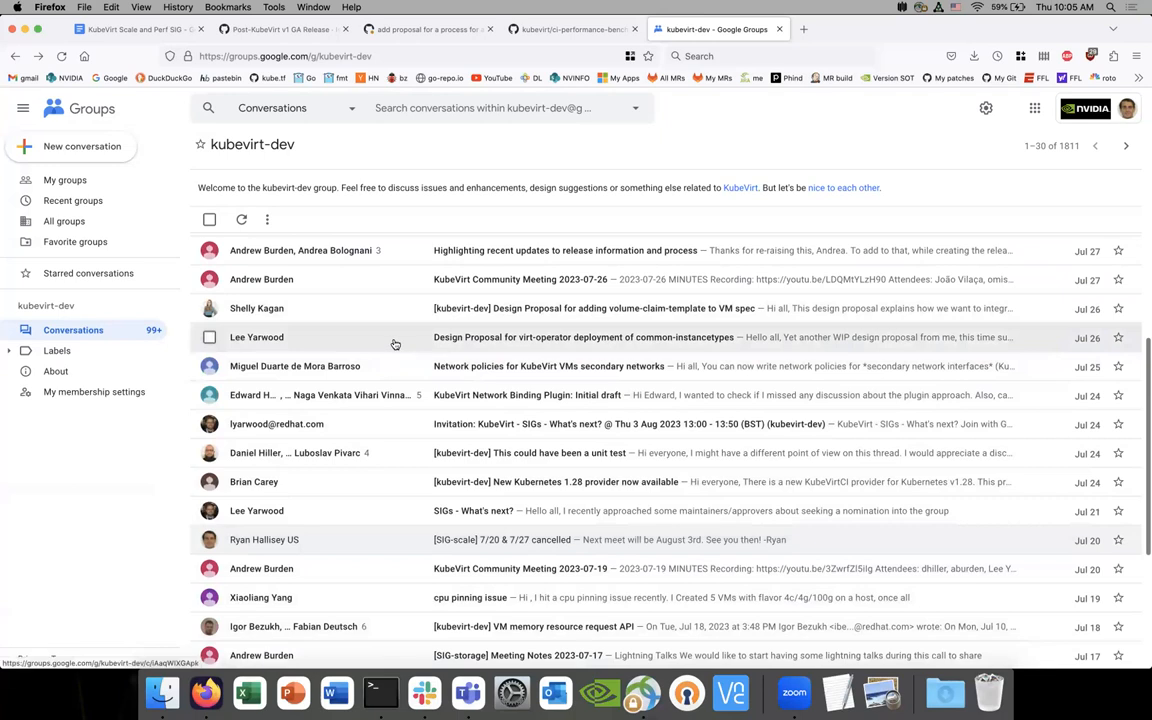
scroll(down, 3)
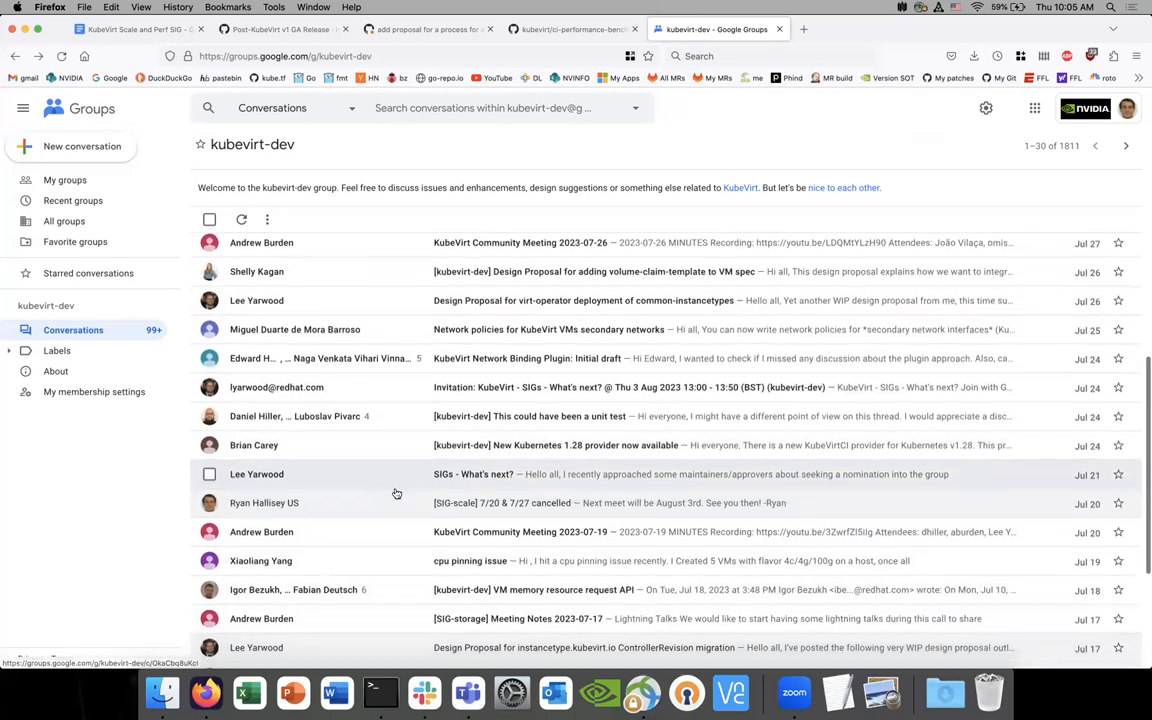
scroll(down, 3)
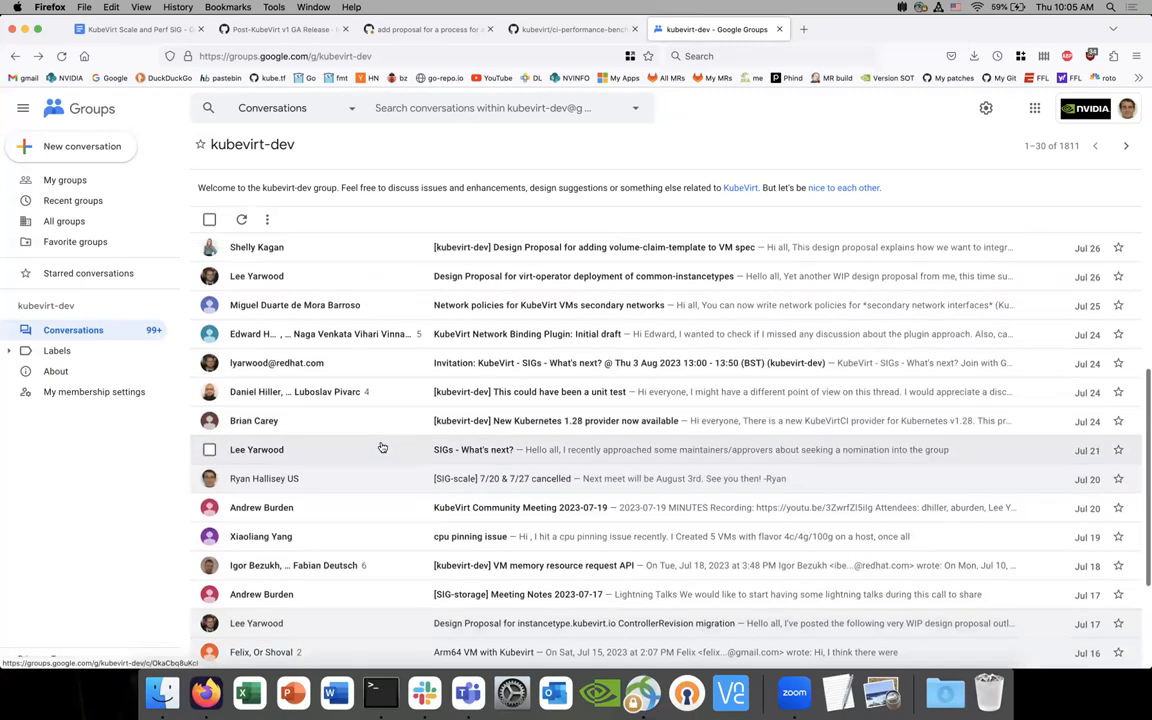
mouse_move(386, 468)
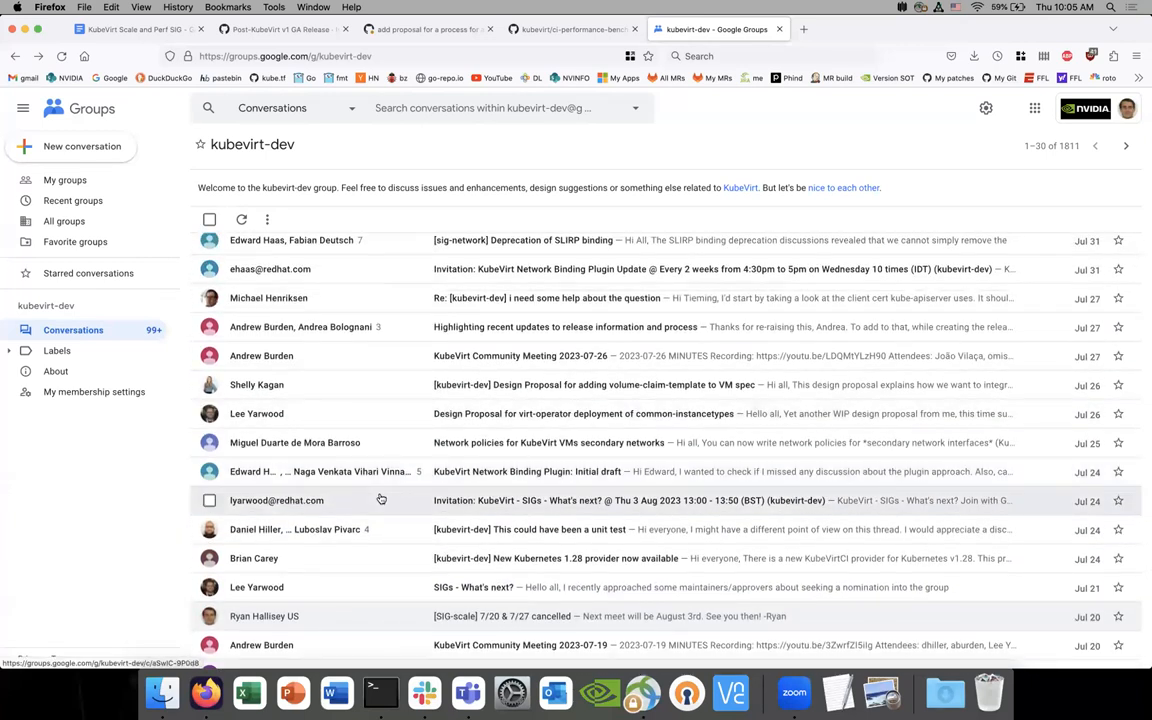
mouse_move(396, 443)
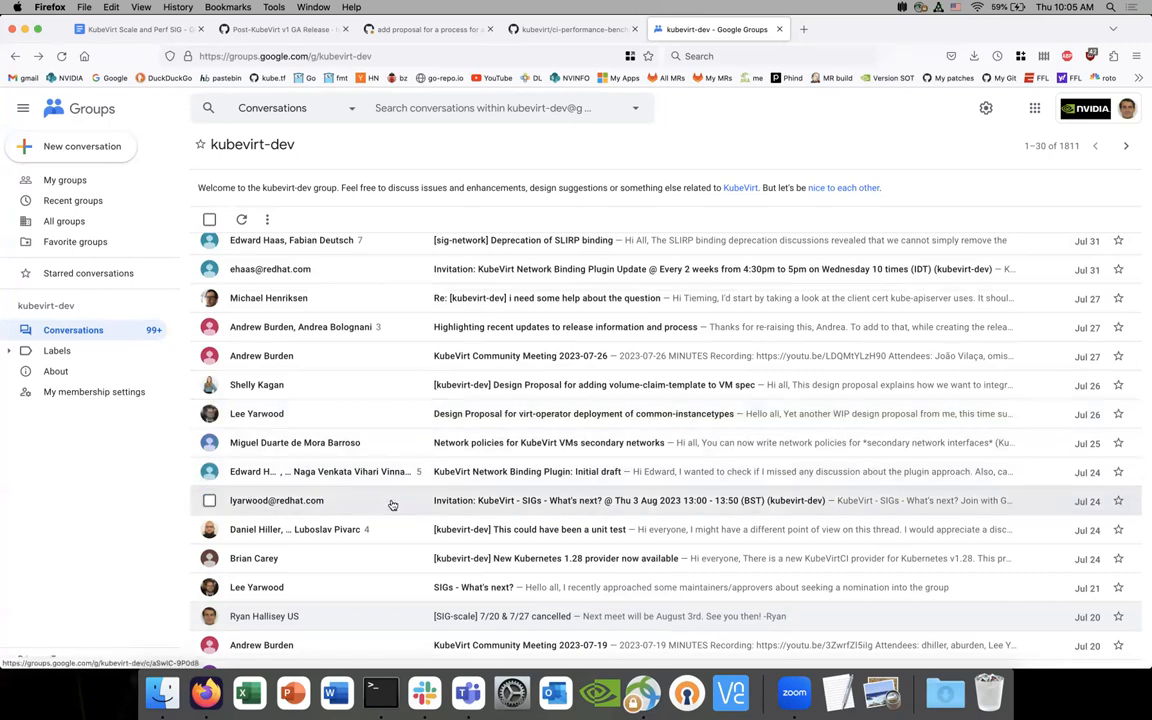
mouse_move(398, 418)
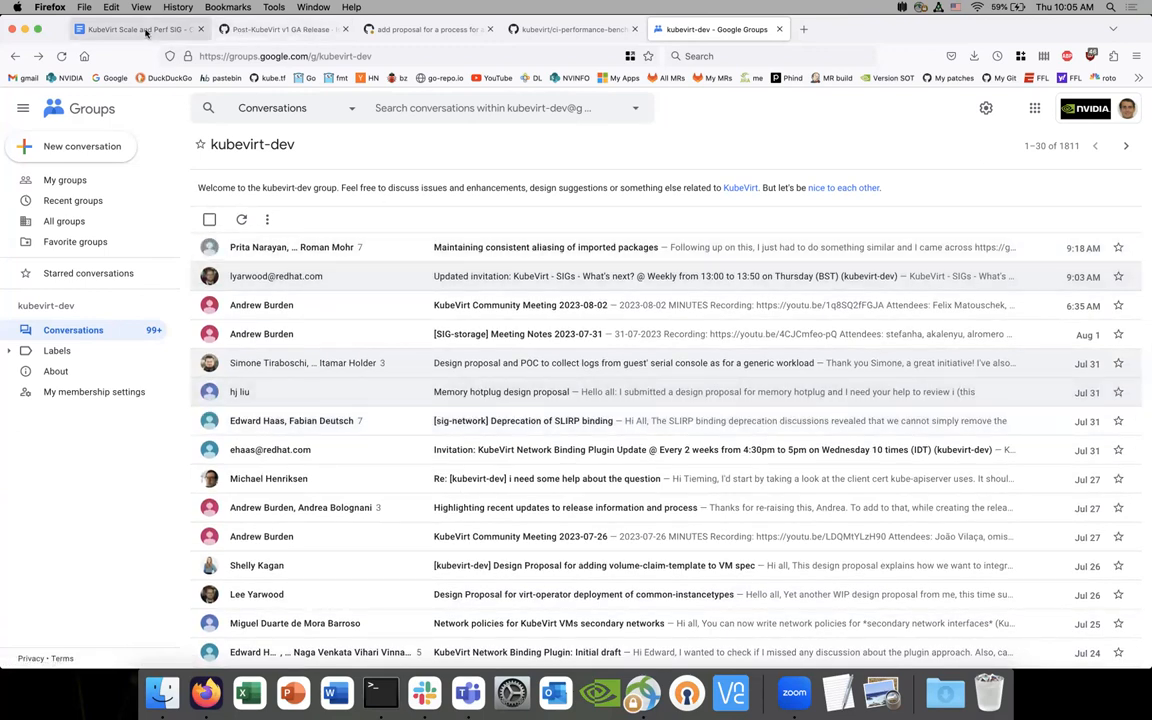
Step: Glance at the SIG meeting notes tab, then return to the PR #221 tab
click(130, 29)
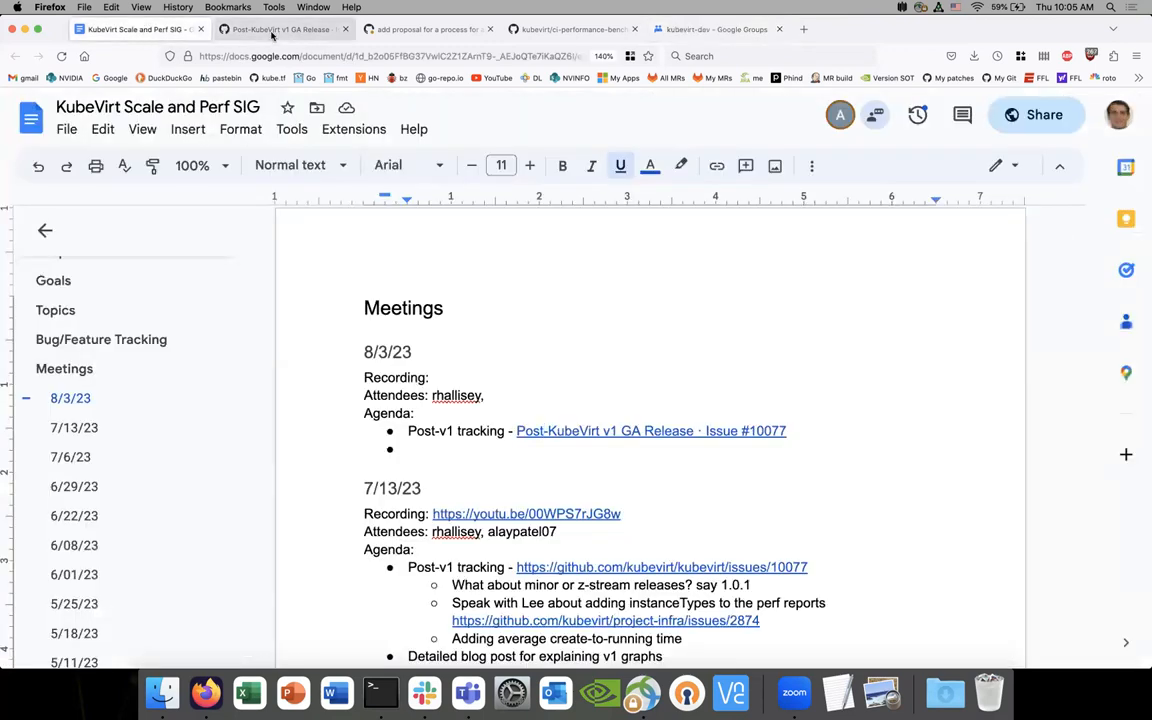
click(428, 28)
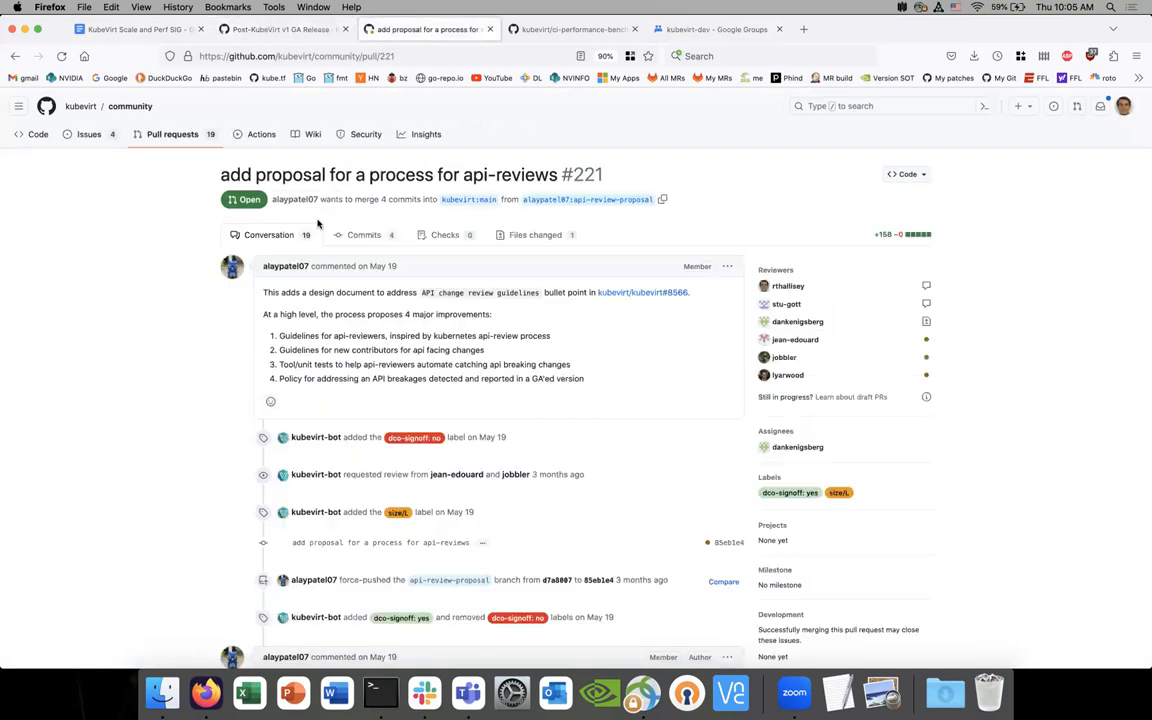
mouse_move(230, 349)
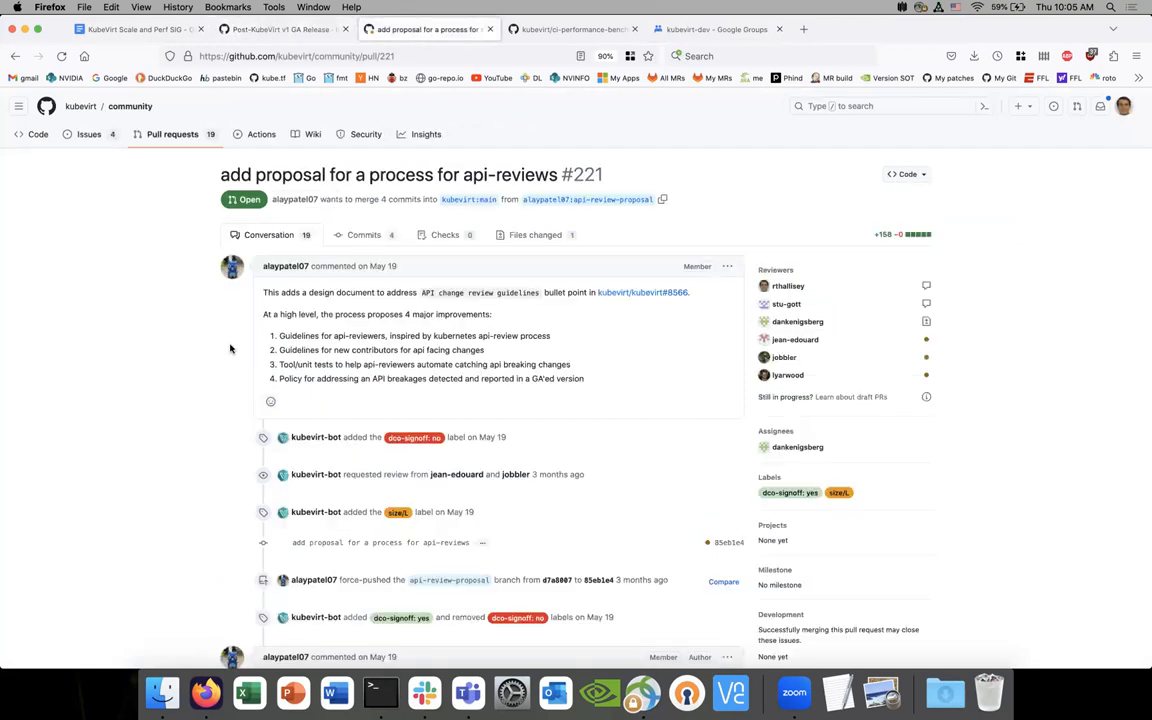
mouse_move(224, 347)
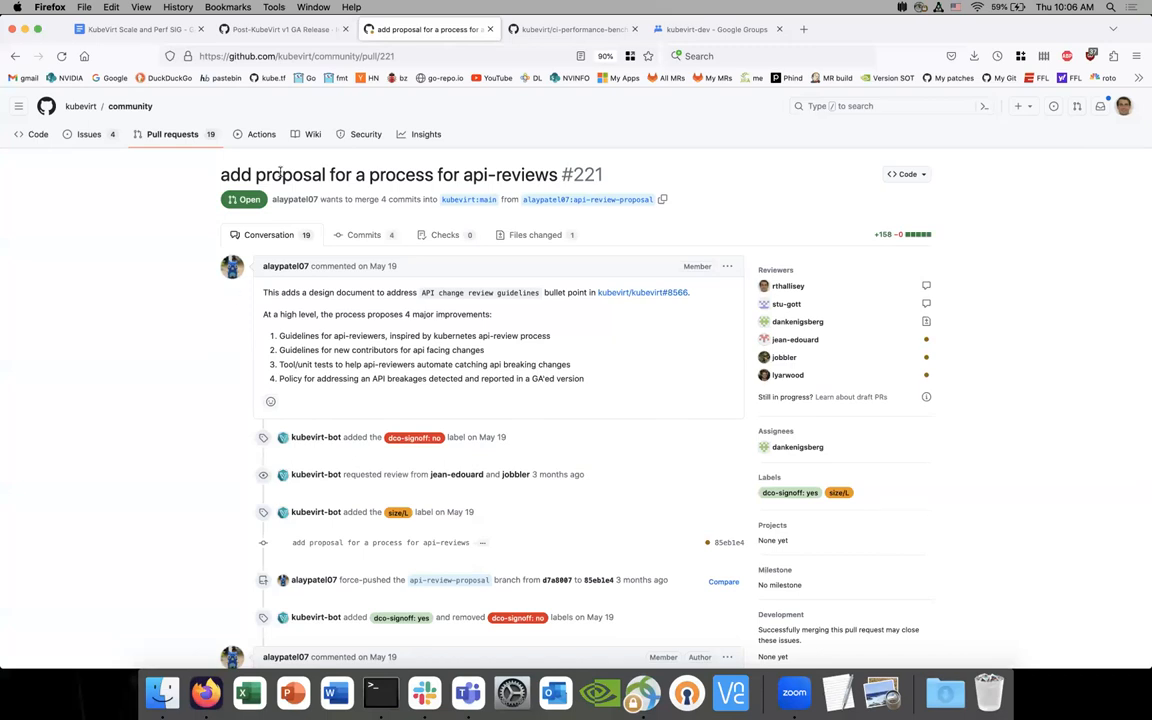
mouse_move(286, 113)
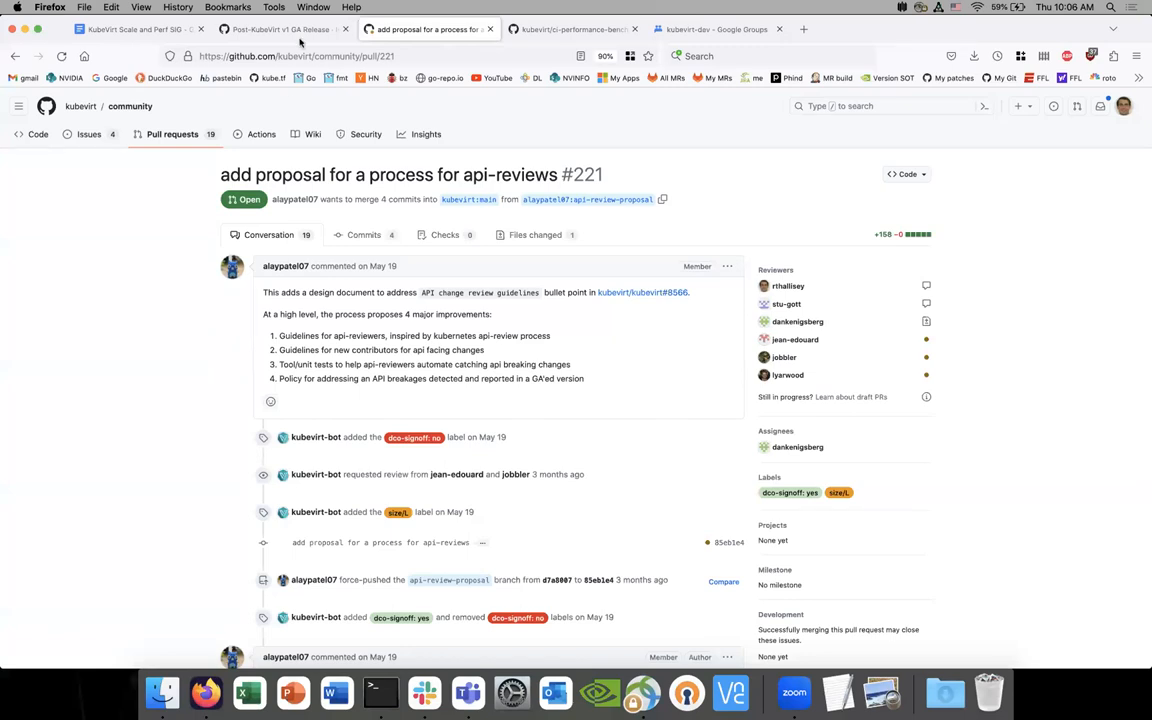
mouse_move(300, 38)
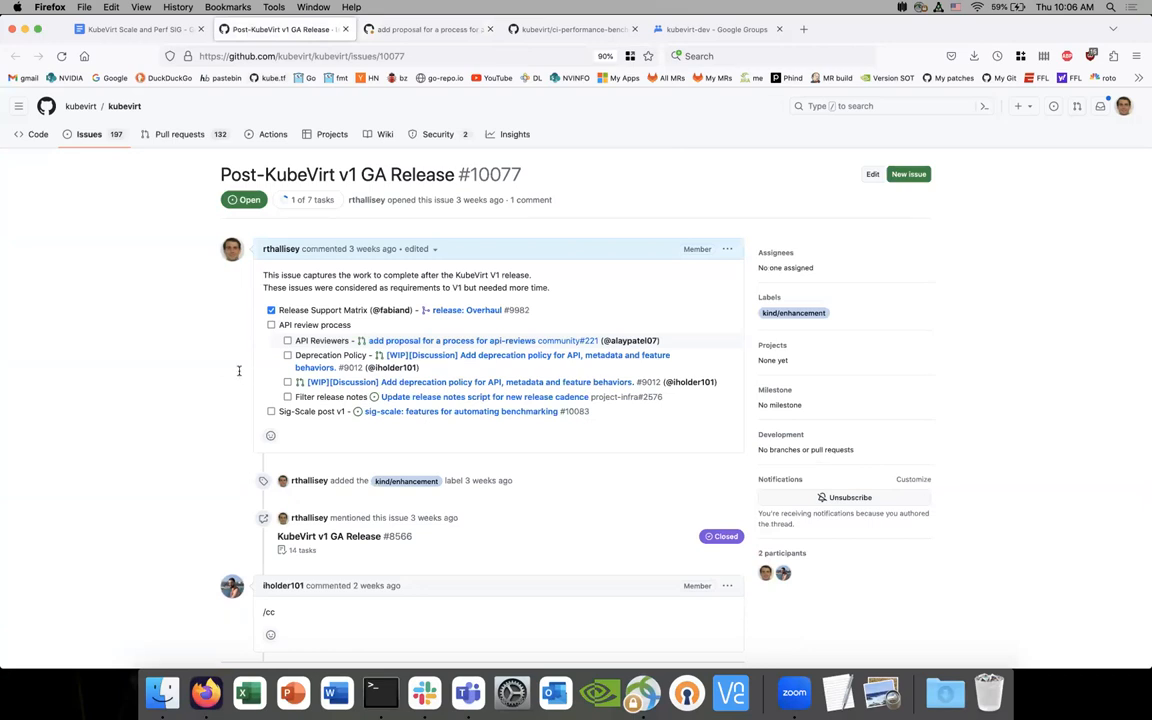
mouse_move(442, 368)
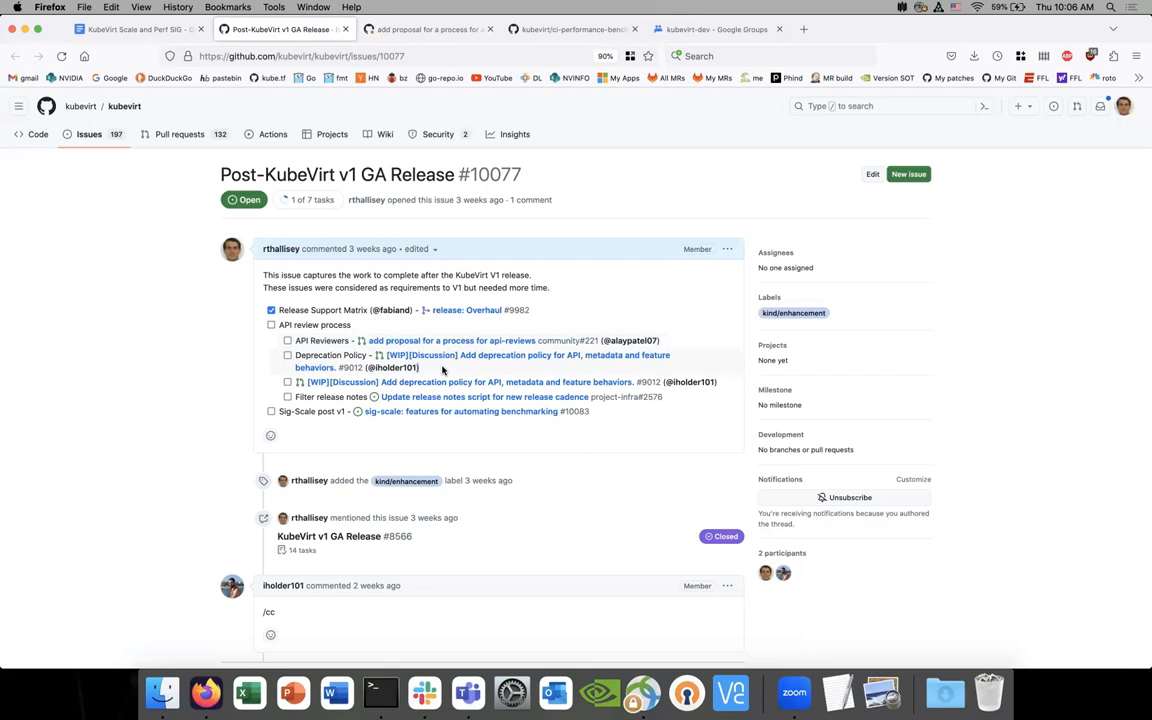
Step: Open the Deprecation Policy PR #9012 link from the task list in a new tab
right_click(433, 358)
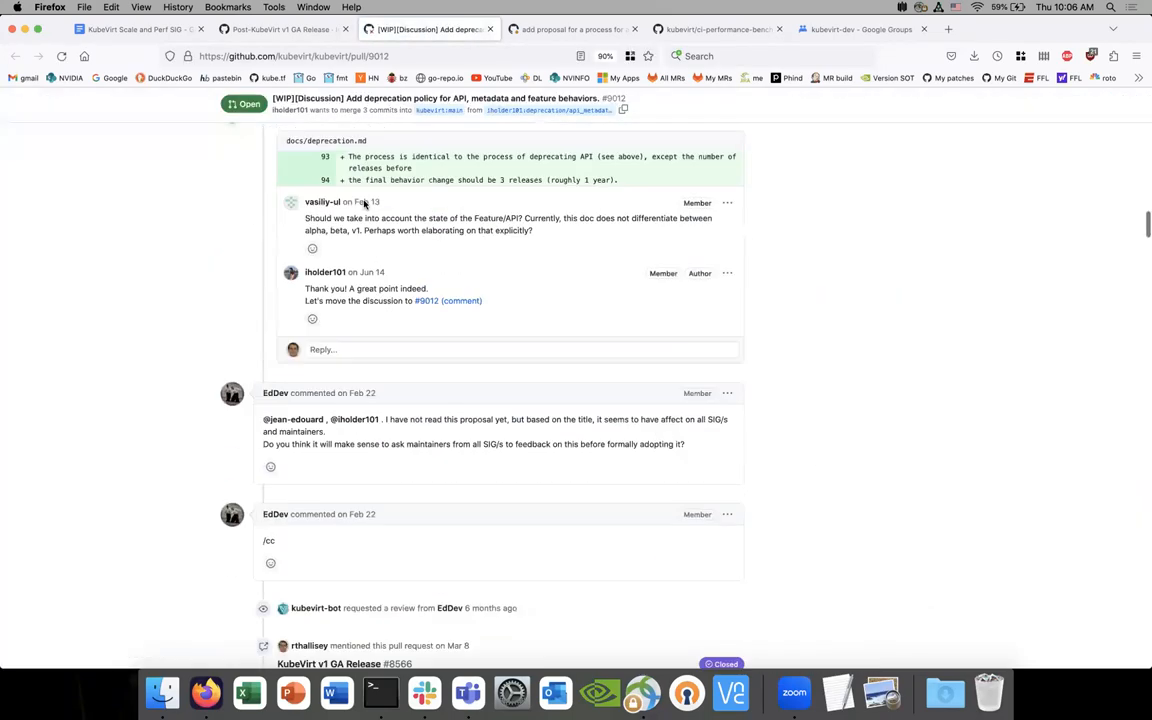
scroll(down, 3)
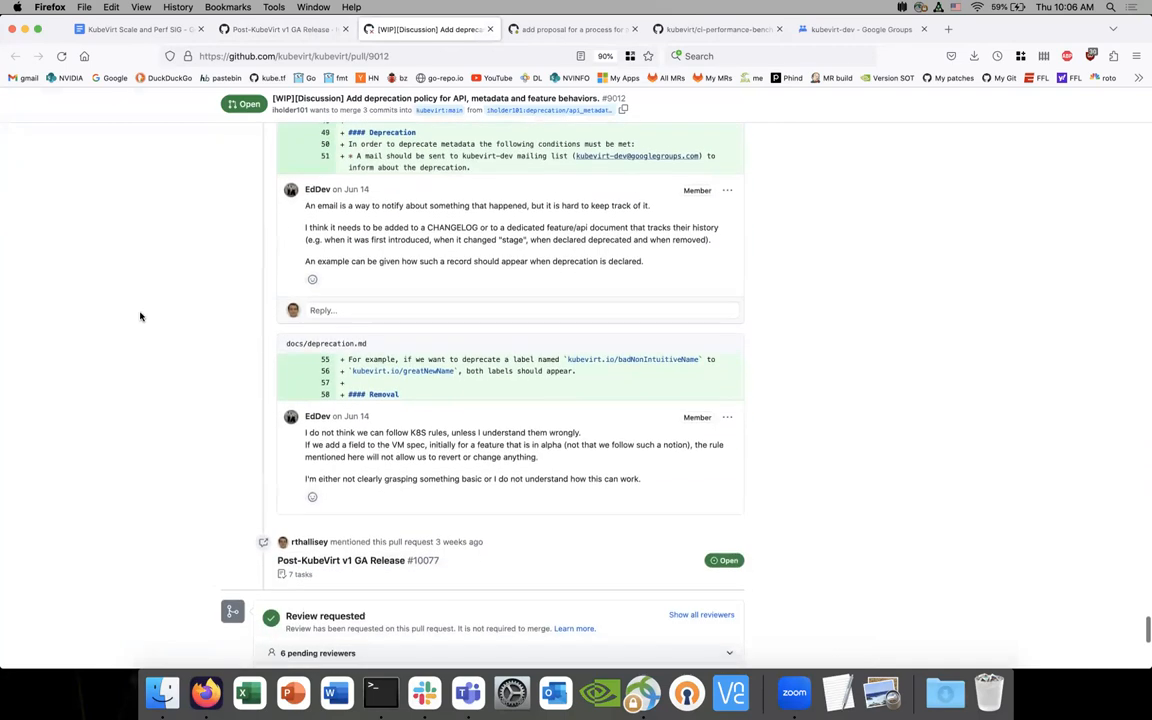
scroll(up, 3)
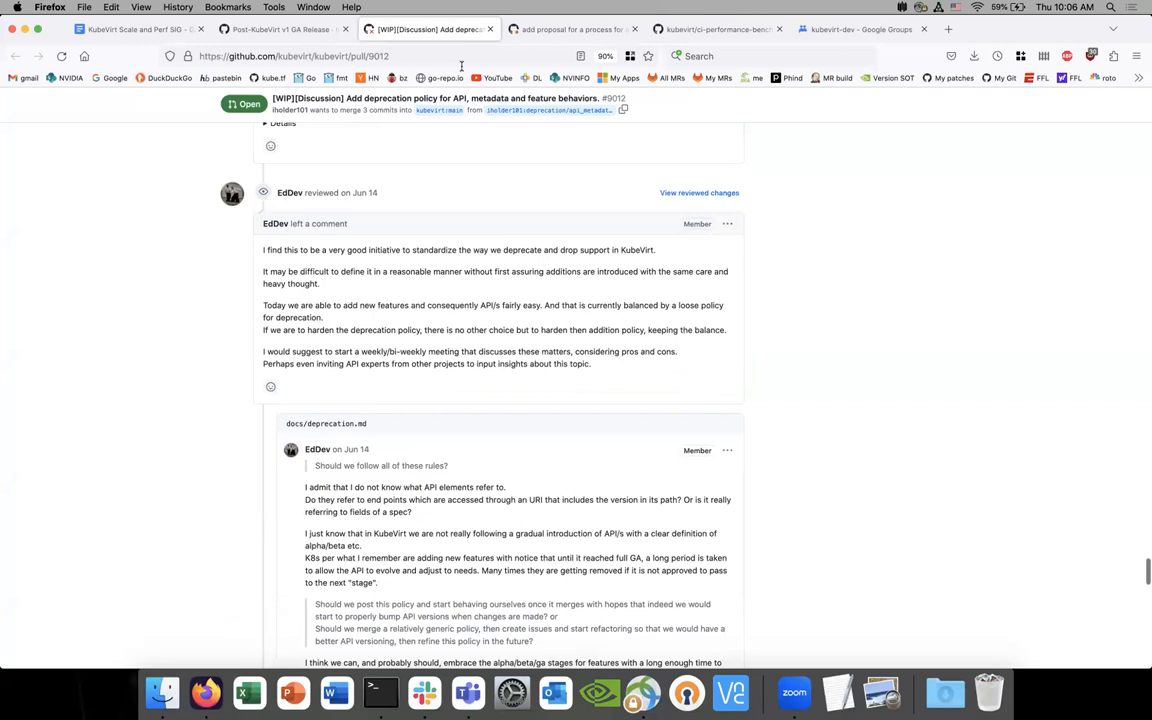
Step: Close the PR #9012 tab and bring up link options for the release-notes script item
click(283, 29)
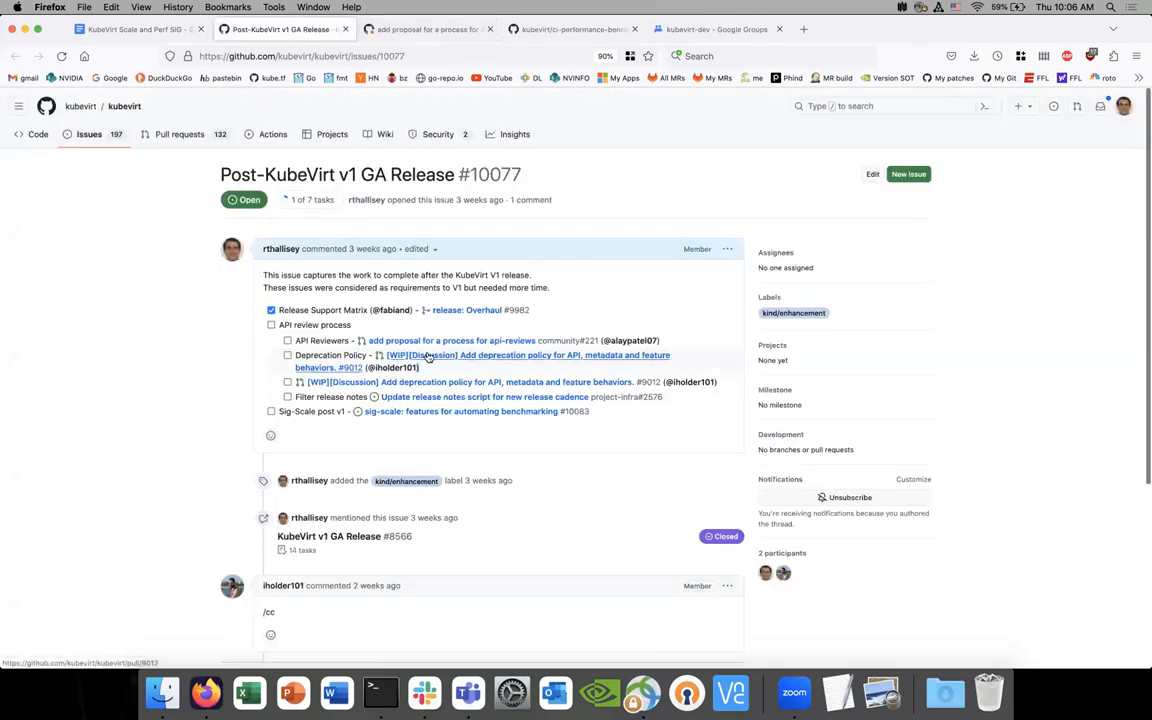
mouse_move(420, 355)
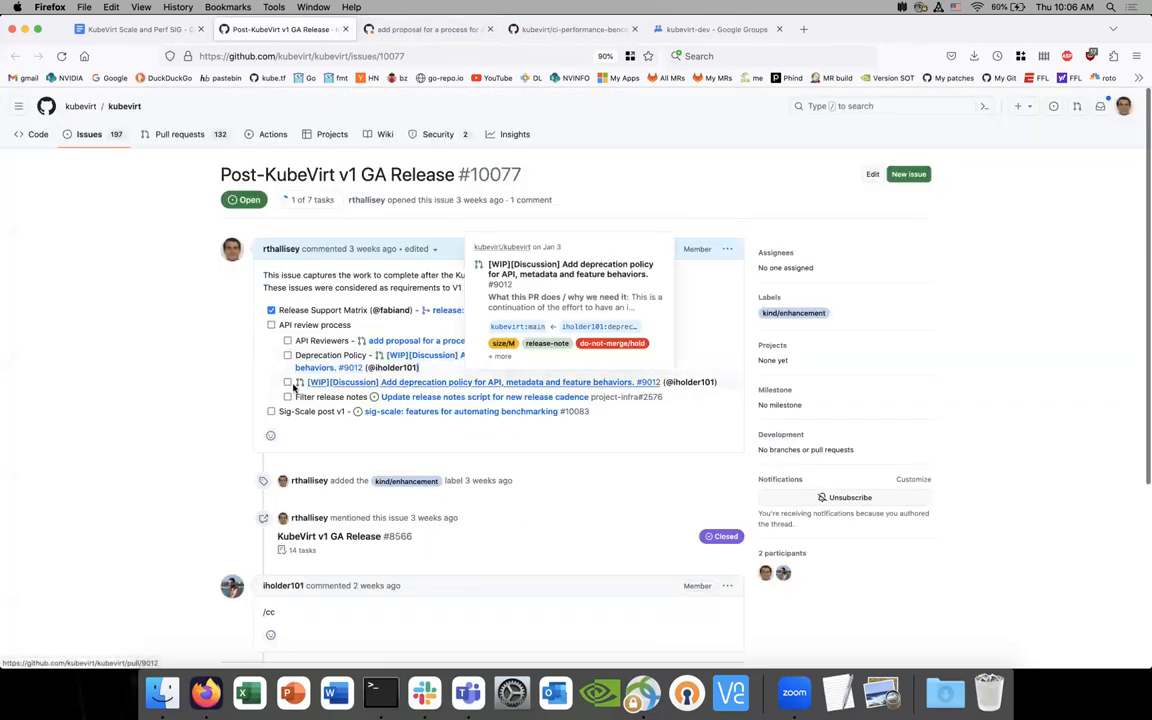
mouse_move(293, 390)
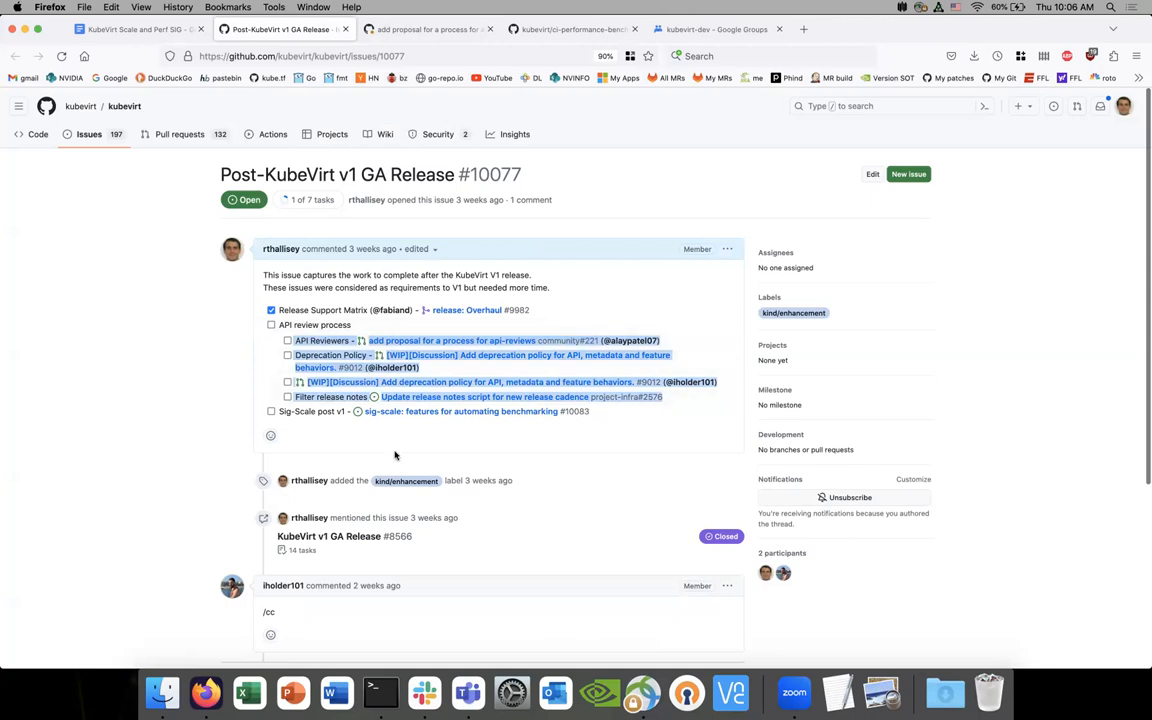
mouse_move(670, 401)
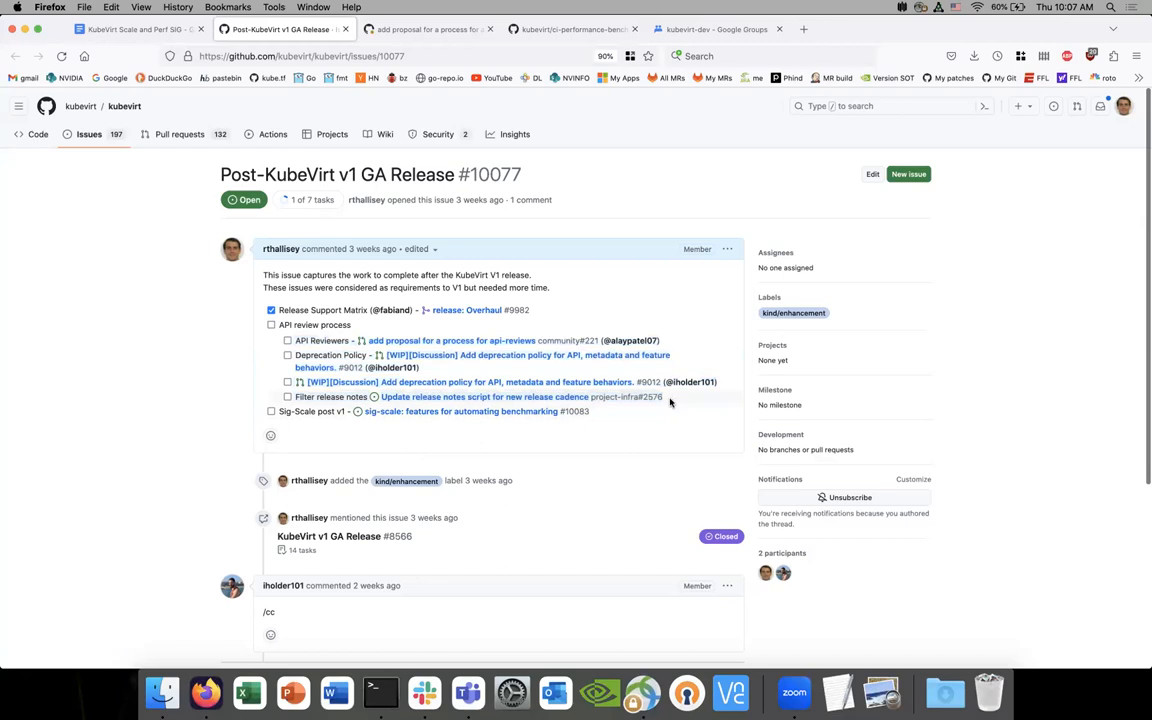
right_click(485, 397)
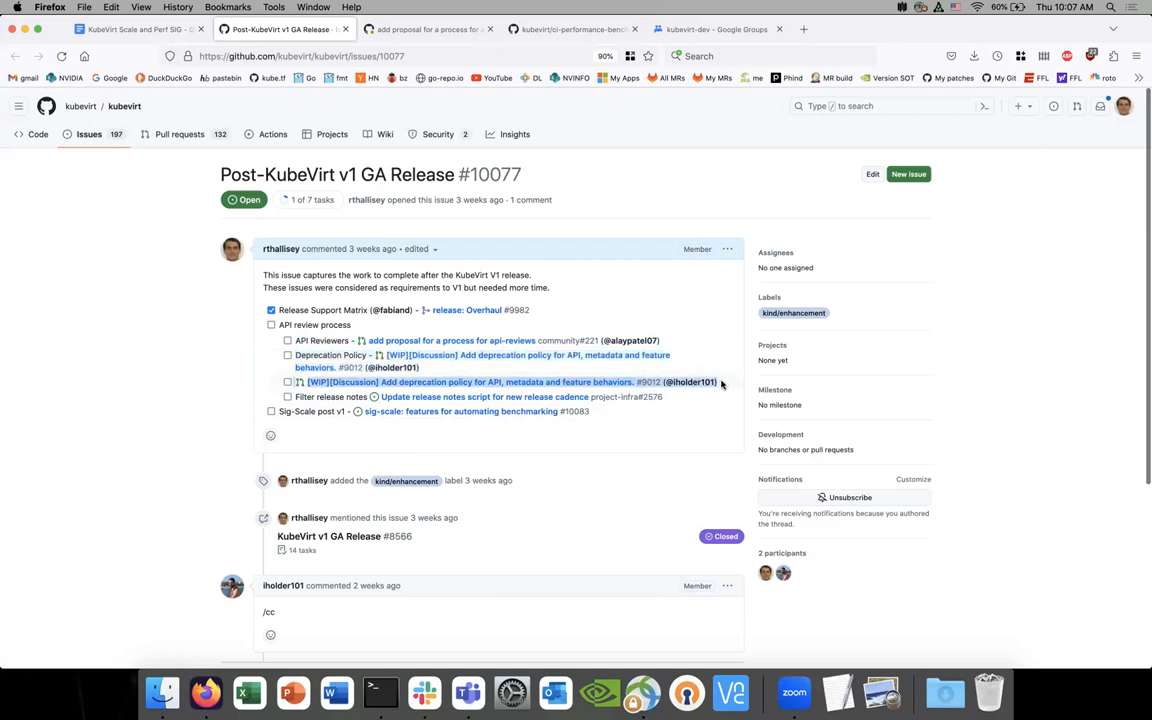
mouse_move(576, 385)
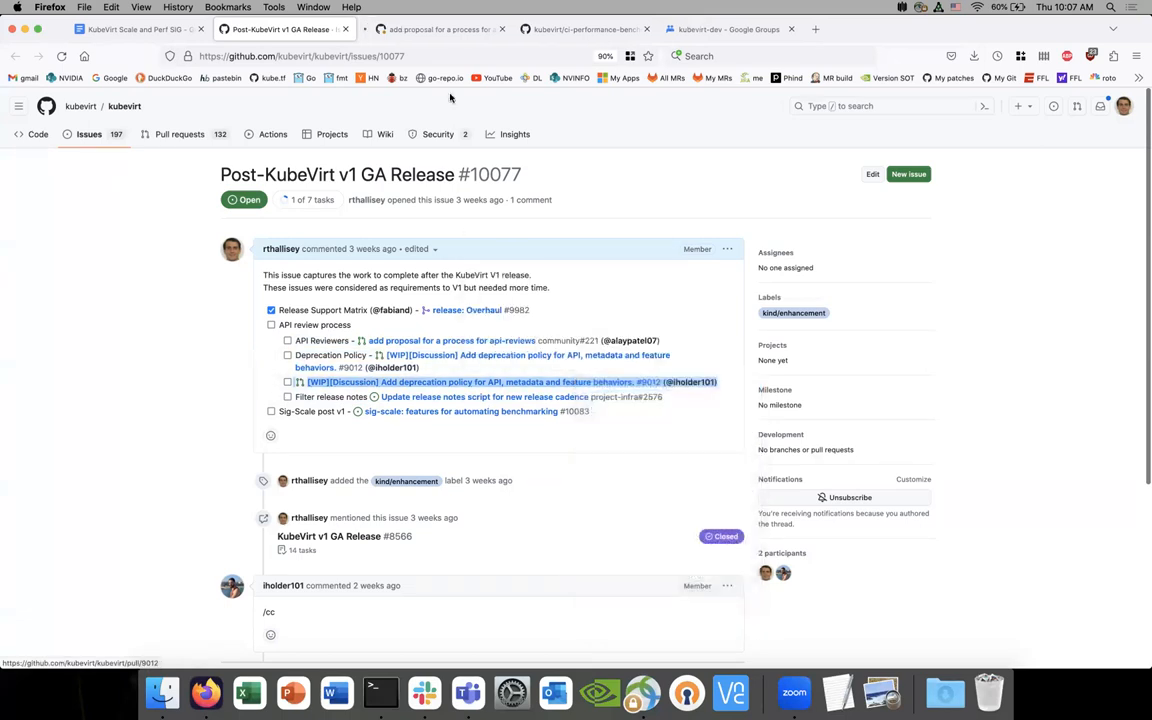
click(483, 382)
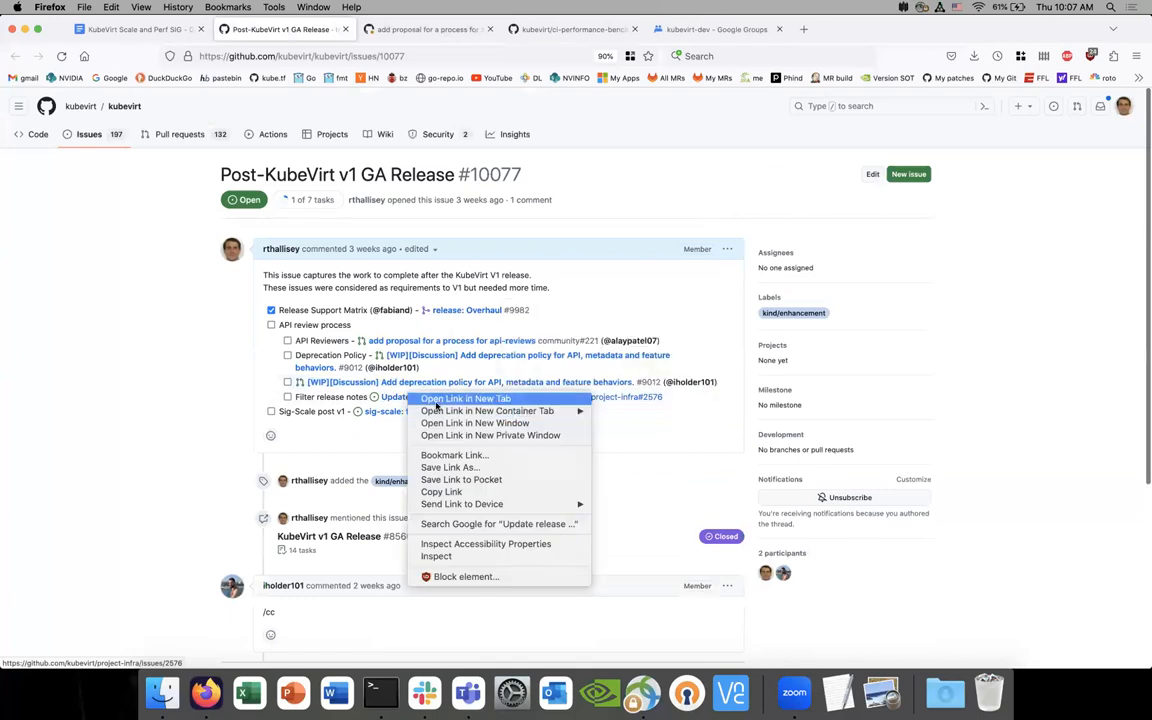
click(465, 398)
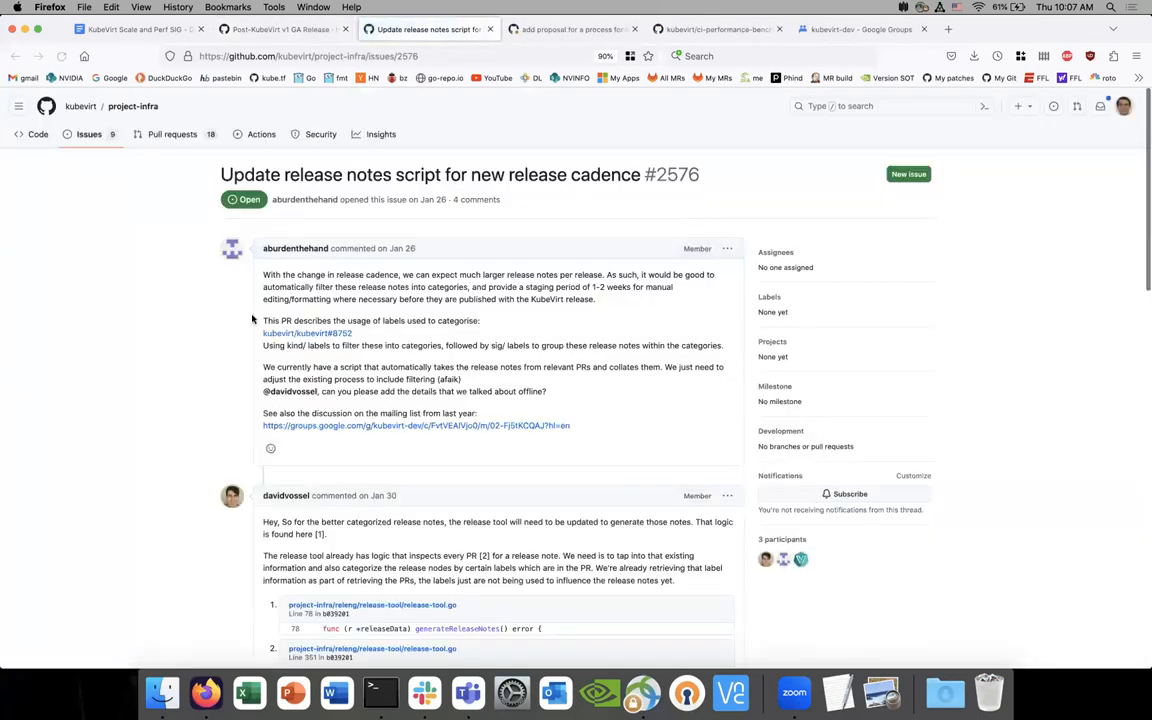
scroll(down, 3)
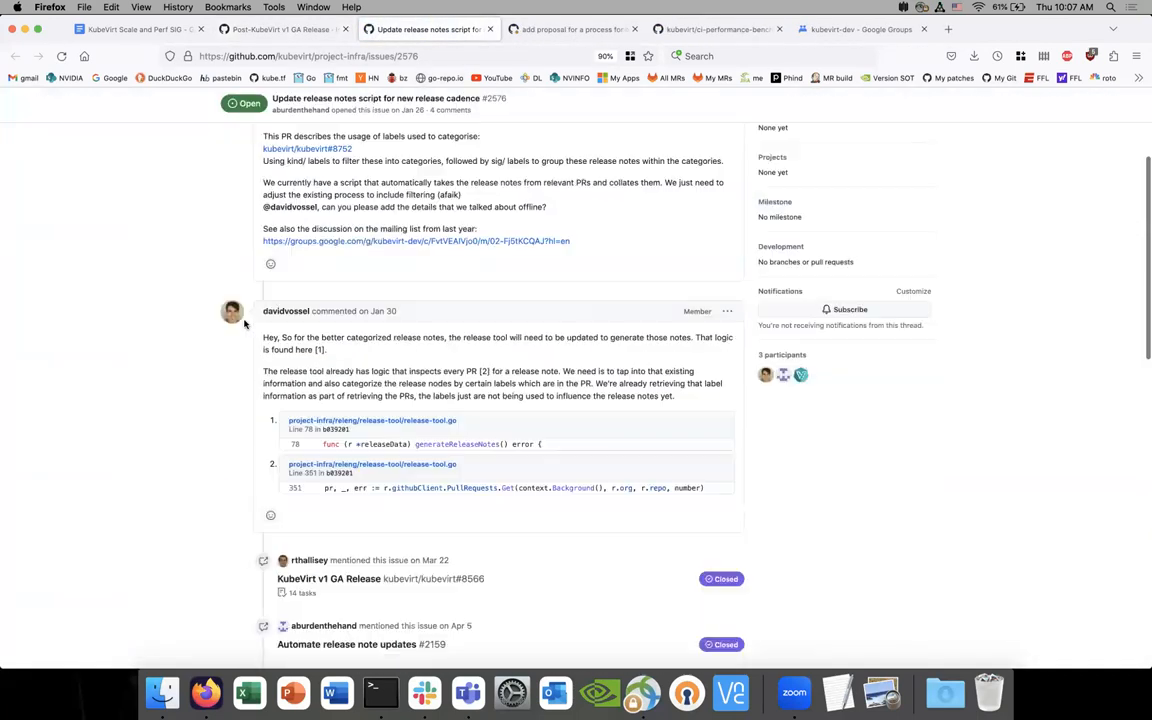
scroll(down, 3)
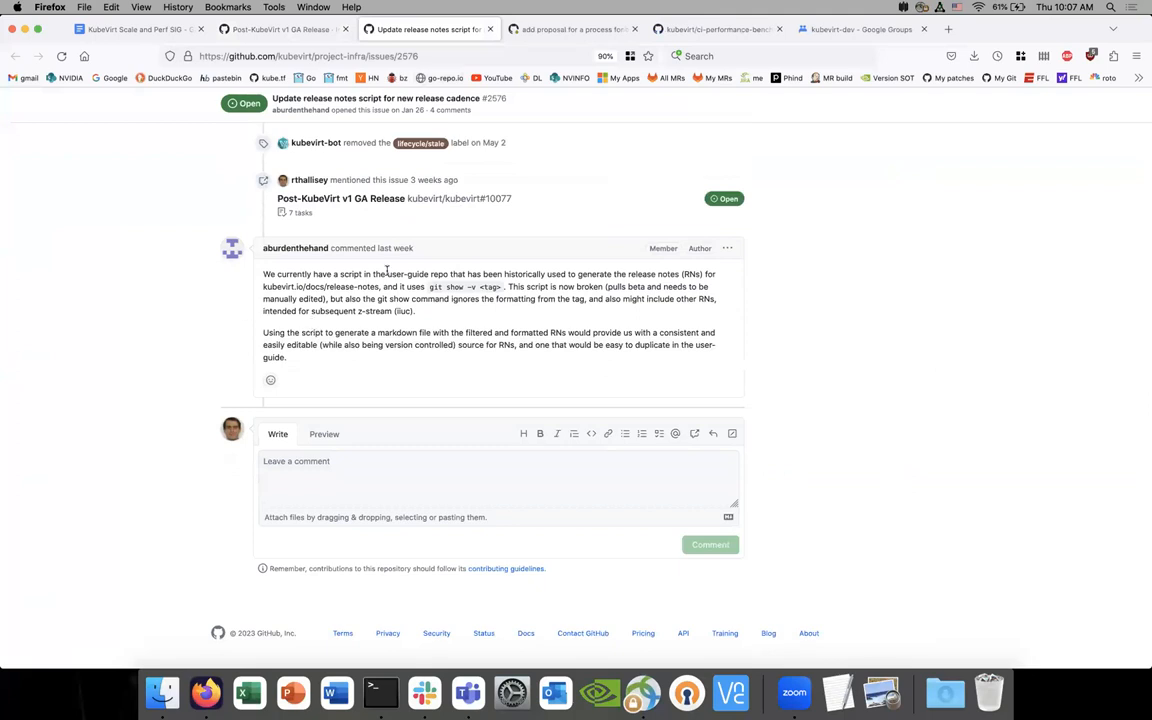
mouse_move(373, 287)
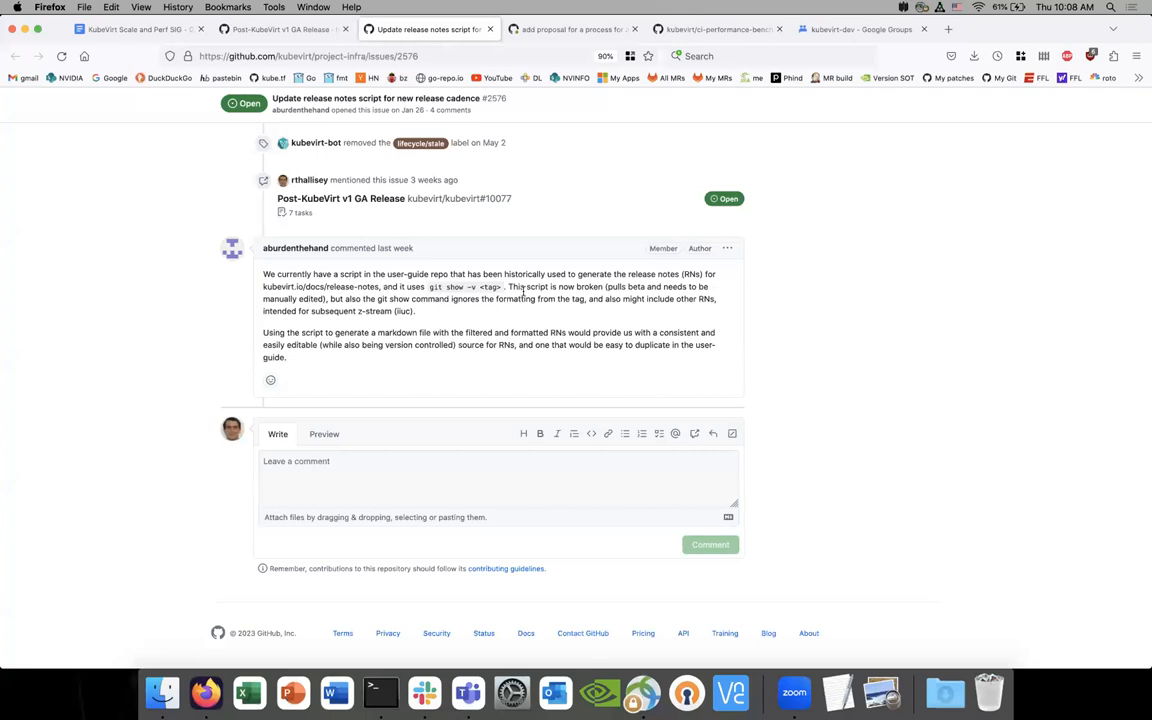
mouse_move(379, 308)
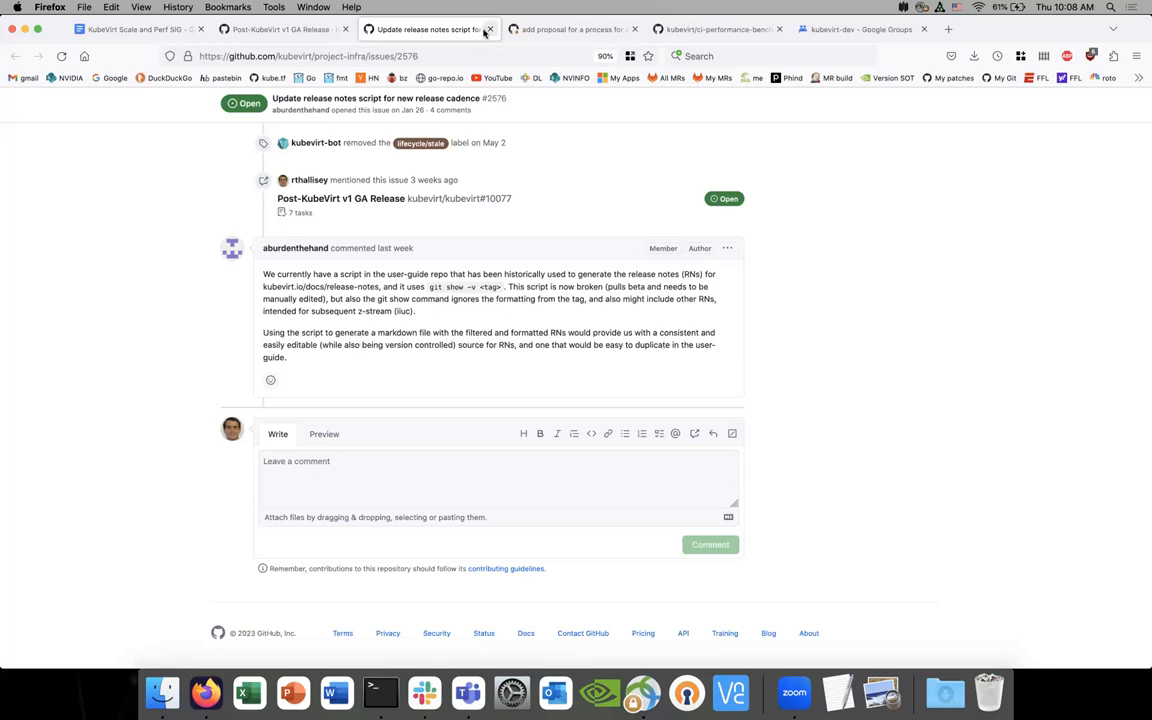
click(280, 28)
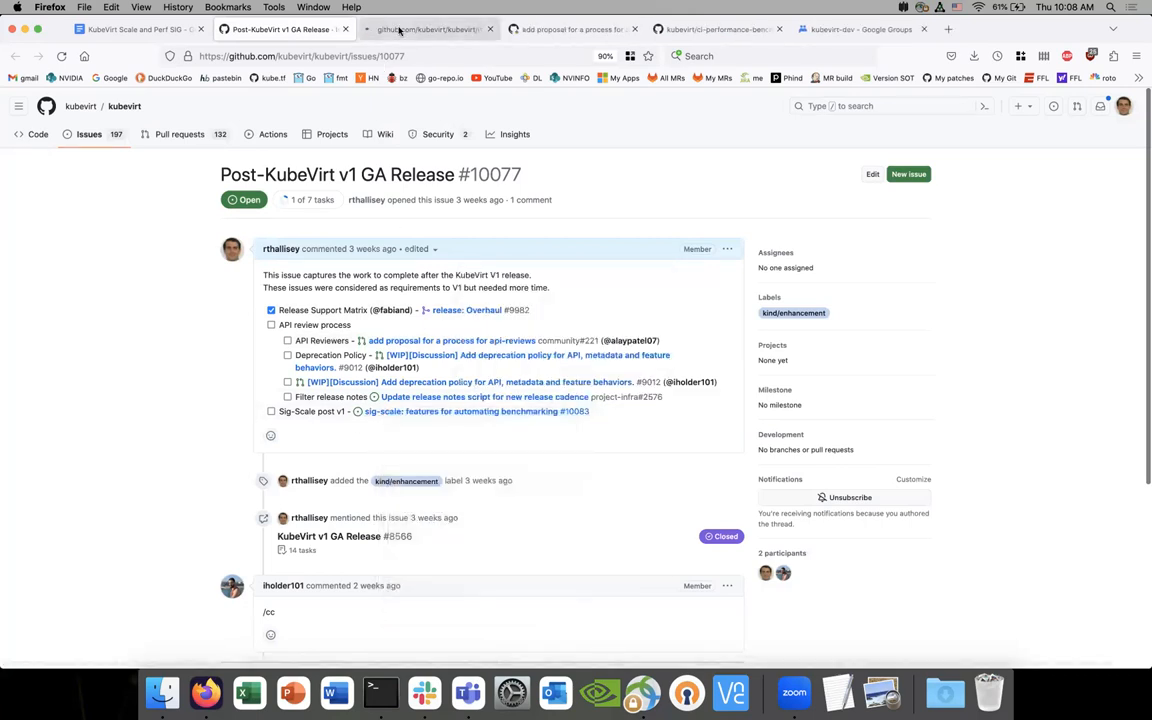
Step: Check sig-scale benchmarking issue #10083, then return to the Post-KubeVirt v1 GA Release issue
click(476, 411)
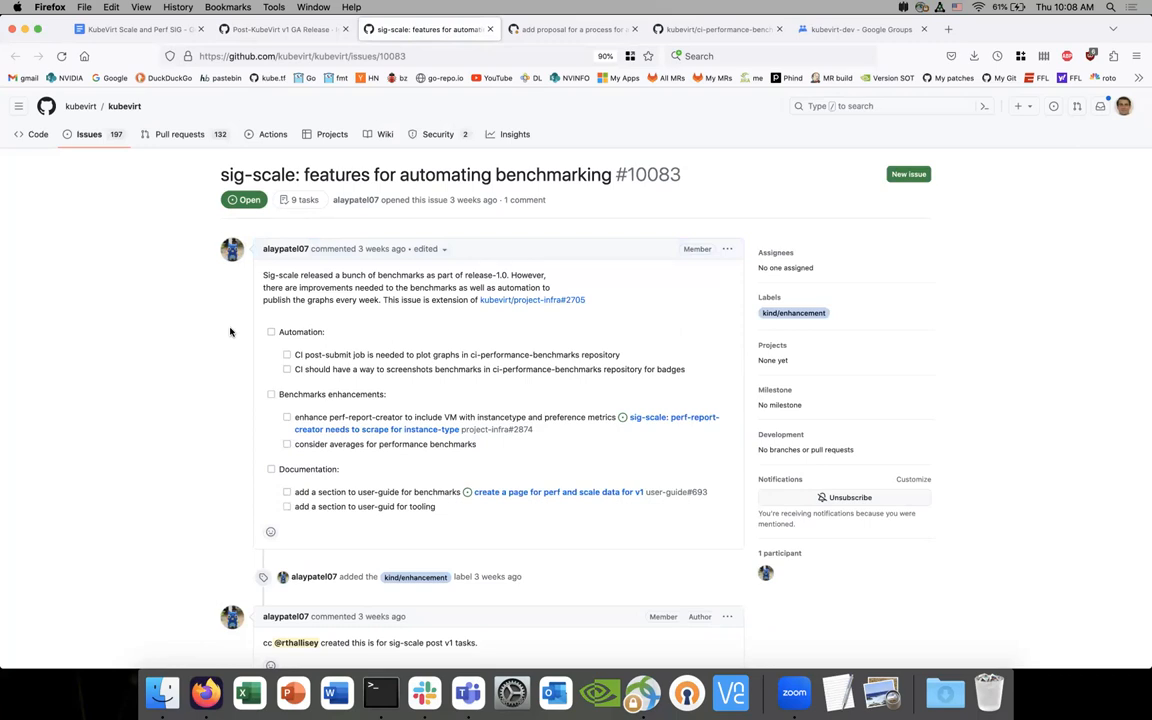
mouse_move(223, 325)
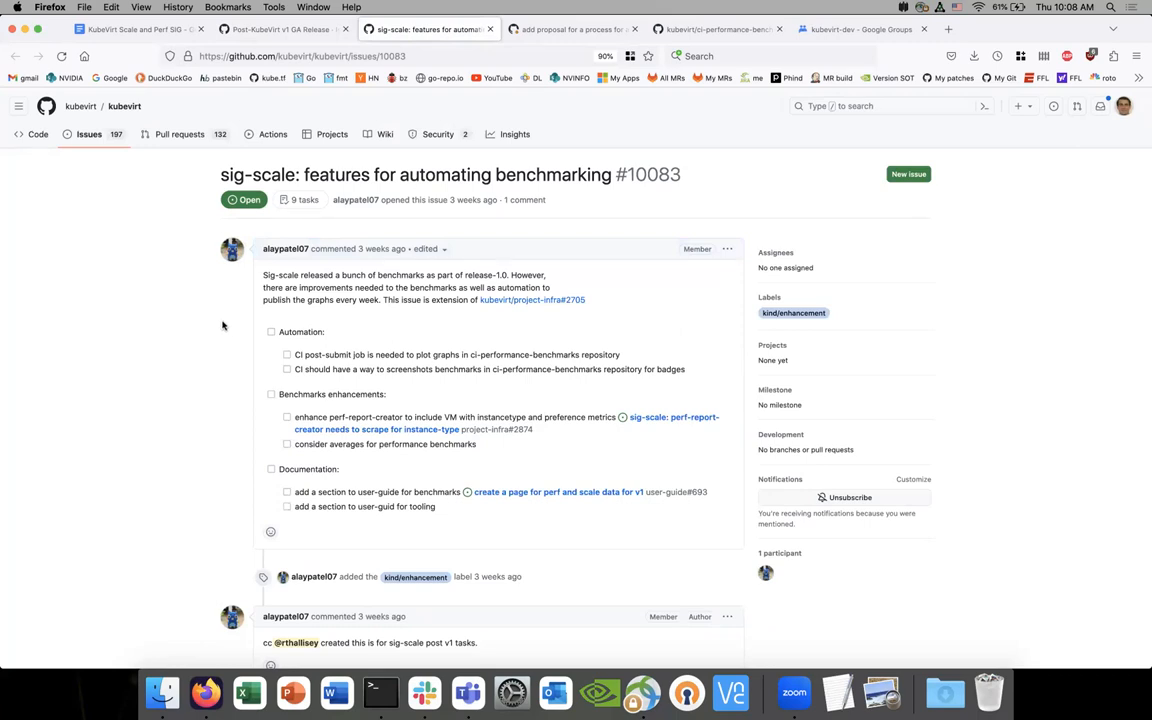
mouse_move(246, 287)
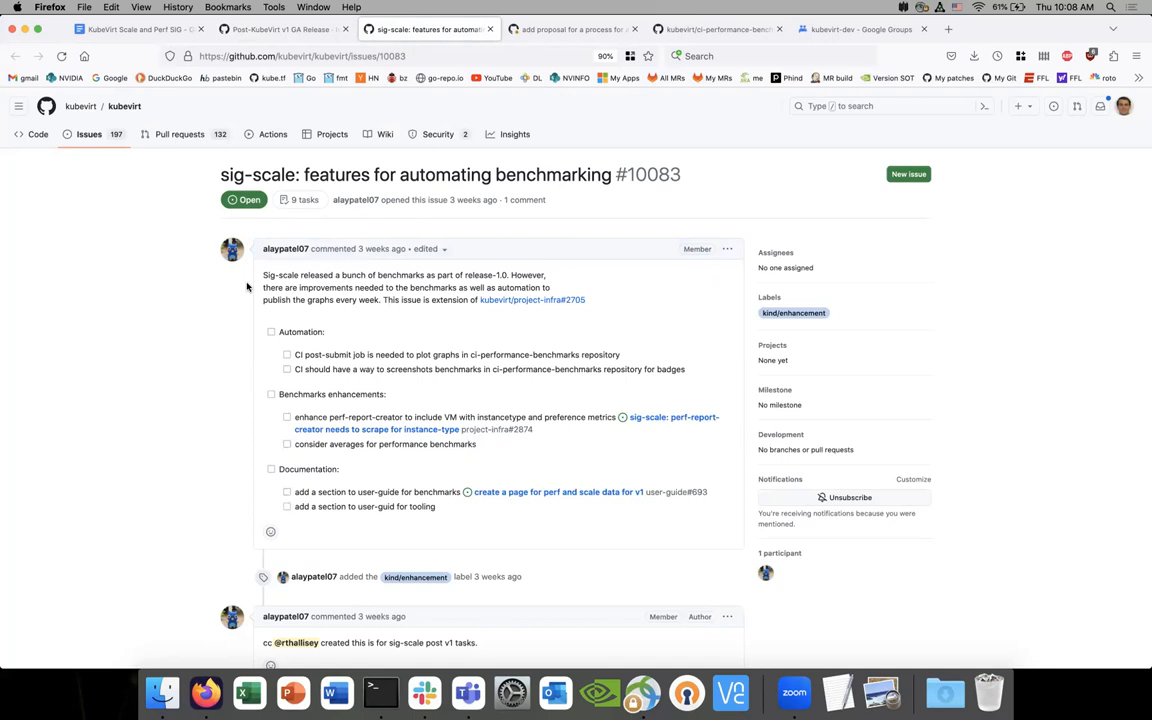
mouse_move(244, 292)
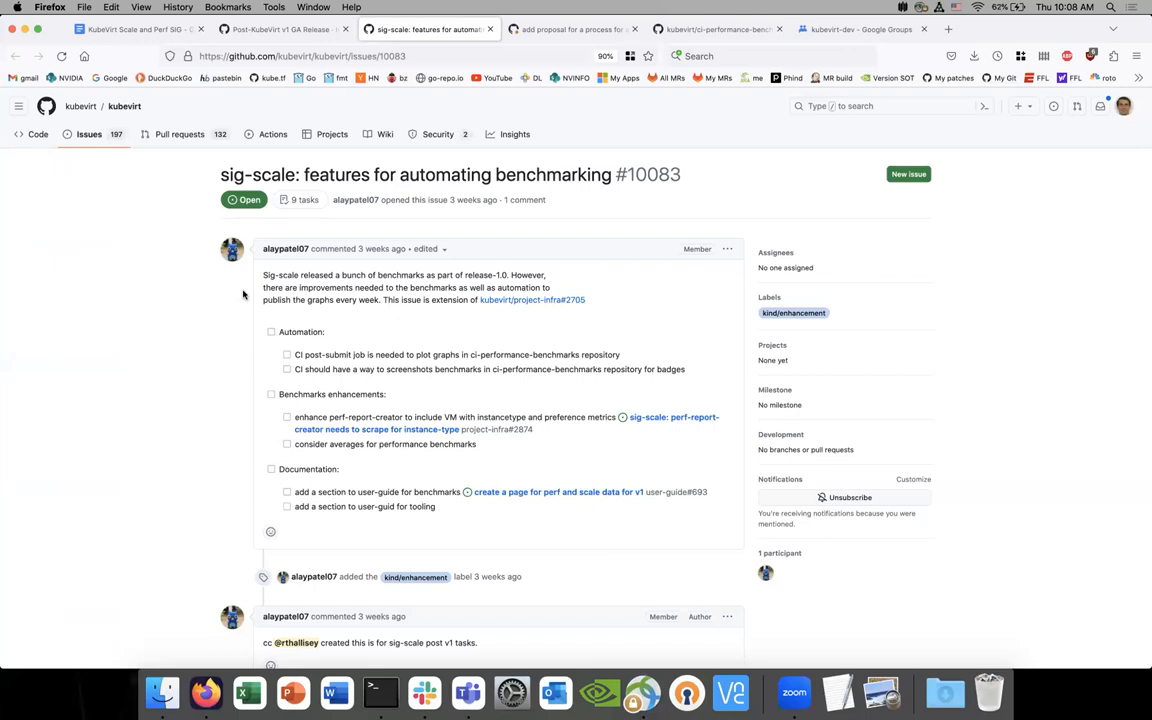
click(570, 28)
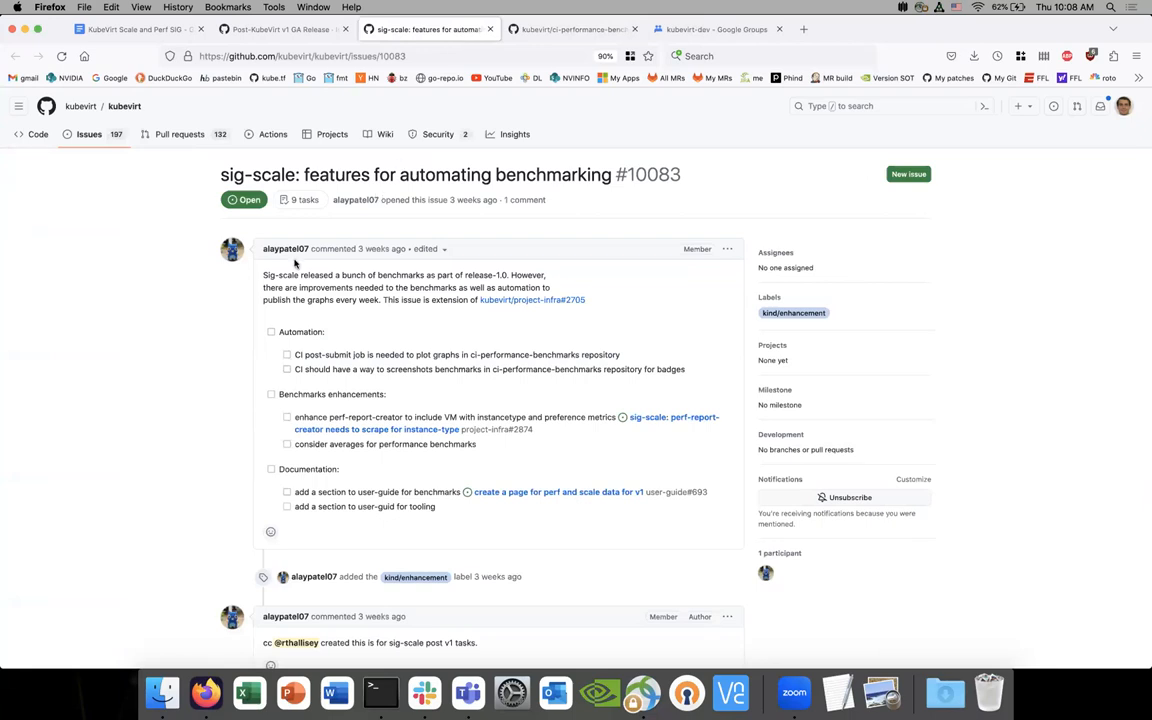
mouse_move(248, 362)
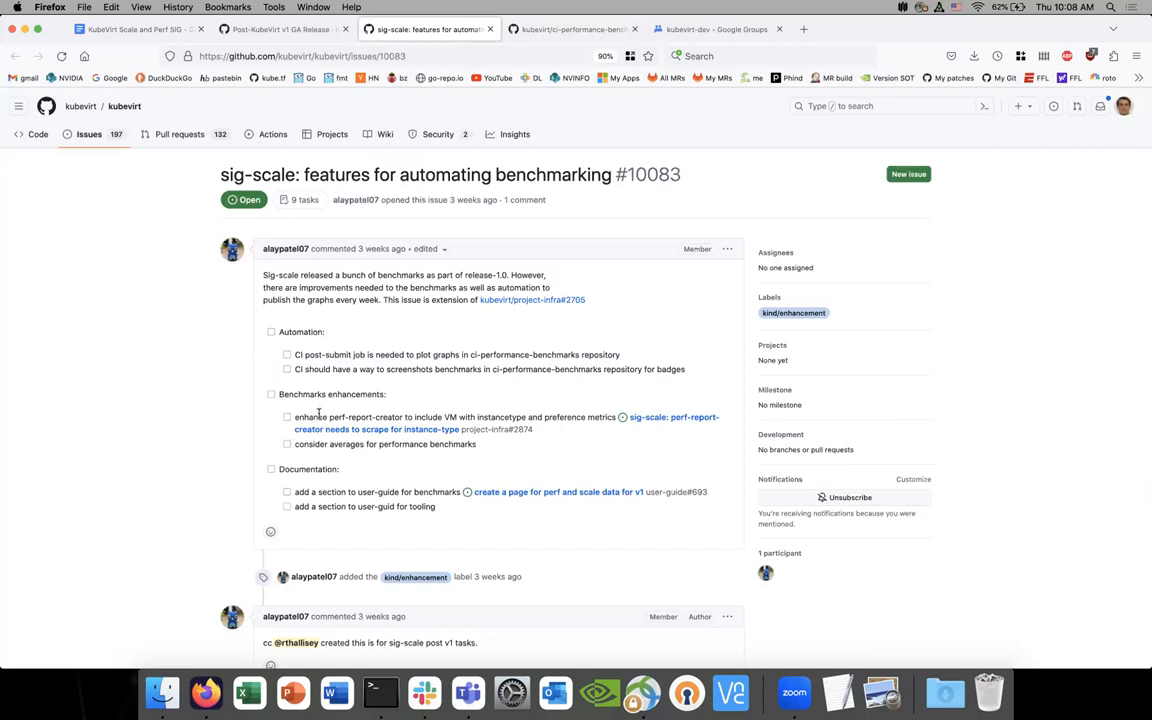
mouse_move(260, 379)
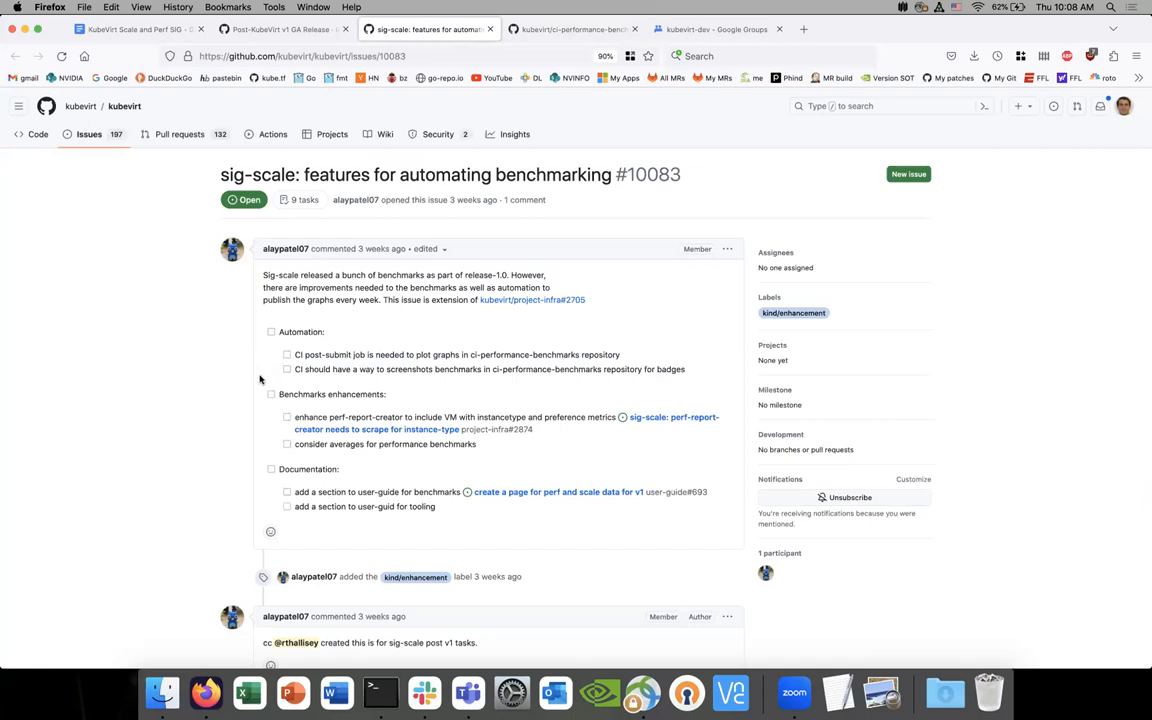
mouse_move(290, 390)
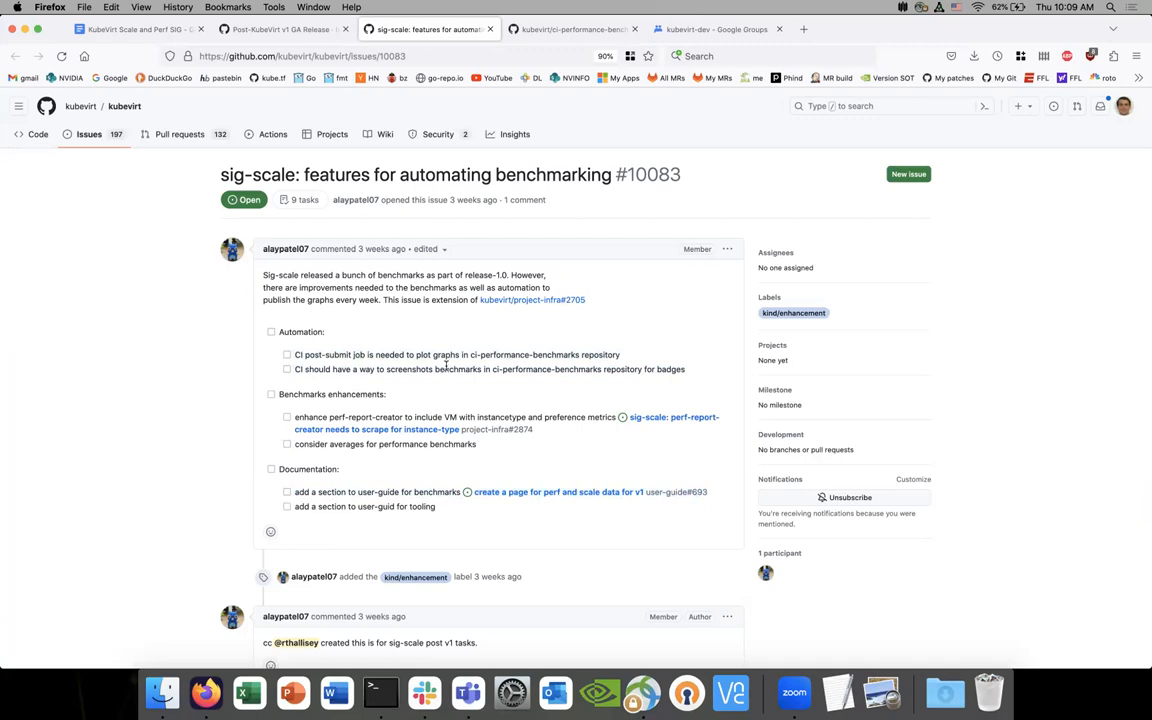
mouse_move(428, 354)
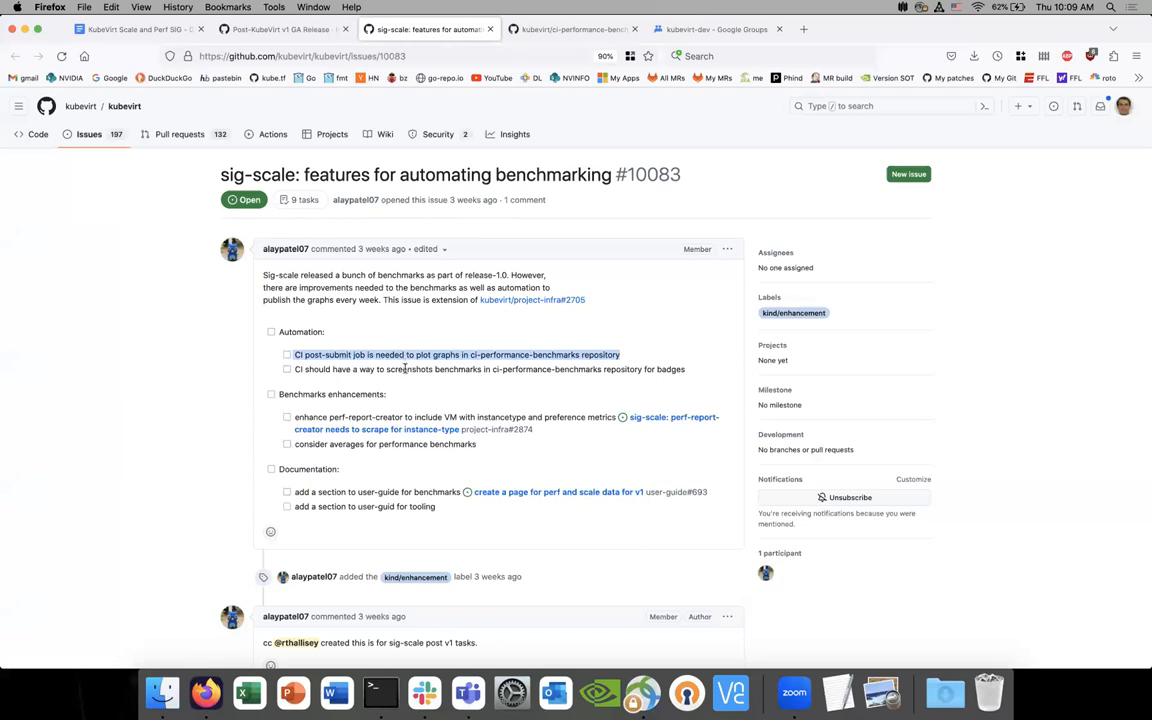
mouse_move(410, 358)
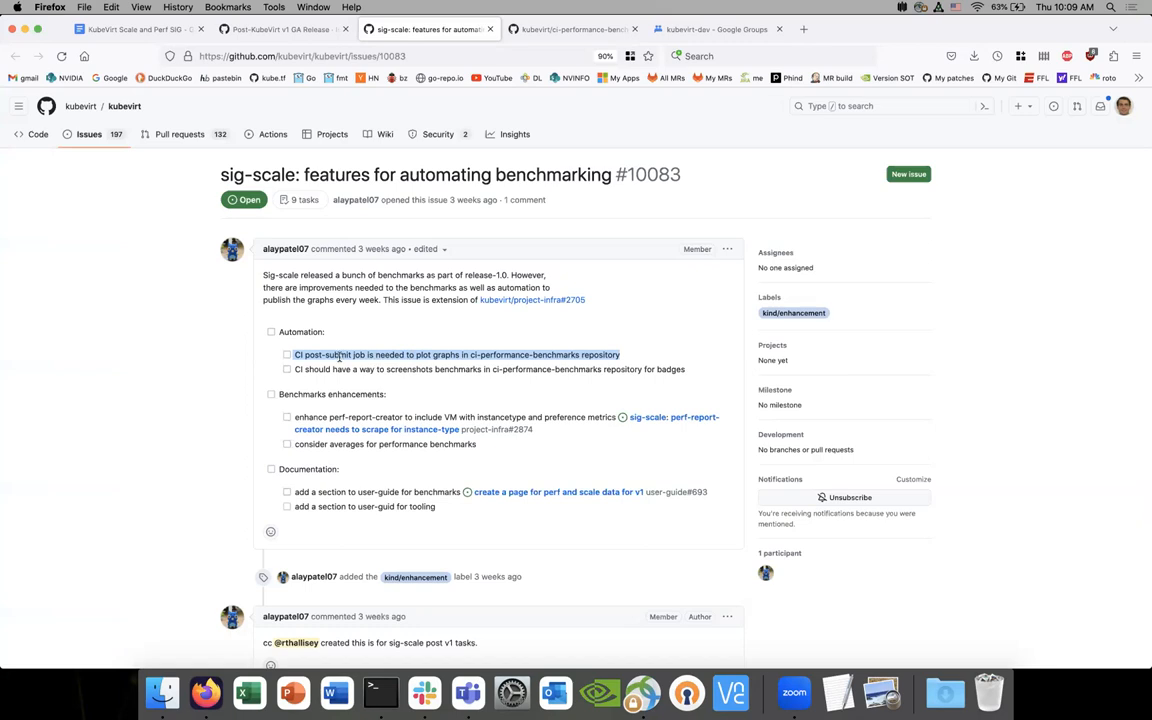
mouse_move(308, 73)
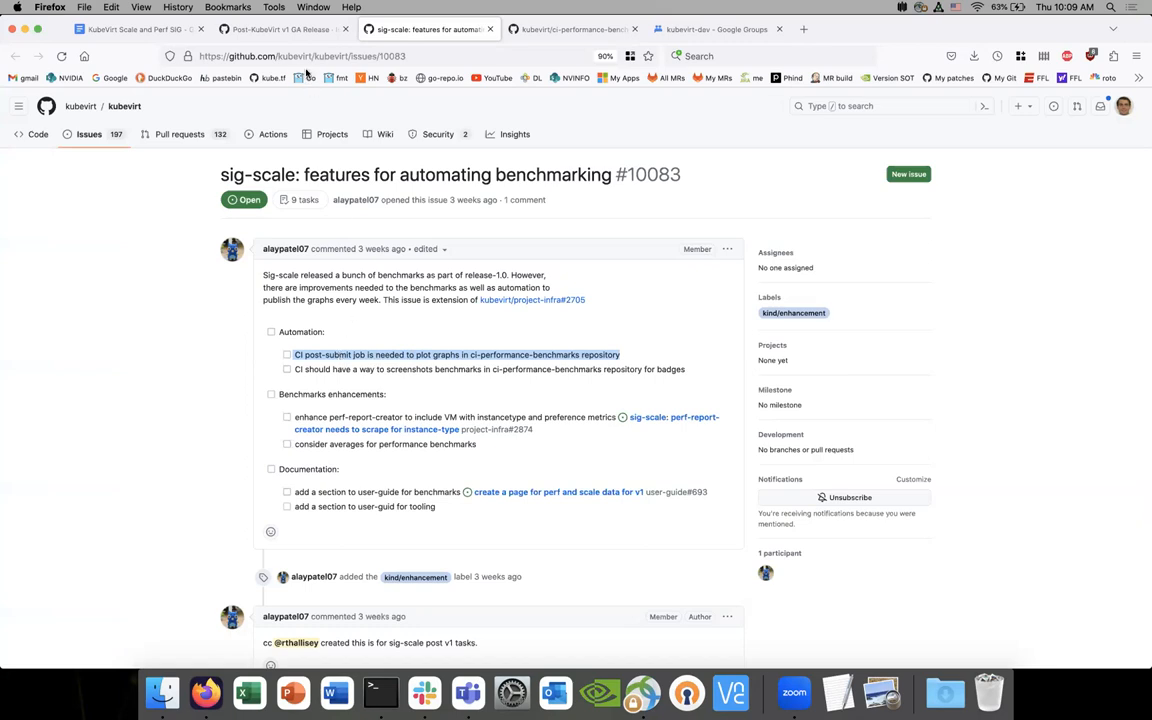
mouse_move(310, 90)
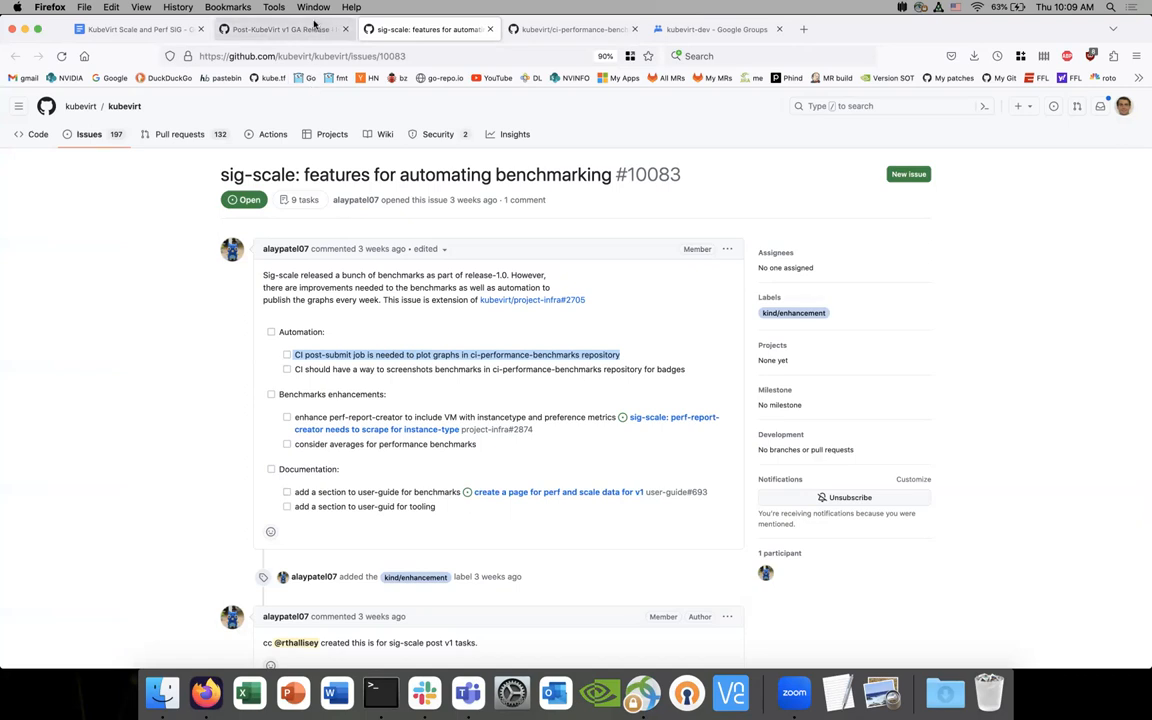
click(280, 28)
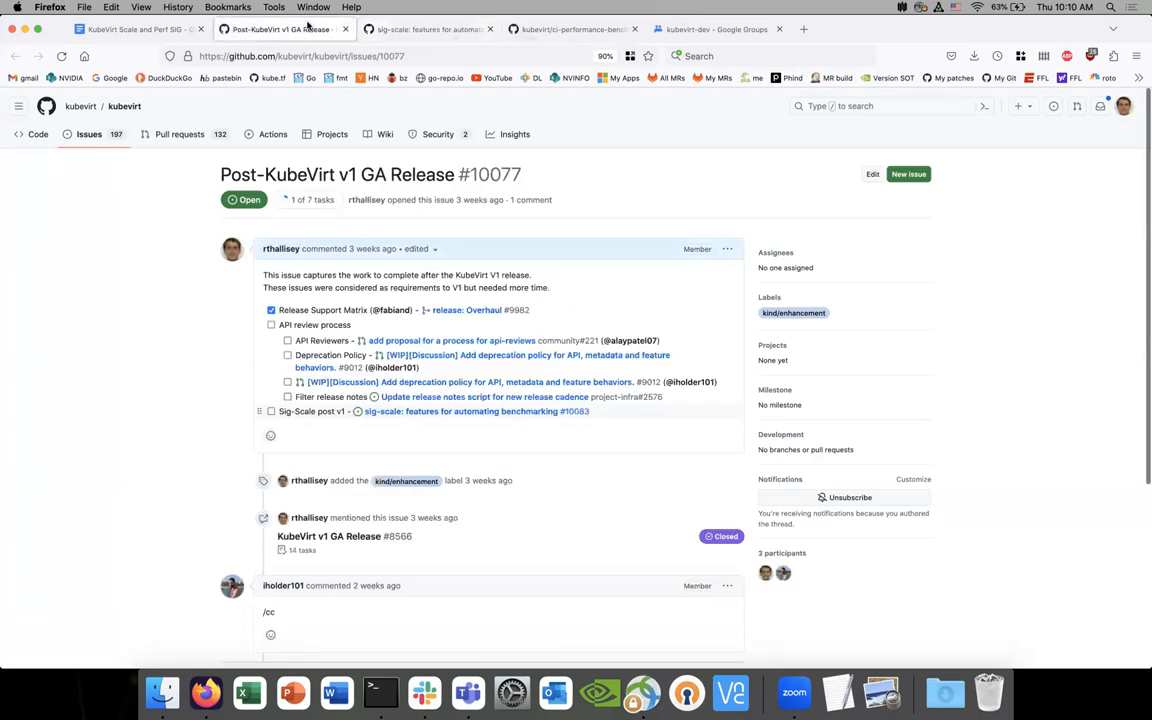
scroll(down, 3)
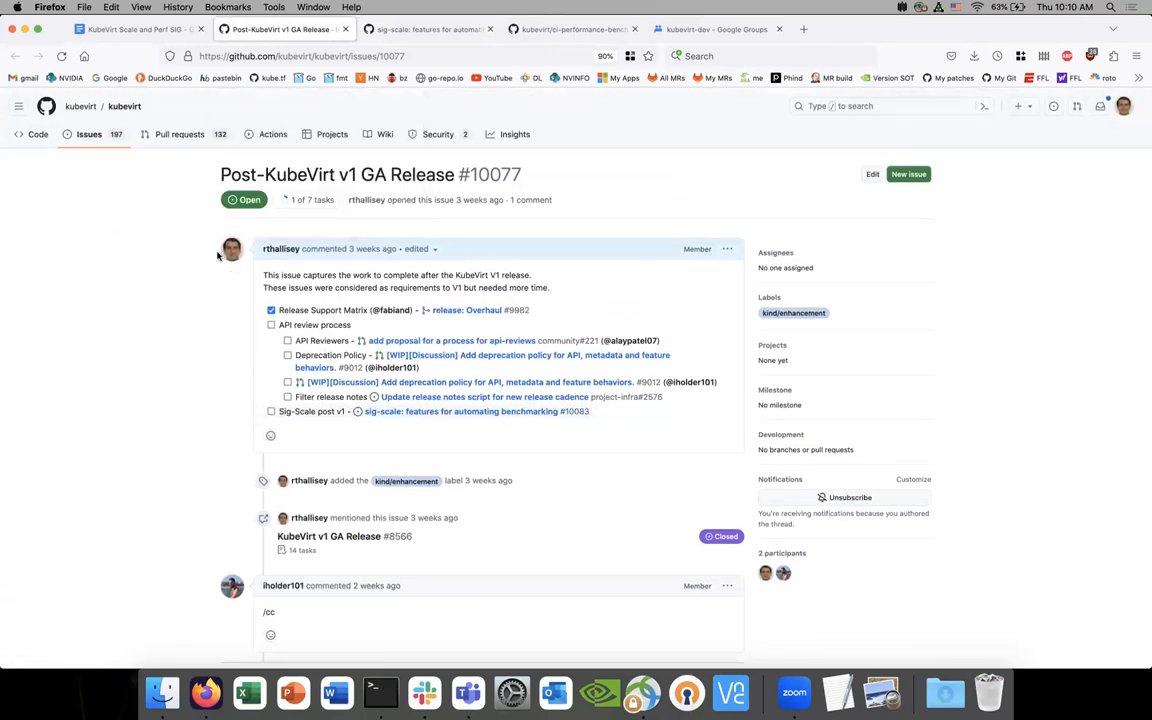
Step: Browse ci-performance-benchmarks' weekly density-test vmi results, then return to the meeting notes
click(573, 28)
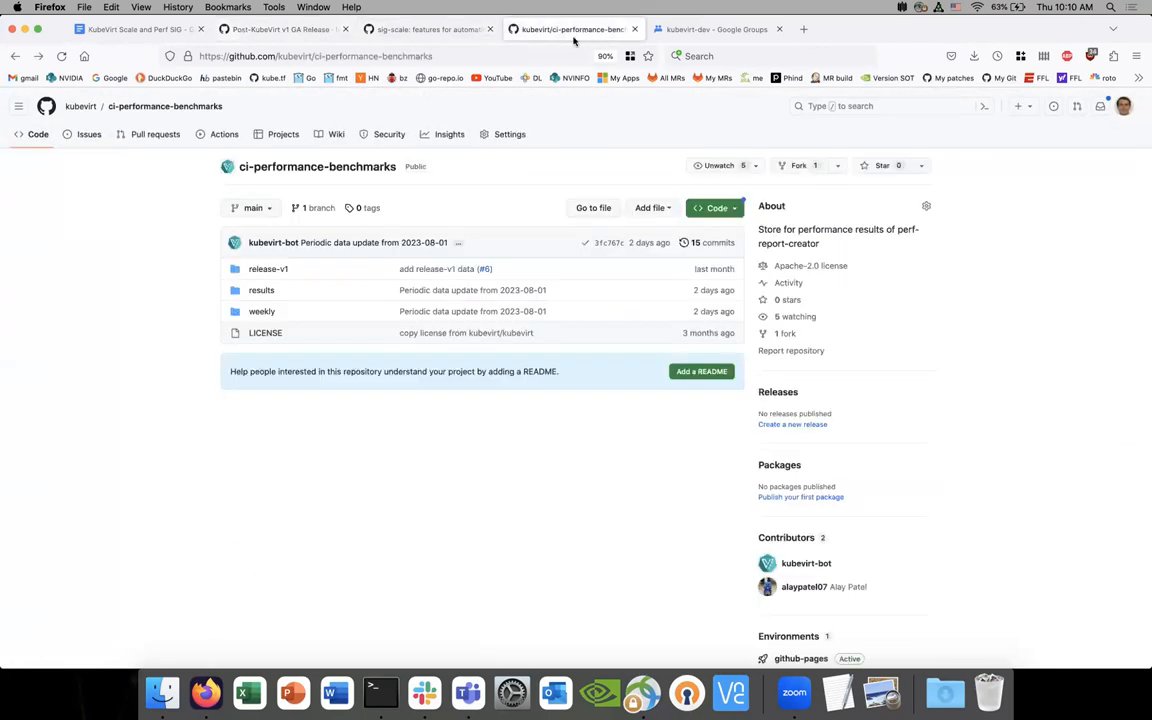
mouse_move(261, 311)
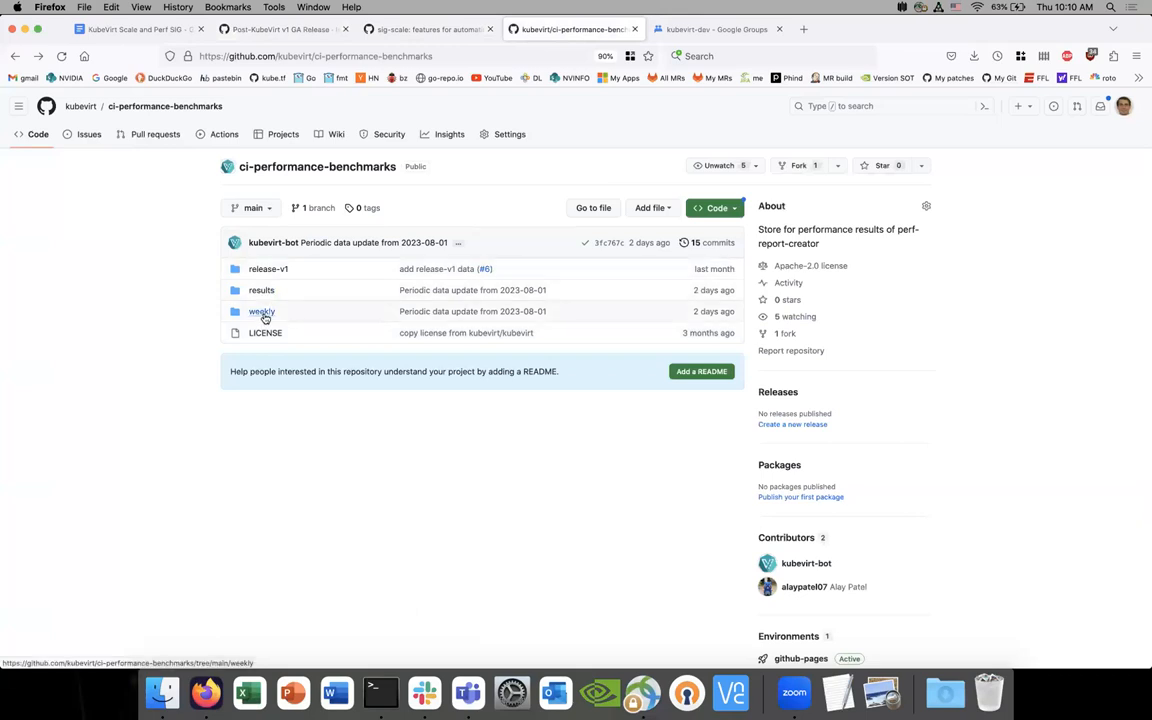
click(261, 311)
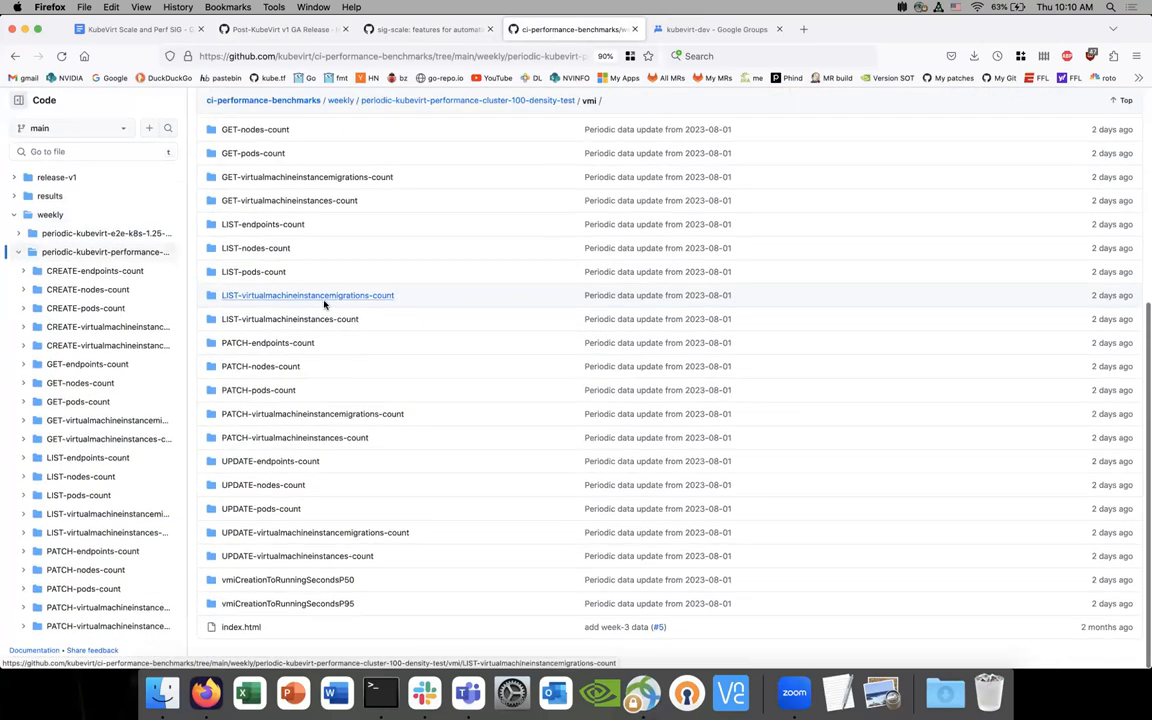
click(241, 627)
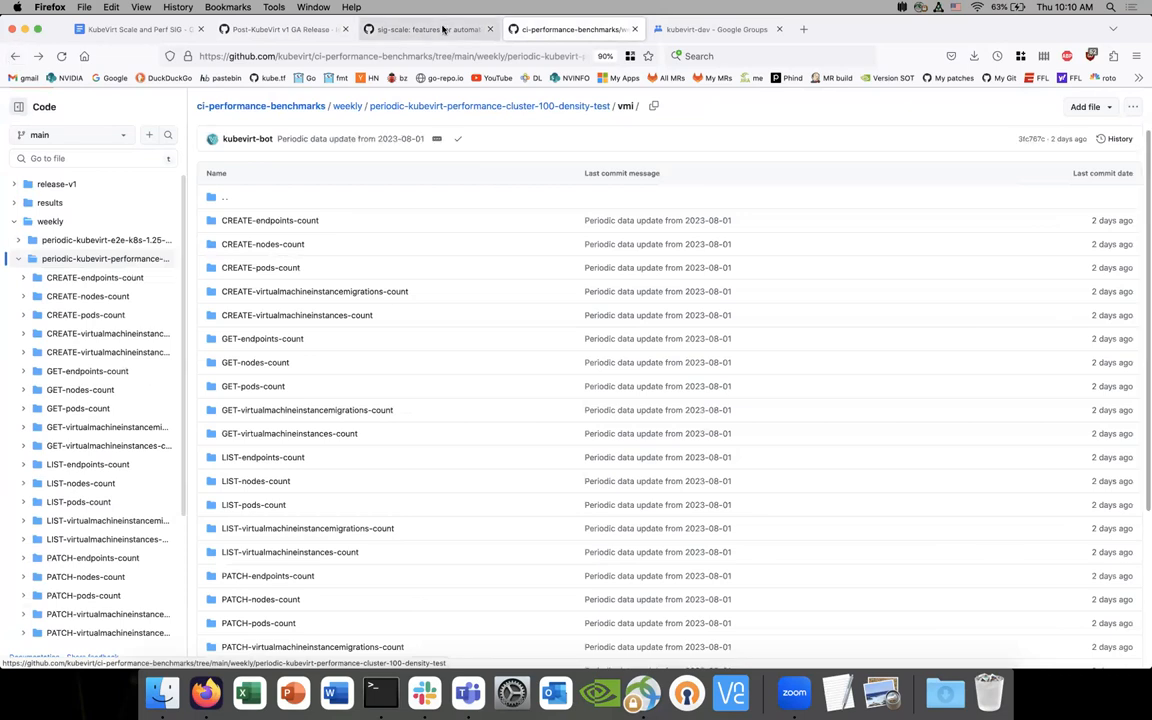
click(140, 28)
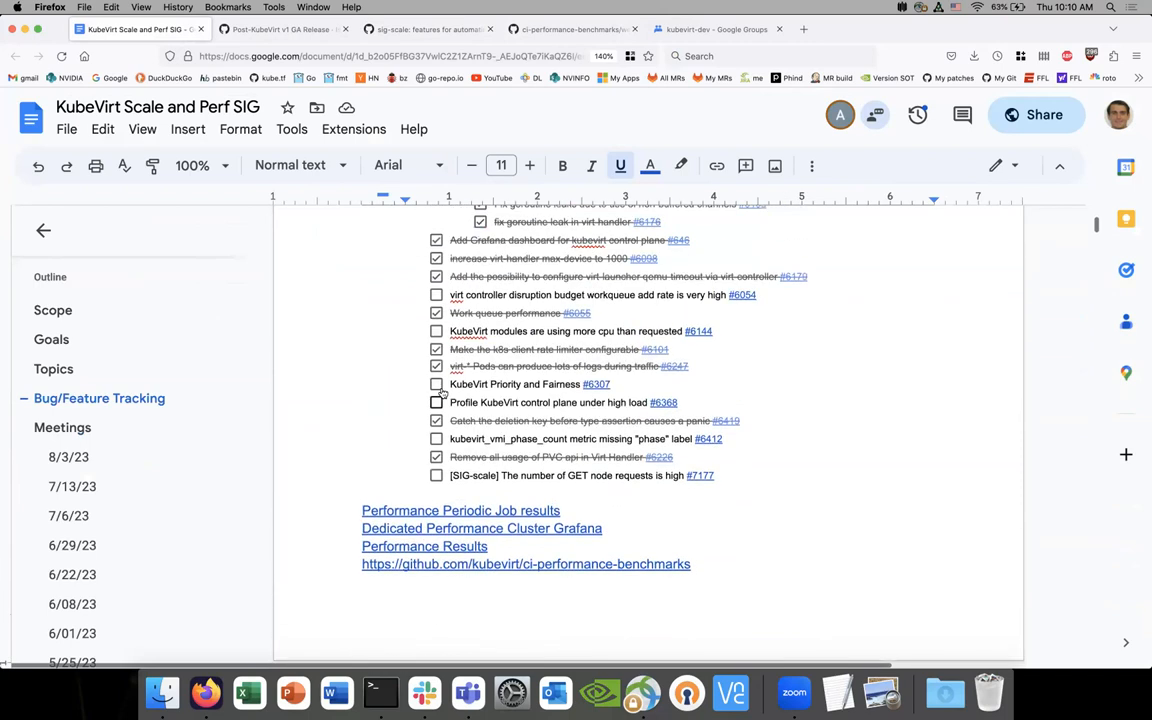
Step: Scroll the density-test VMI results folder to its end, then return to the Post-KubeVirt v1 GA Release issue
scroll(down, 3)
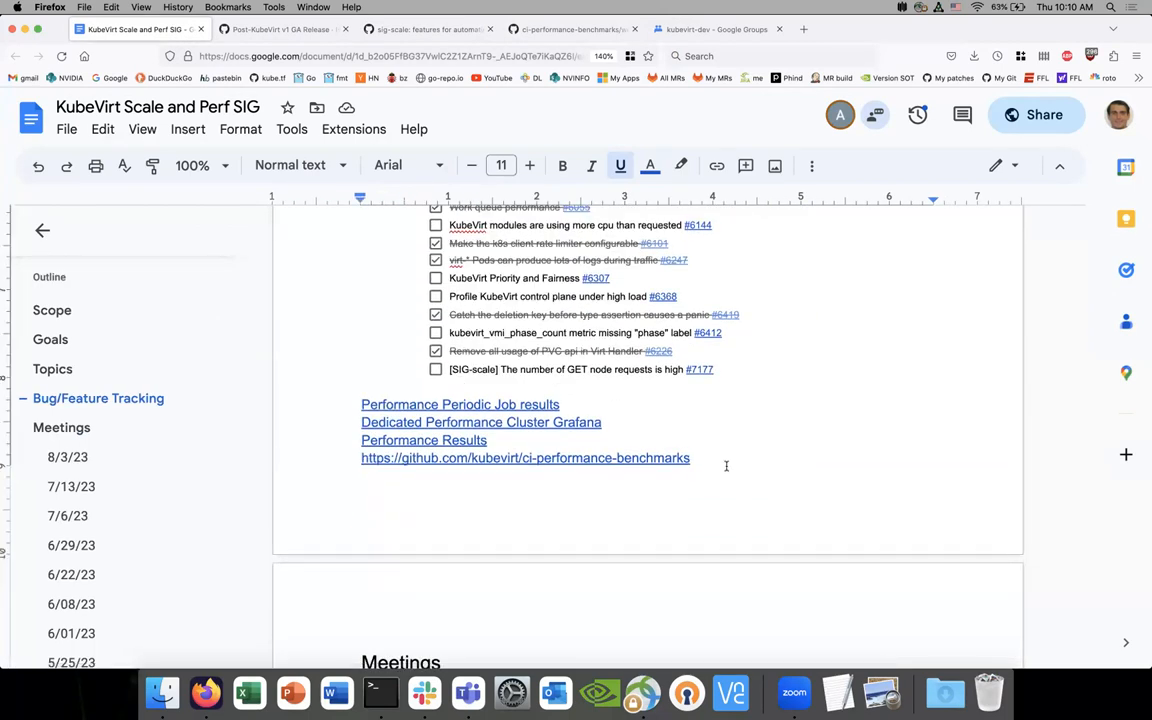
scroll(down, 3)
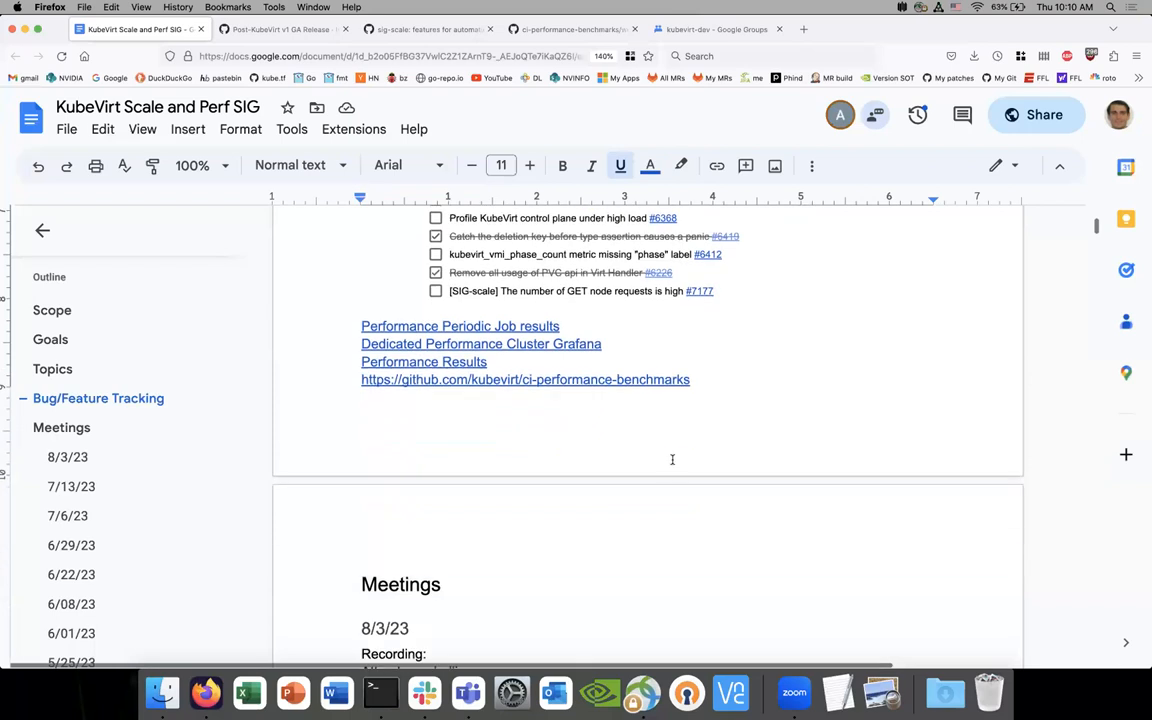
click(570, 29)
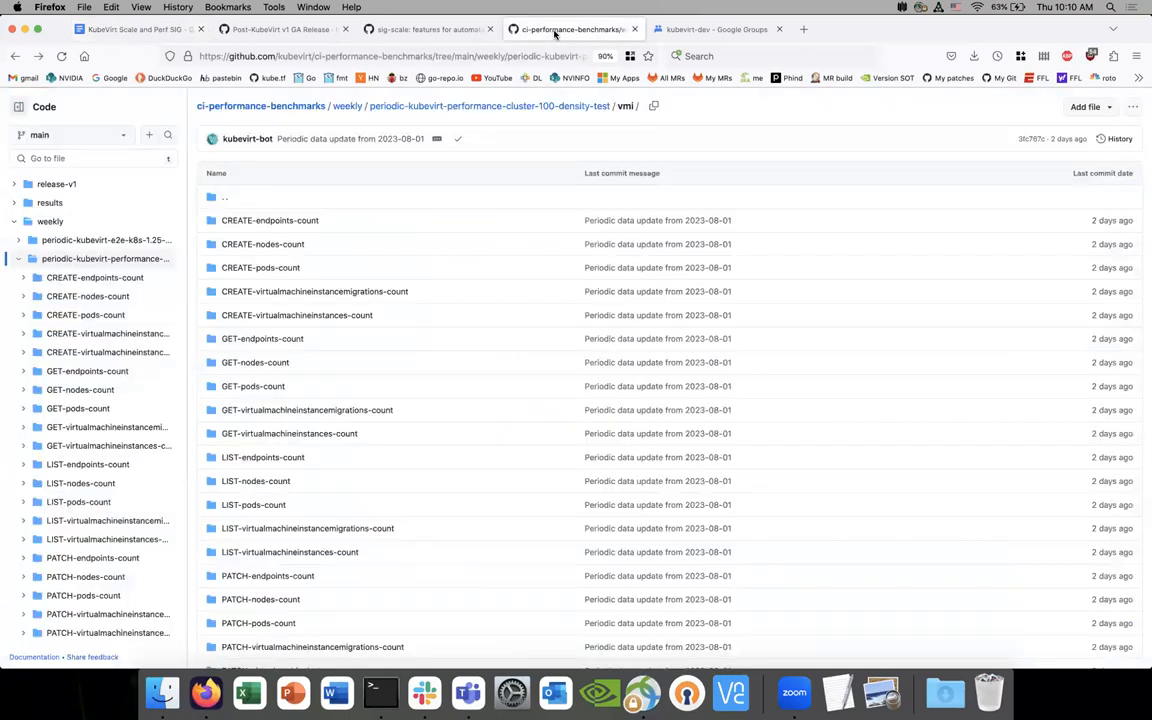
scroll(down, 3)
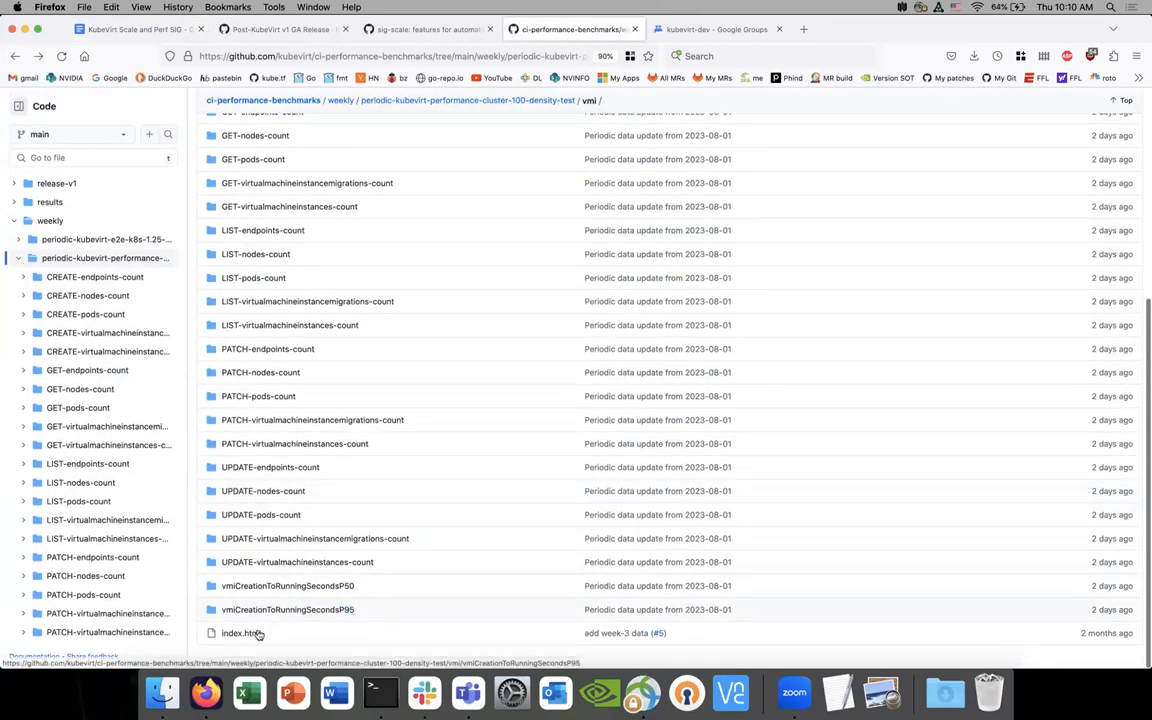
click(400, 56)
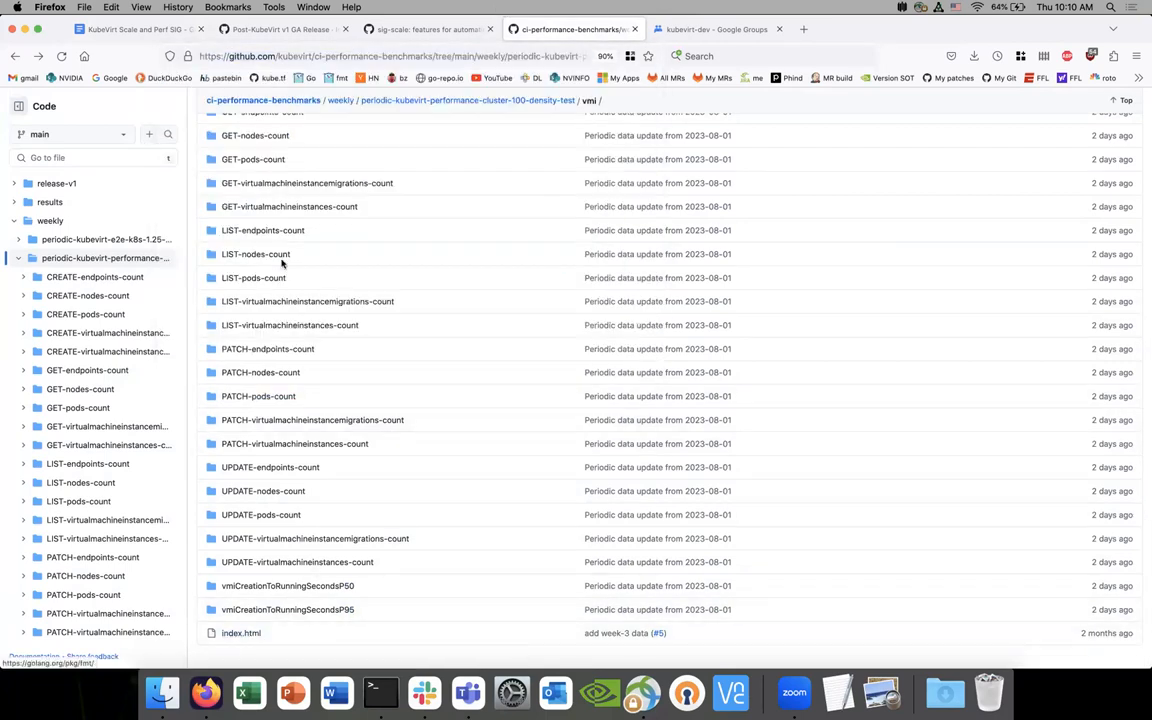
click(280, 28)
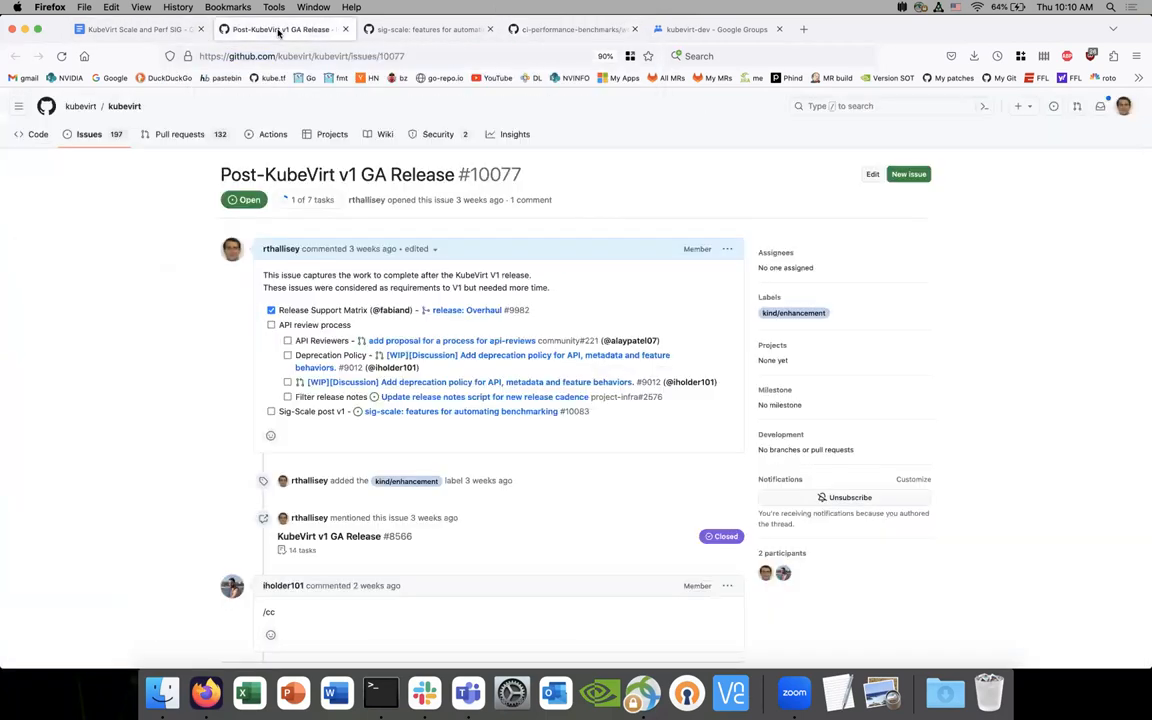
Step: Skim the SIG meeting notes through the 7/13, 7/6 and 6/29 meetings down to 6/22
click(130, 28)
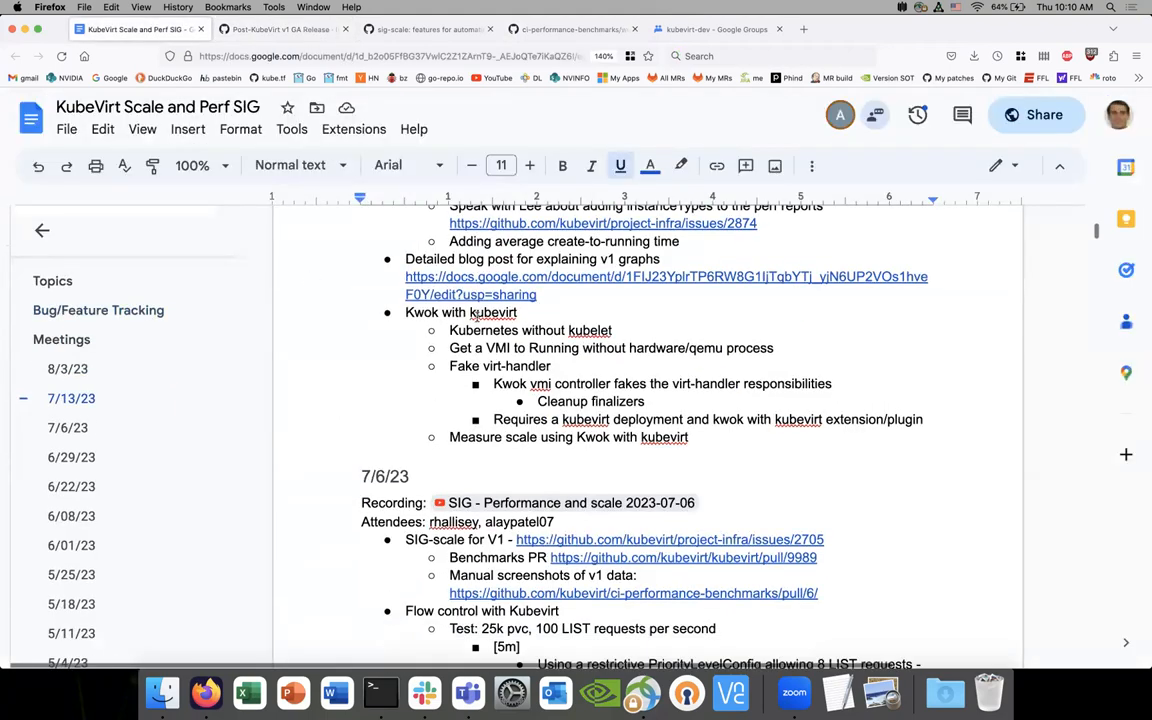
scroll(down, 3)
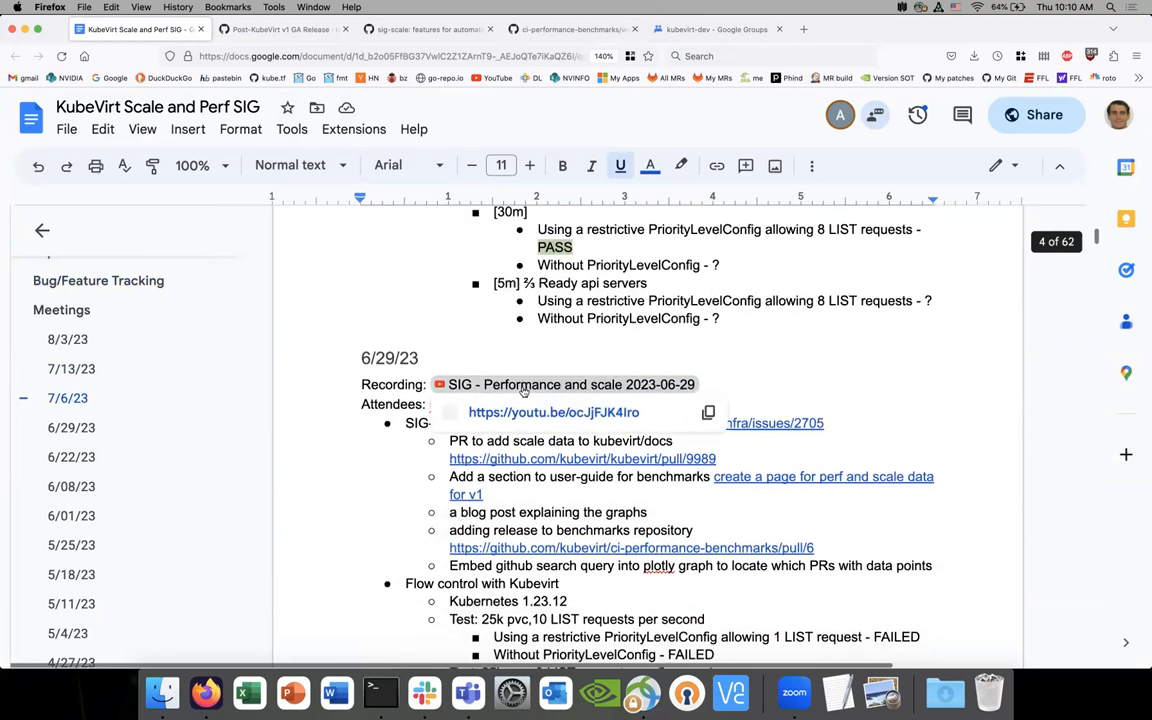
scroll(down, 3)
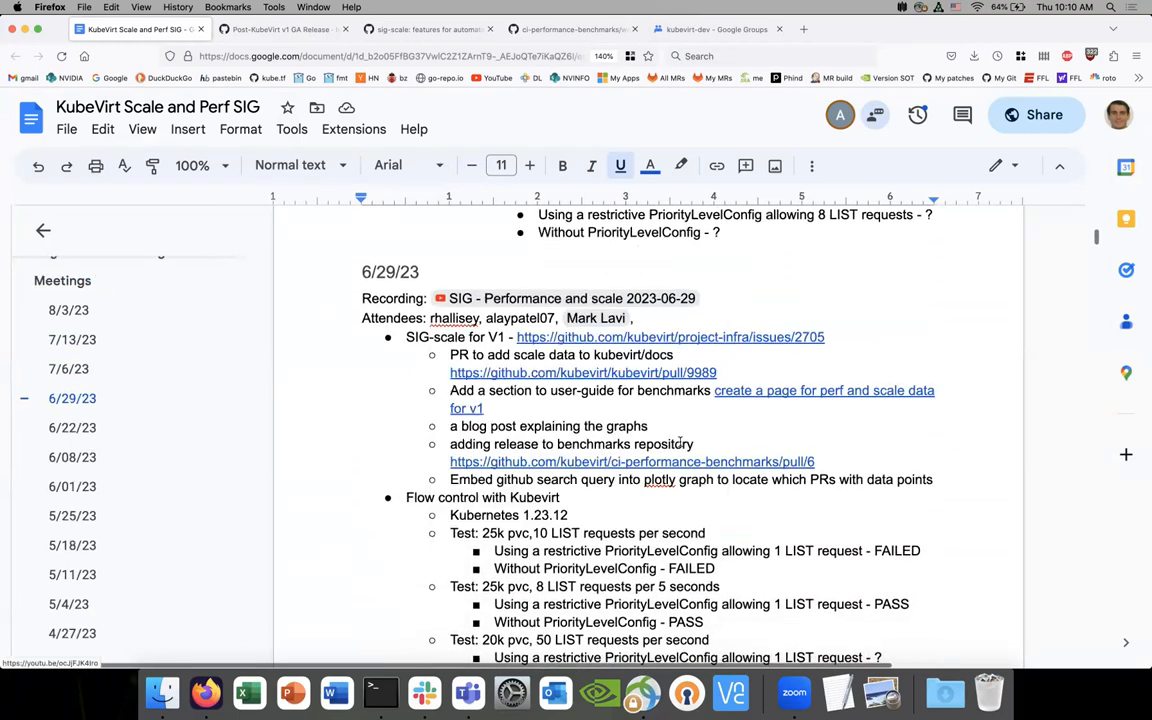
scroll(down, 3)
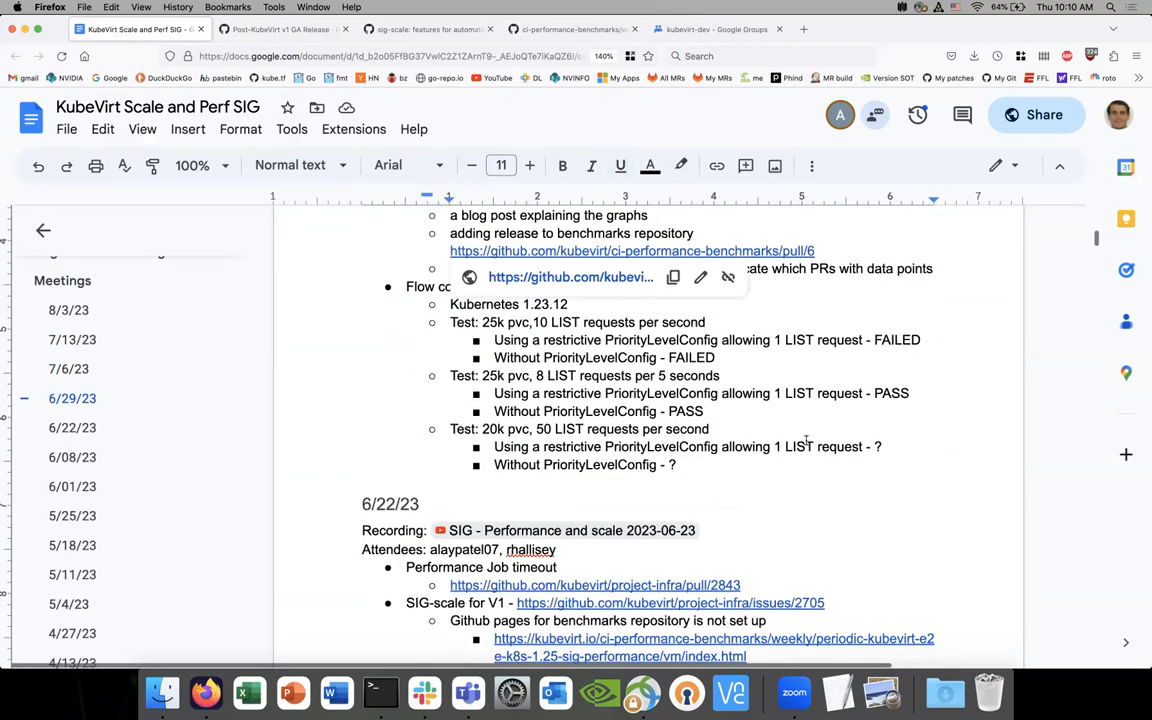
scroll(down, 3)
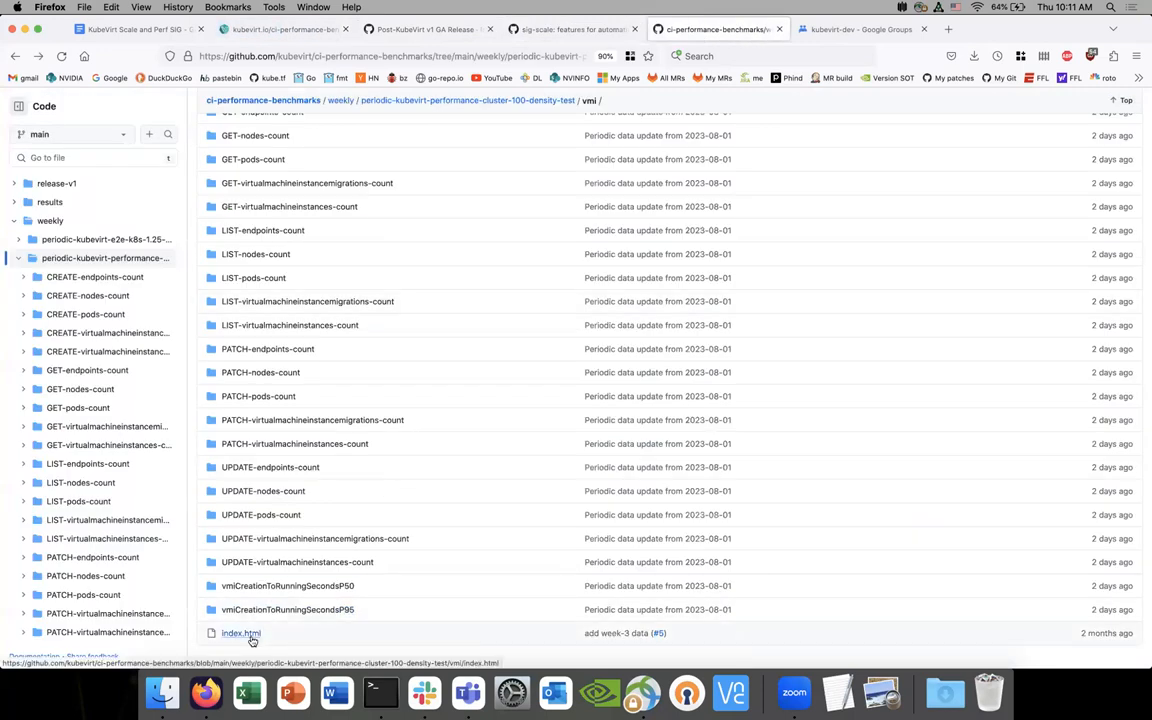
Step: Correct the kubevirt.io URL to load the weekly VMI creation-to-running P50 and P95 charts
click(240, 633)
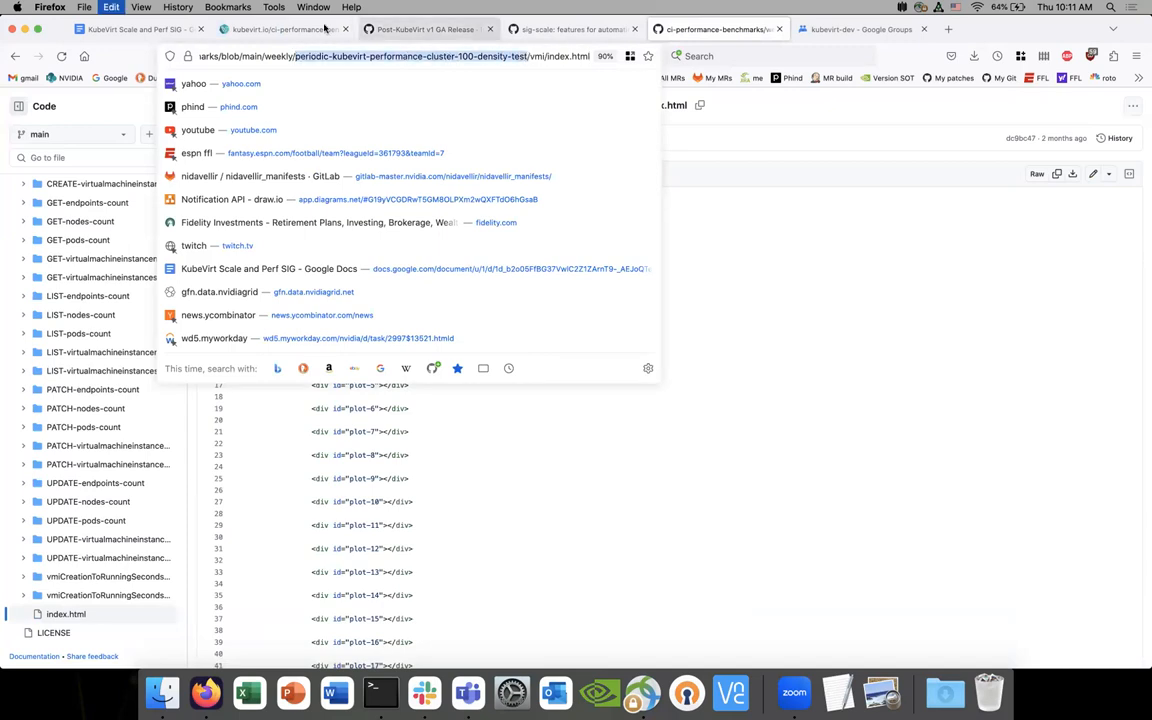
click(285, 28)
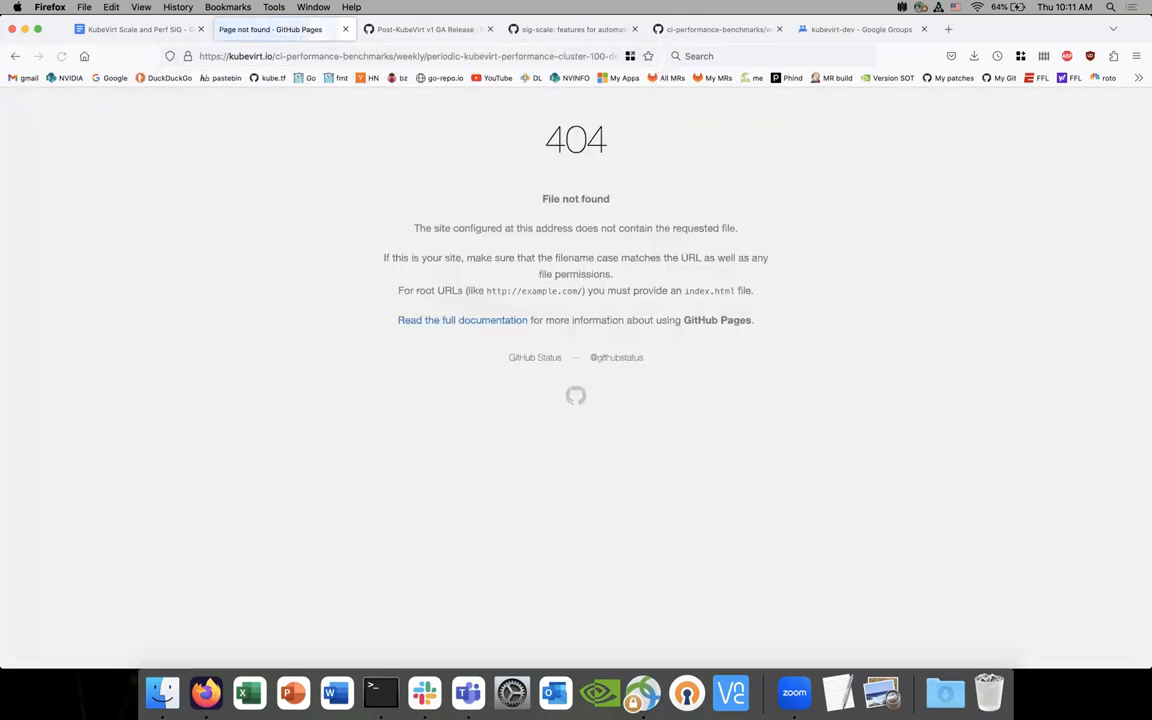
click(420, 56)
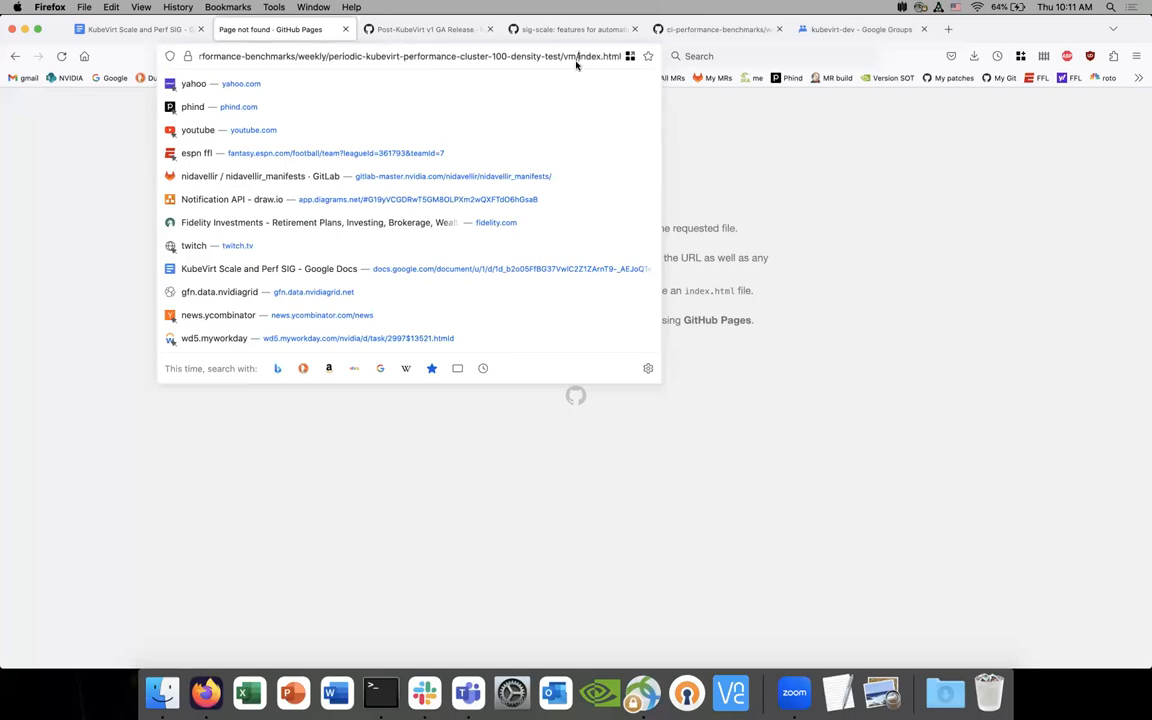
key(Return)
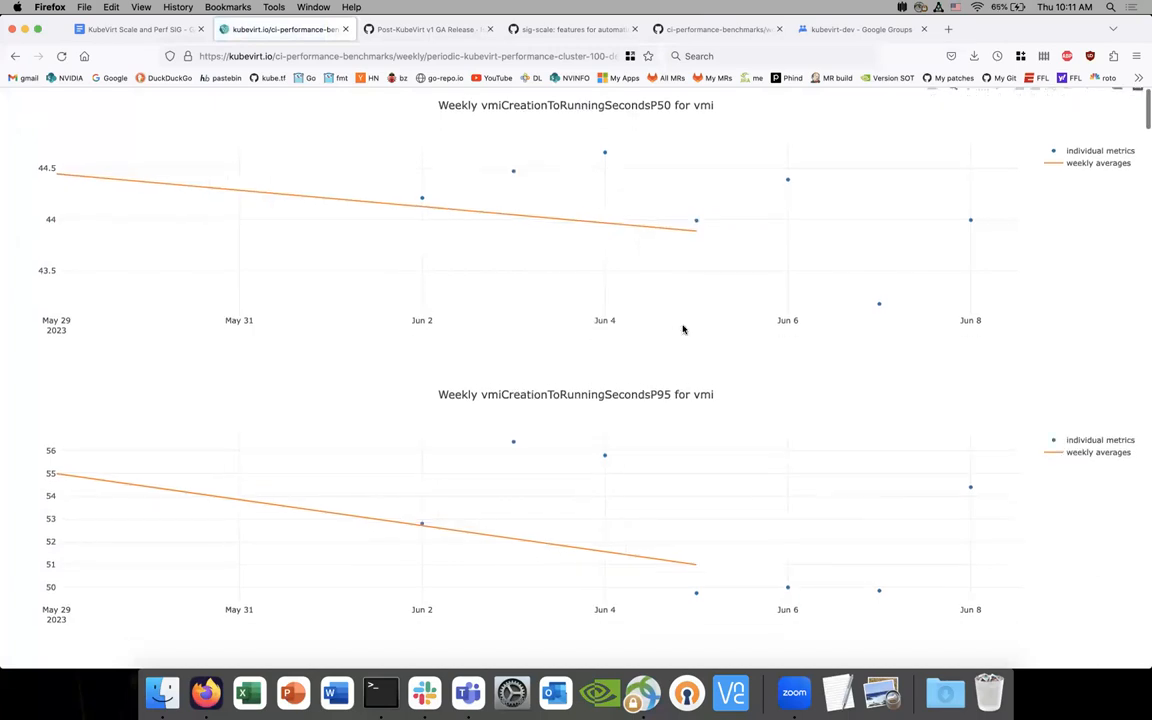
scroll(down, 3)
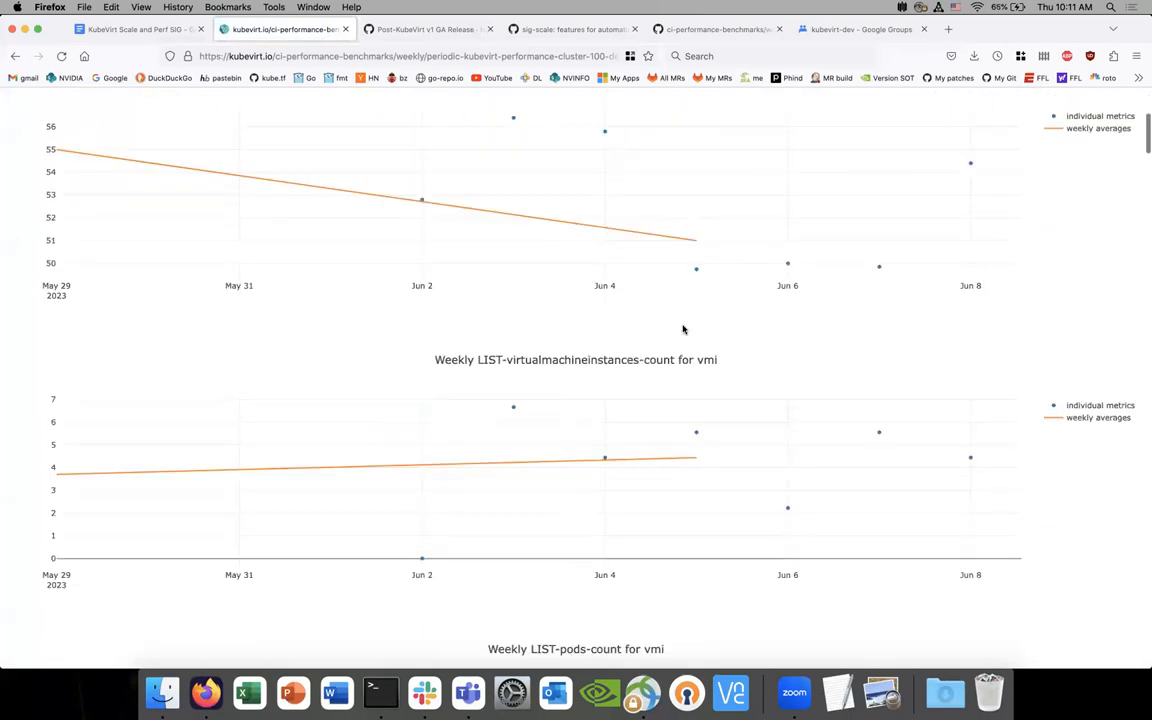
scroll(down, 3)
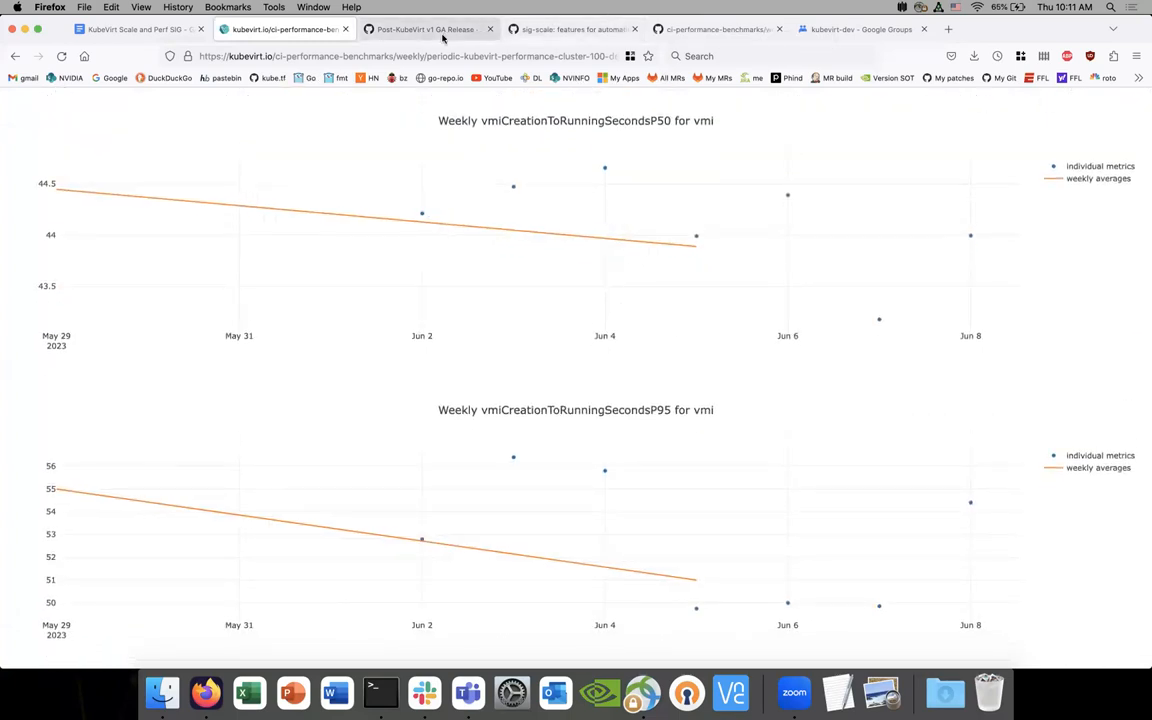
Step: Browse into vmiCreationToRunningSecondsP95, week 2023-07-31 data, and view its results.json
click(718, 28)
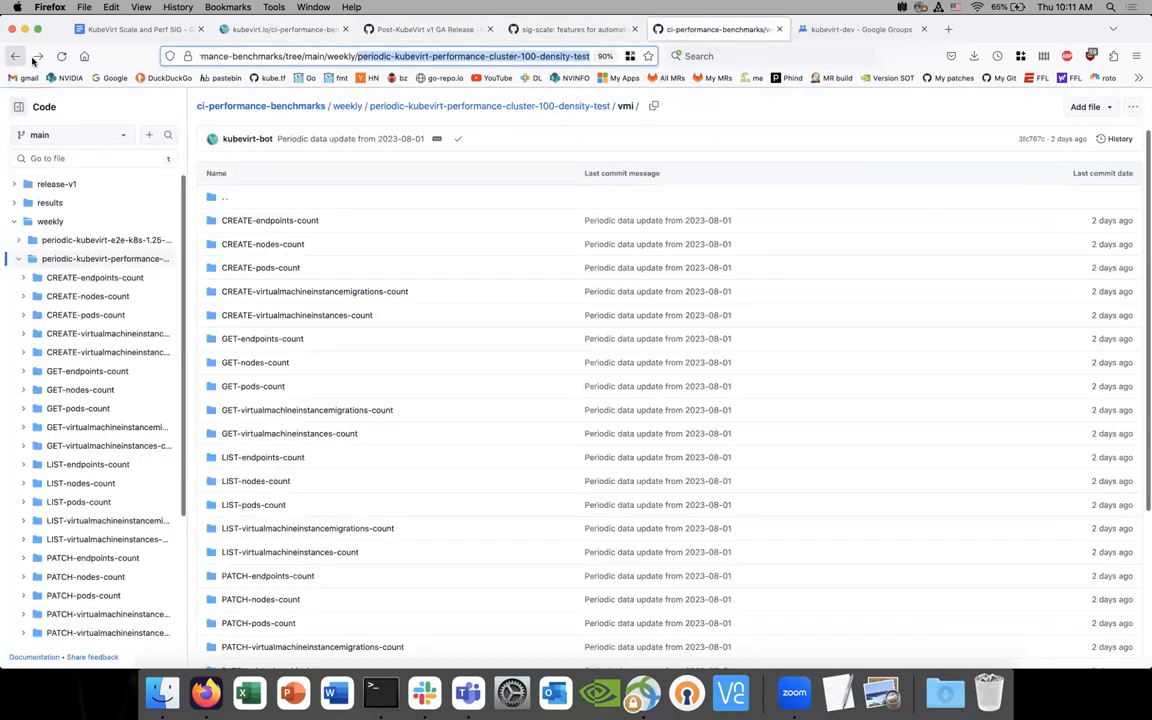
scroll(down, 3)
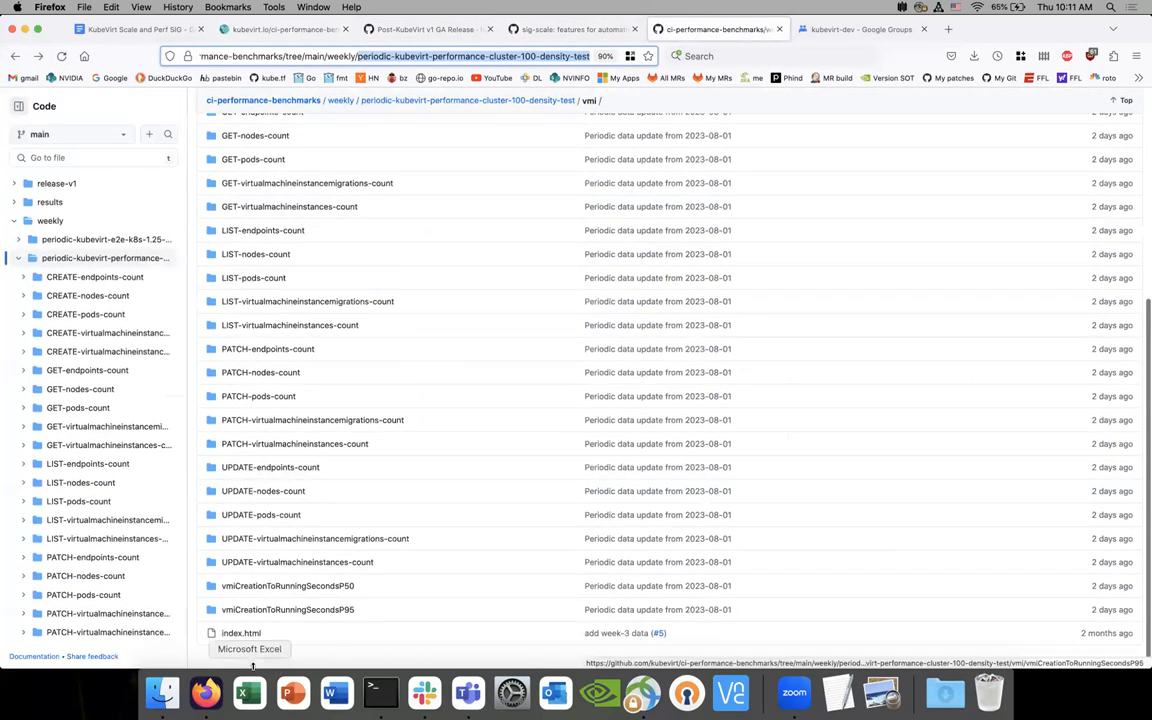
mouse_move(314, 538)
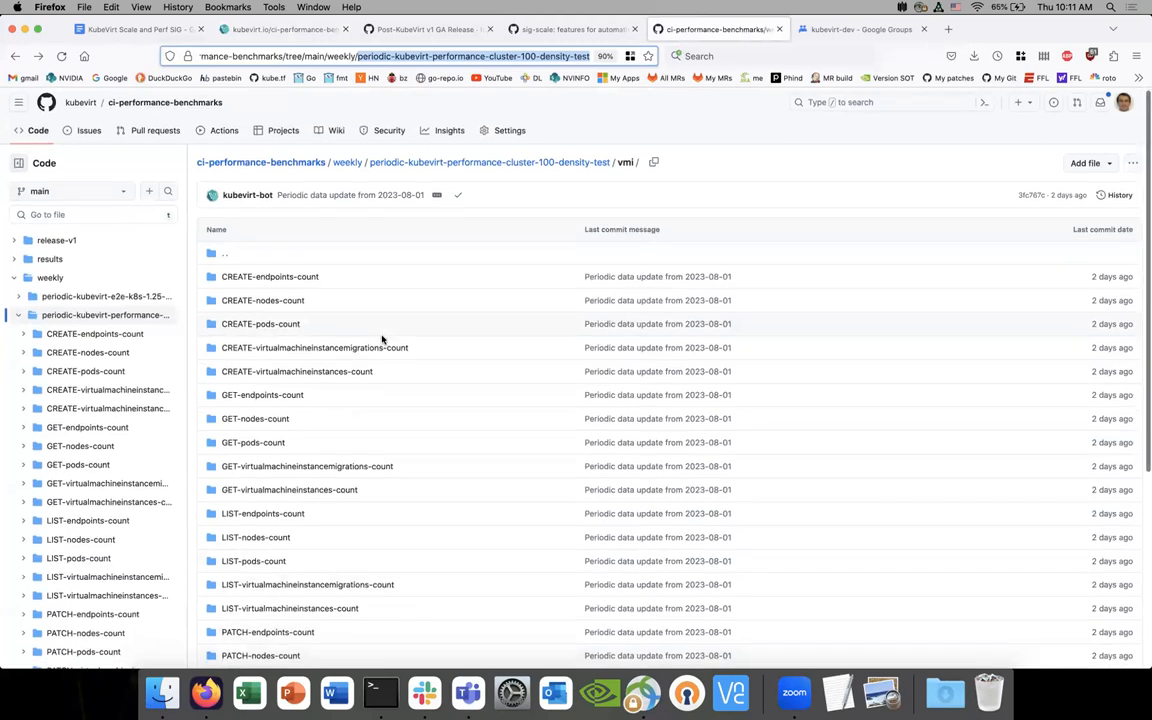
scroll(down, 3)
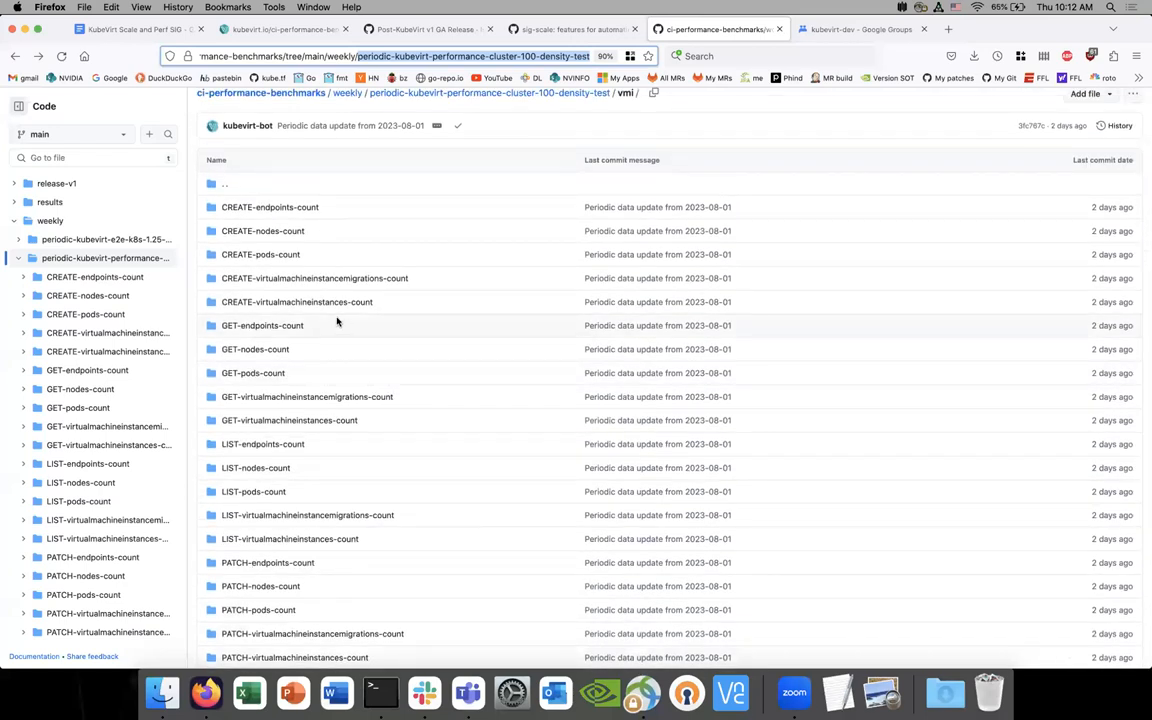
scroll(down, 3)
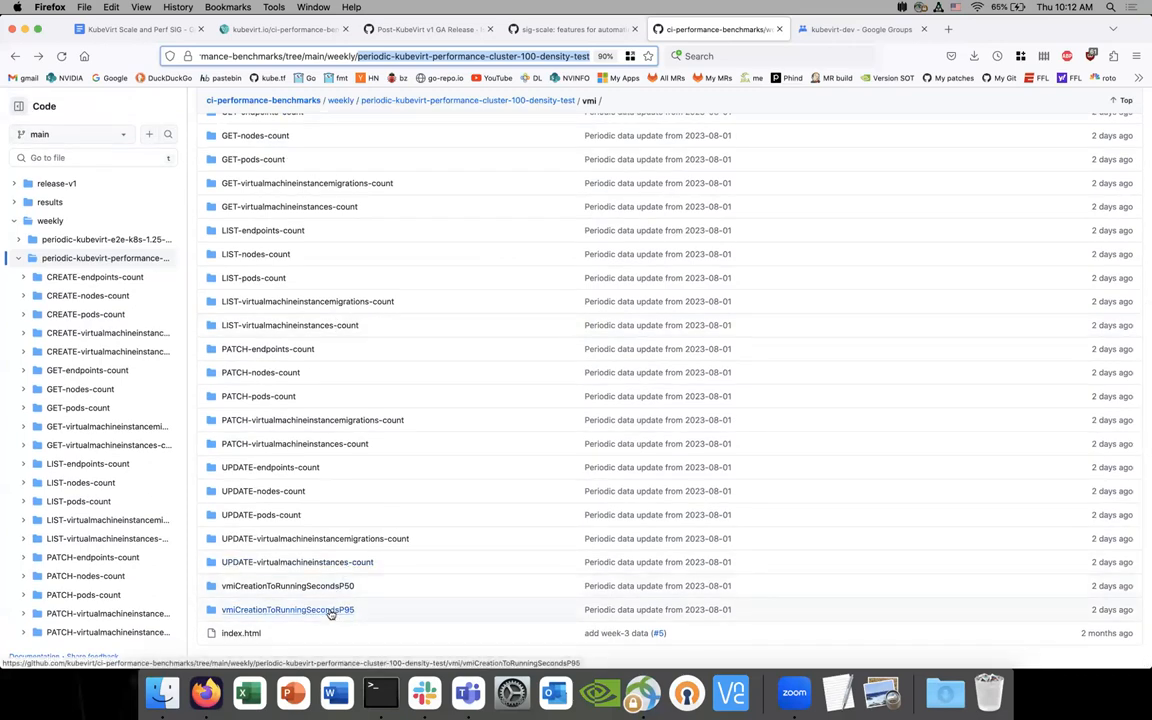
click(288, 609)
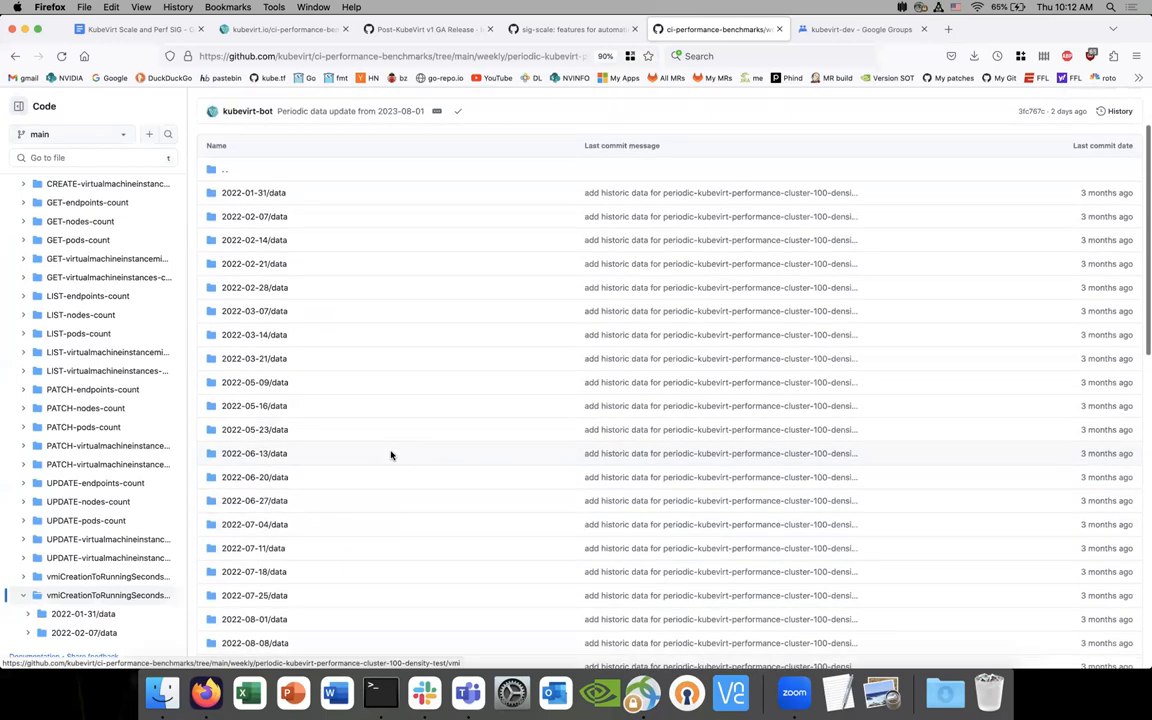
scroll(down, 3)
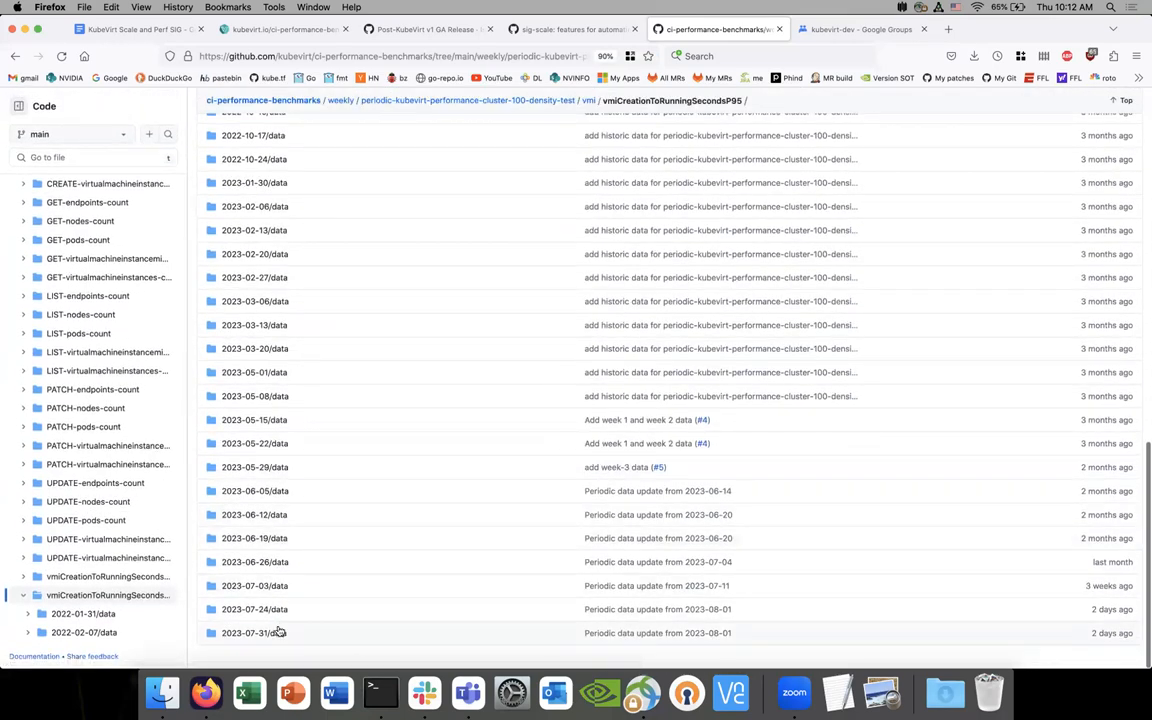
click(254, 632)
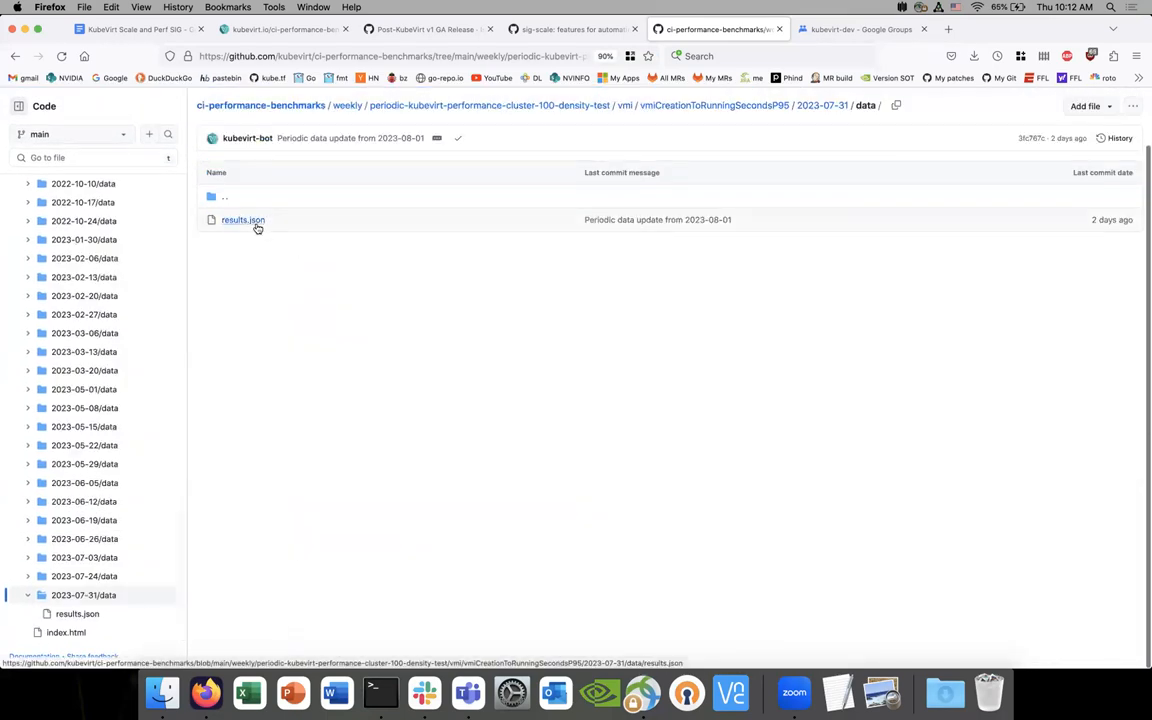
click(242, 219)
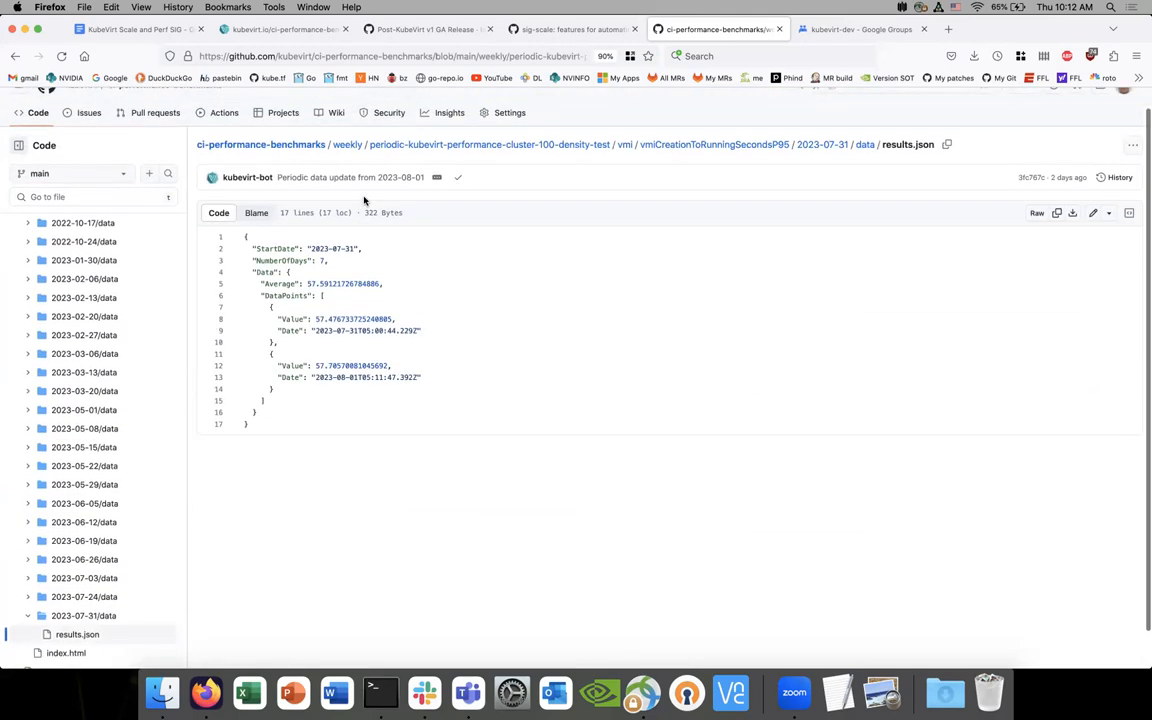
mouse_move(590, 158)
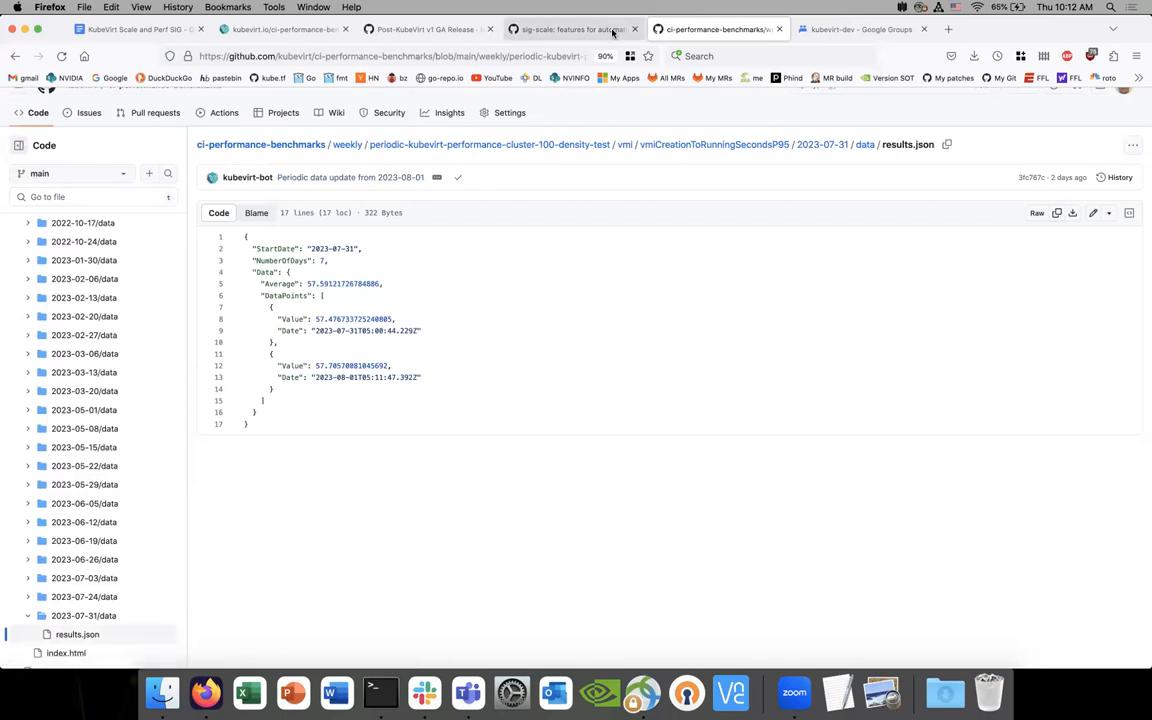
Step: Close the benchmarks repository, weekly benchmark charts and Post-KubeVirt v1 GA Release tabs
click(718, 28)
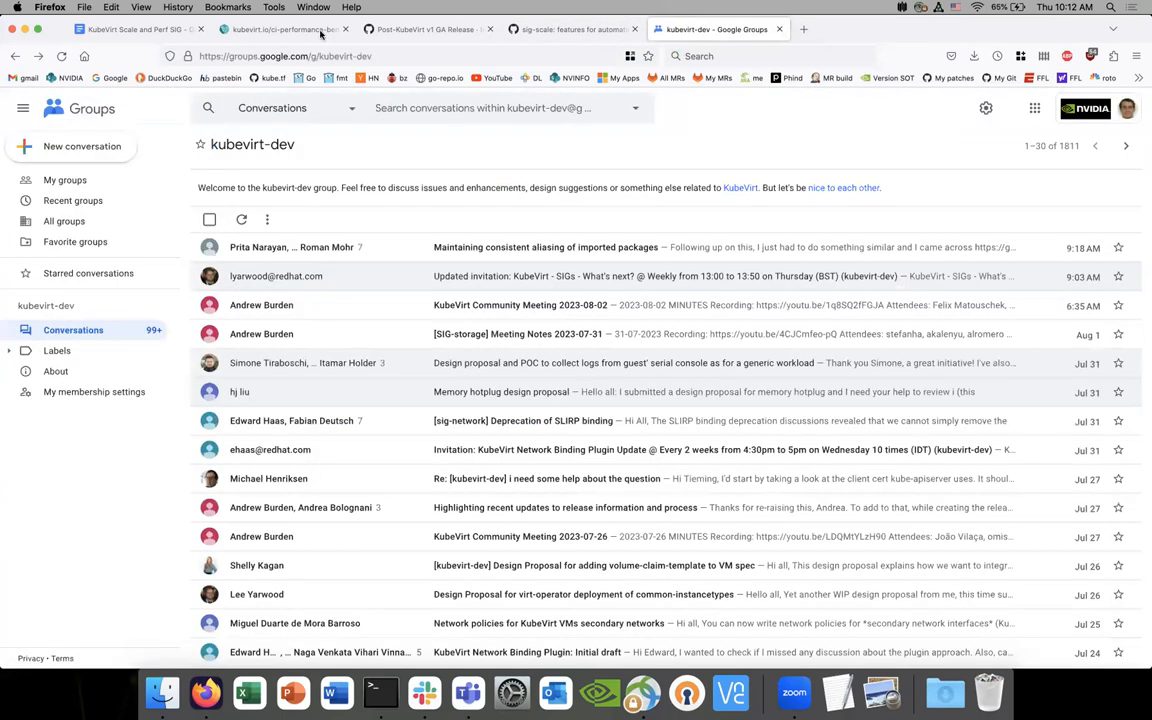
click(285, 29)
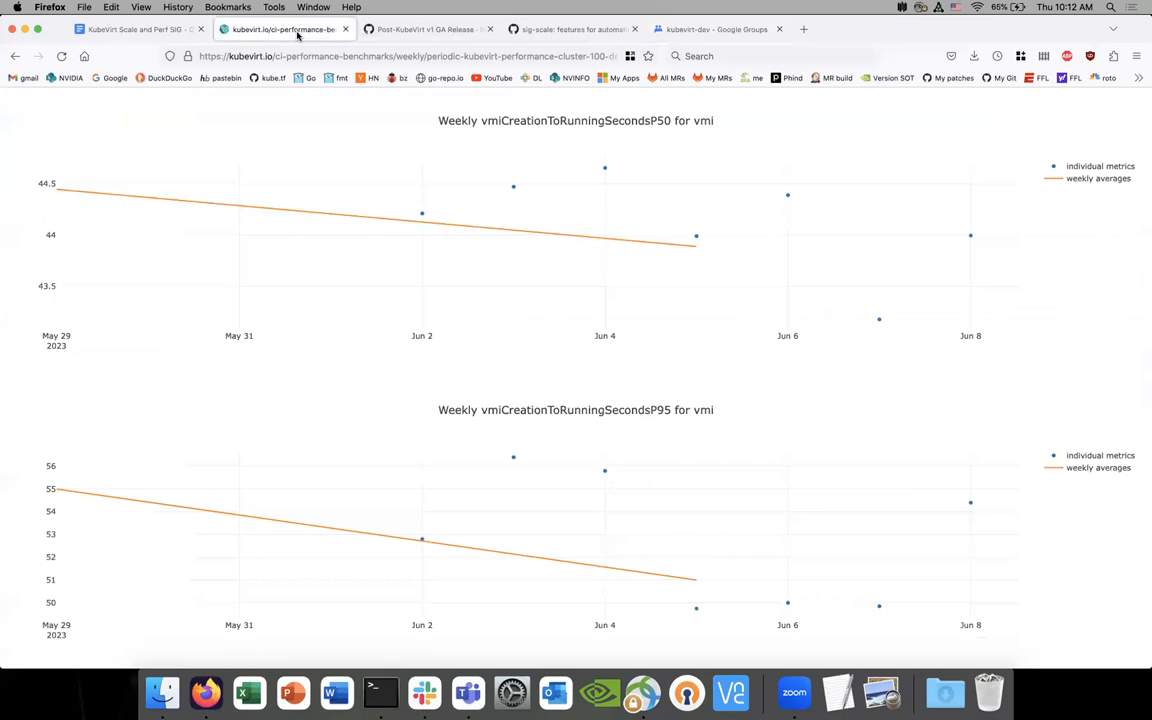
click(140, 28)
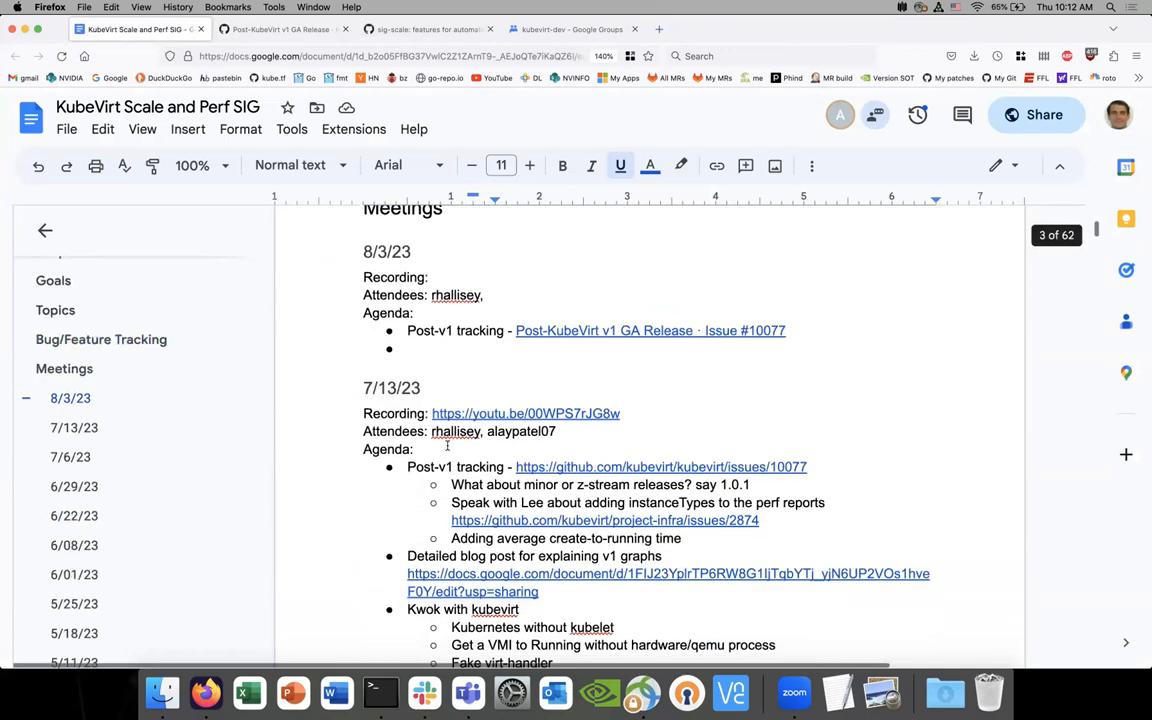
scroll(down, 3)
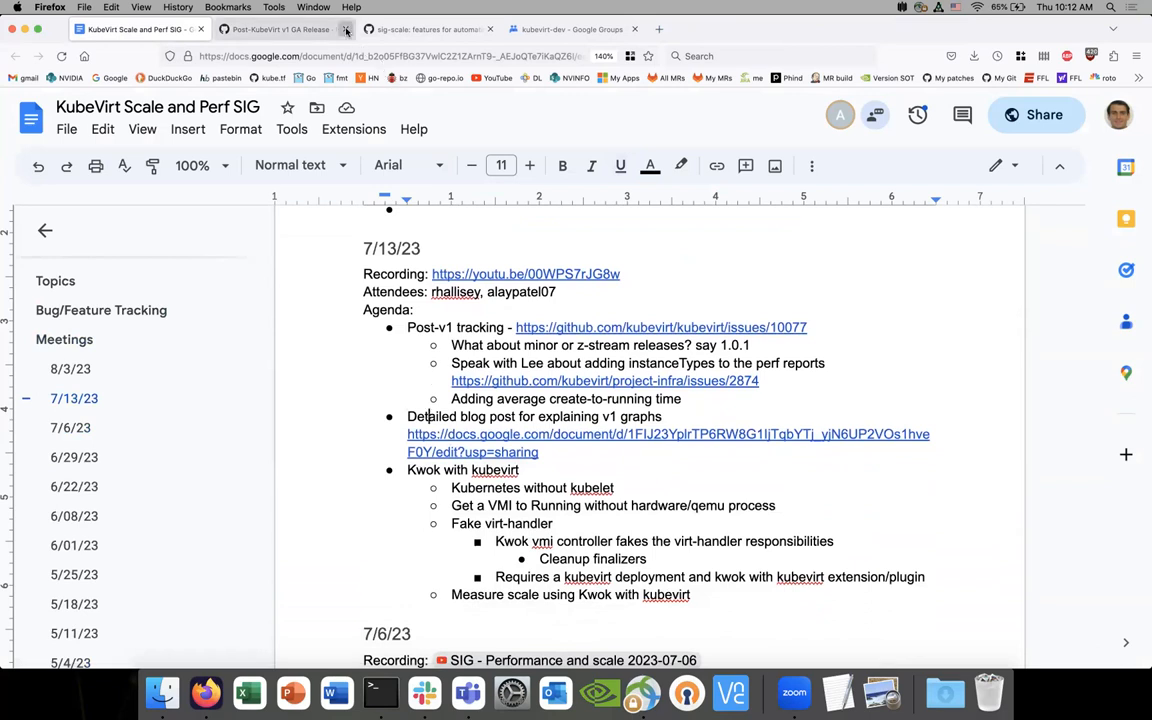
click(345, 28)
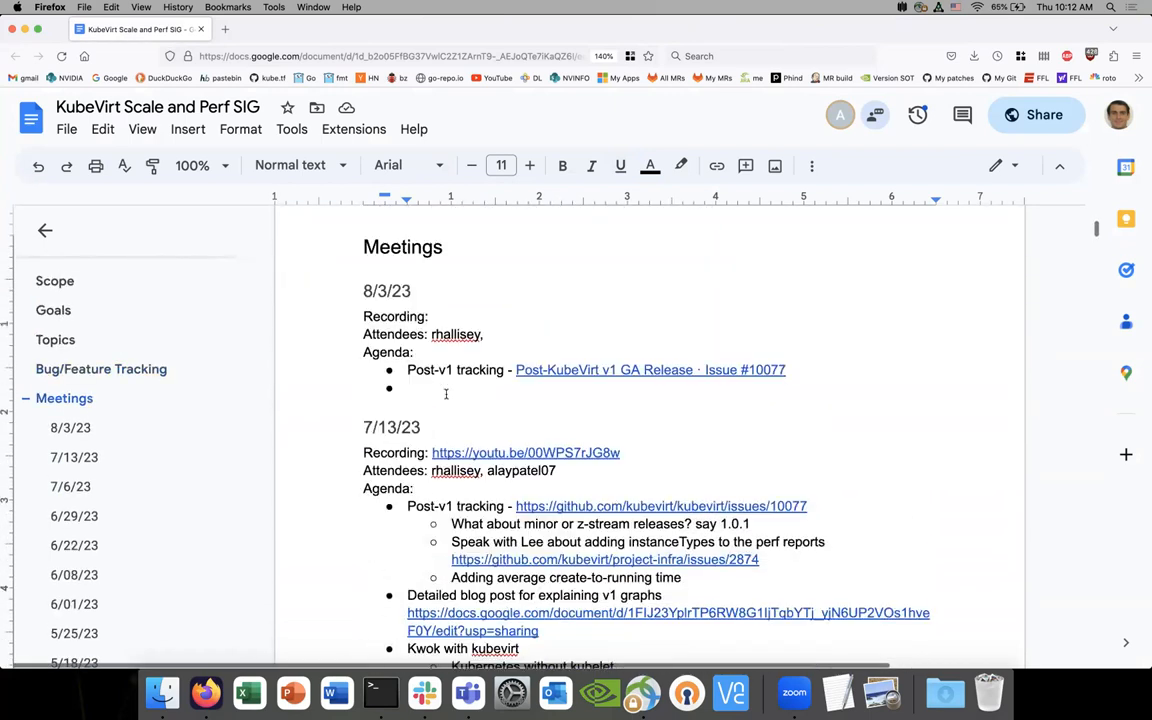
Step: Scroll the meeting doc down to the 8/3/23 agenda
scroll(down, 3)
text(Kwok with kubevirt)
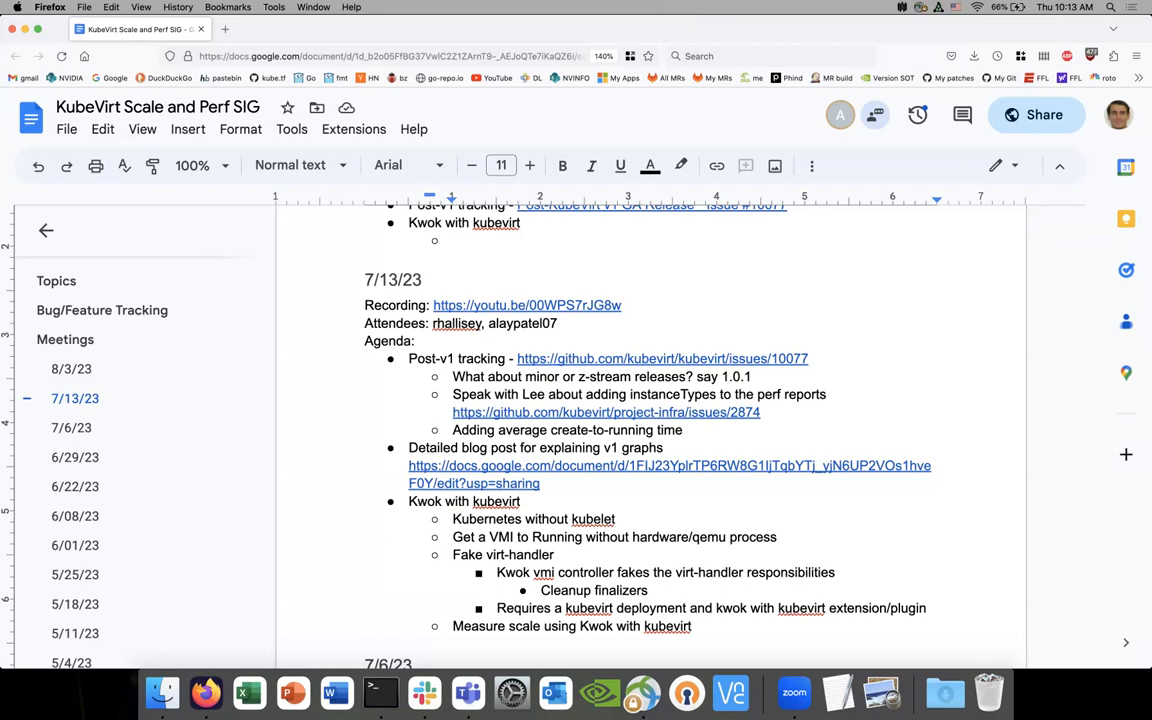
mouse_move(1094, 50)
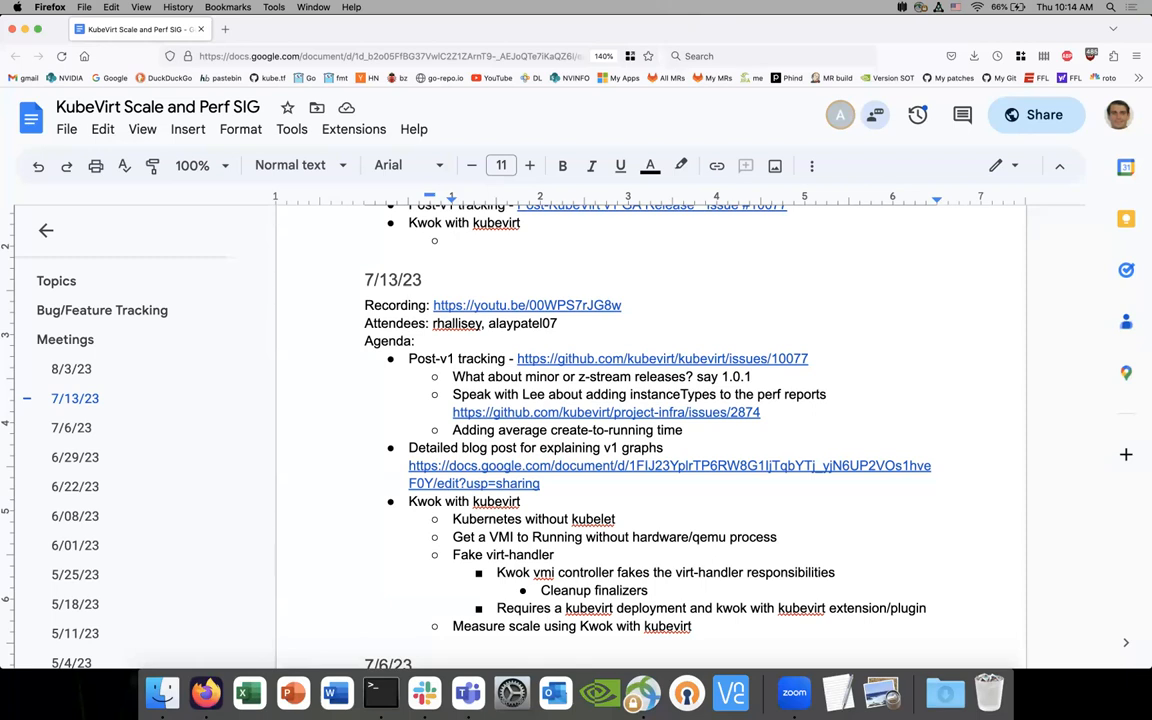
Step: Type 'Add a controller with watch requests against api server' into the Kwok sub-bullet
text(Add)
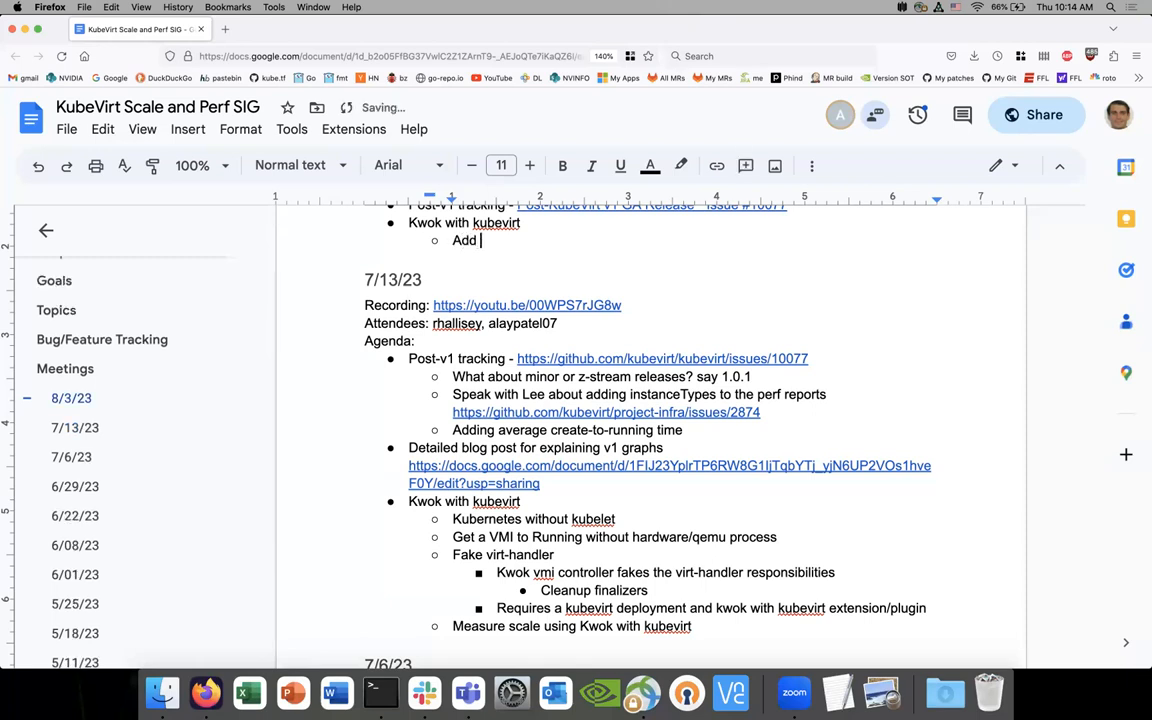
text(a controller with)
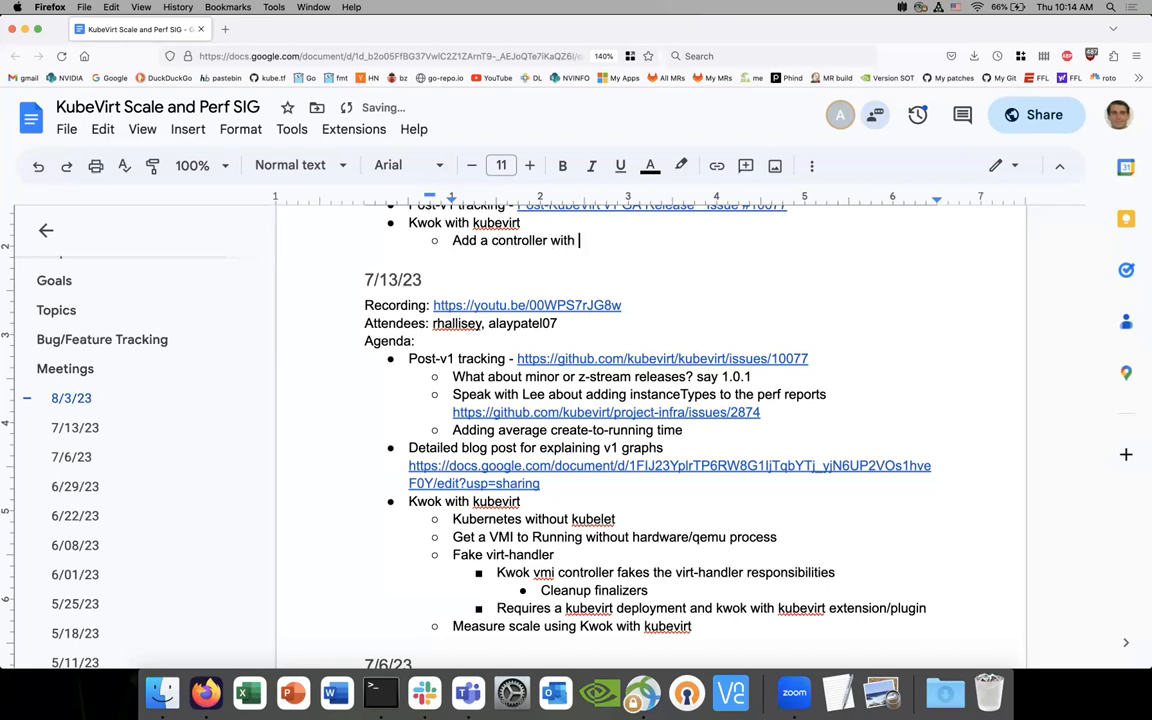
text(watch requests against api s)
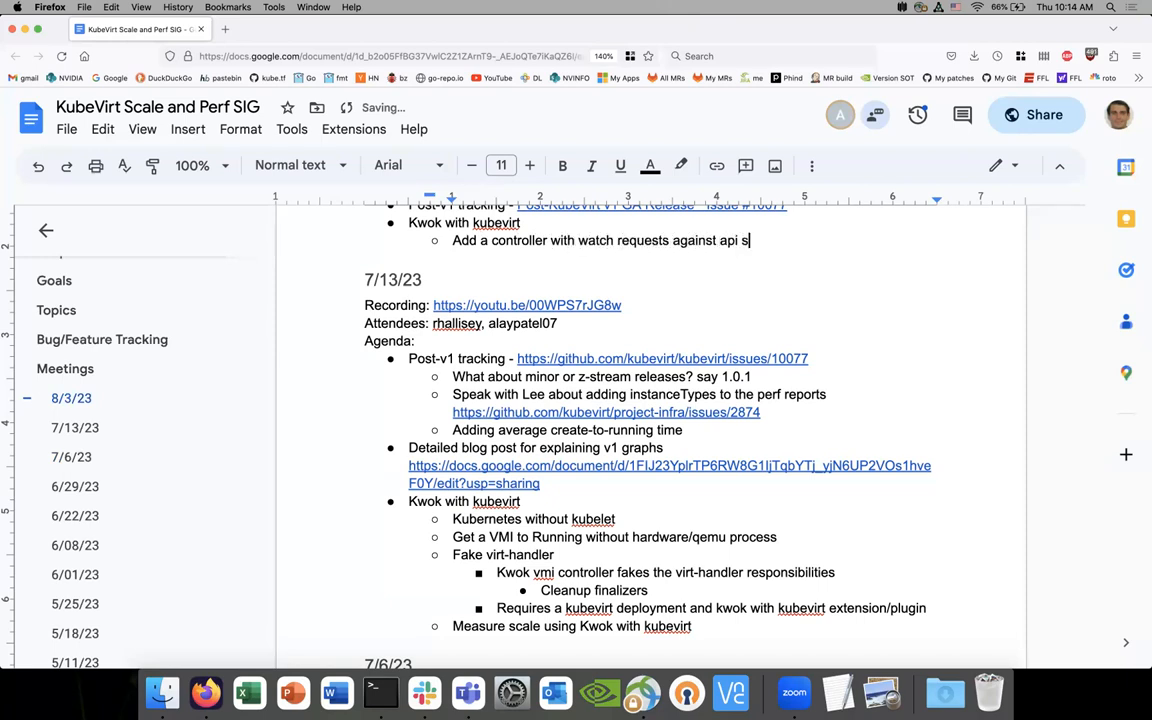
text(erver)
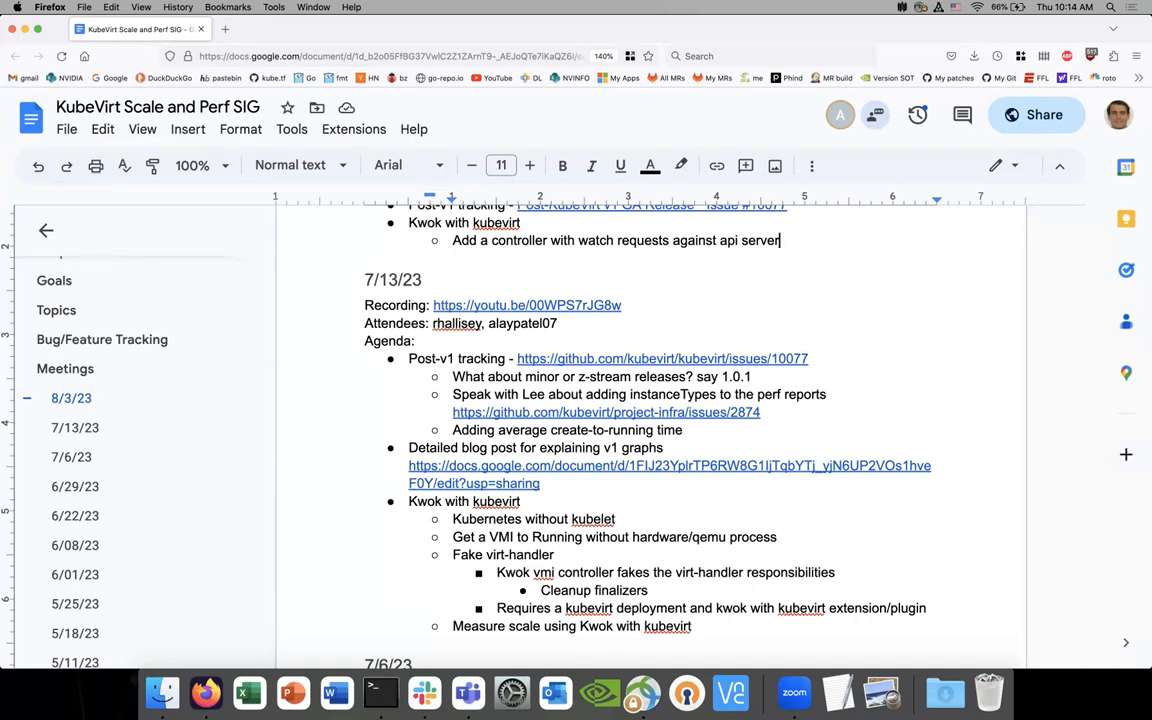
scroll(down, 3)
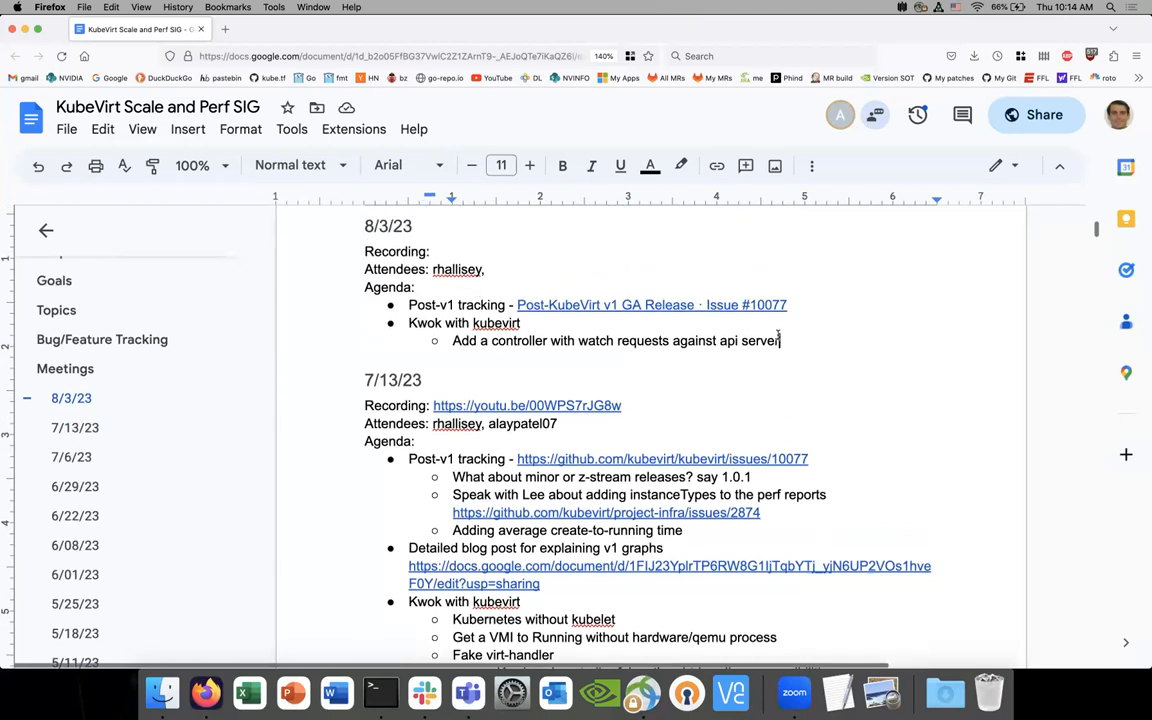
scroll(down, 3)
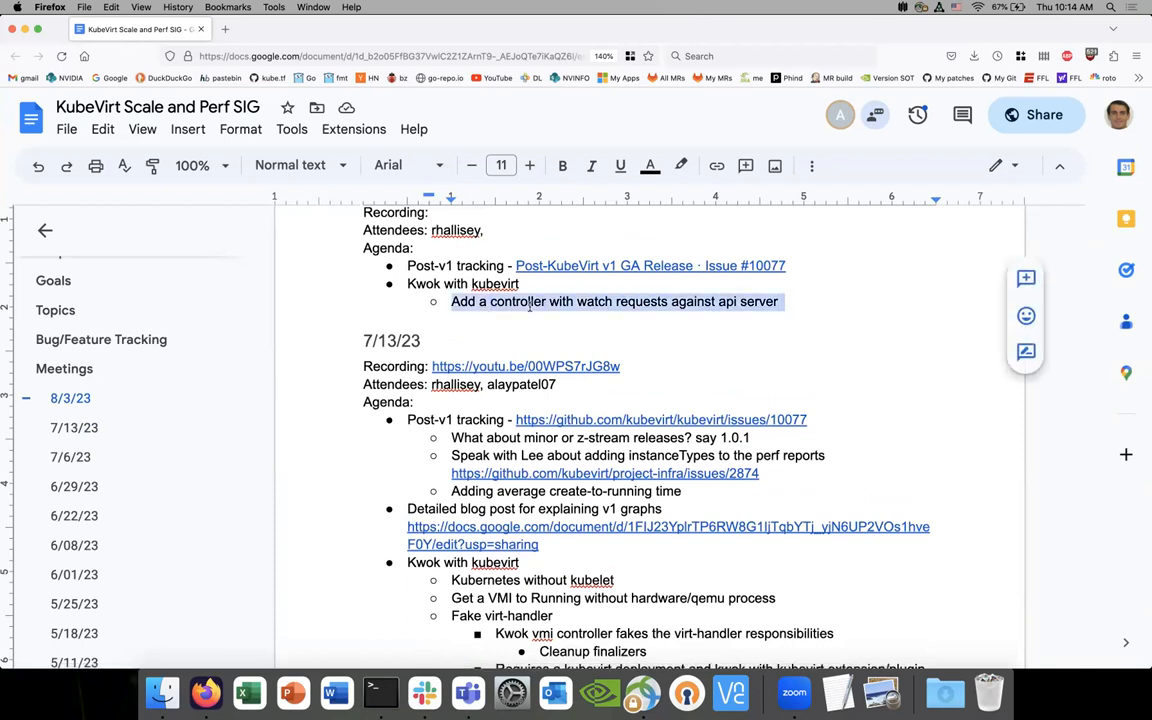
scroll(down, 3)
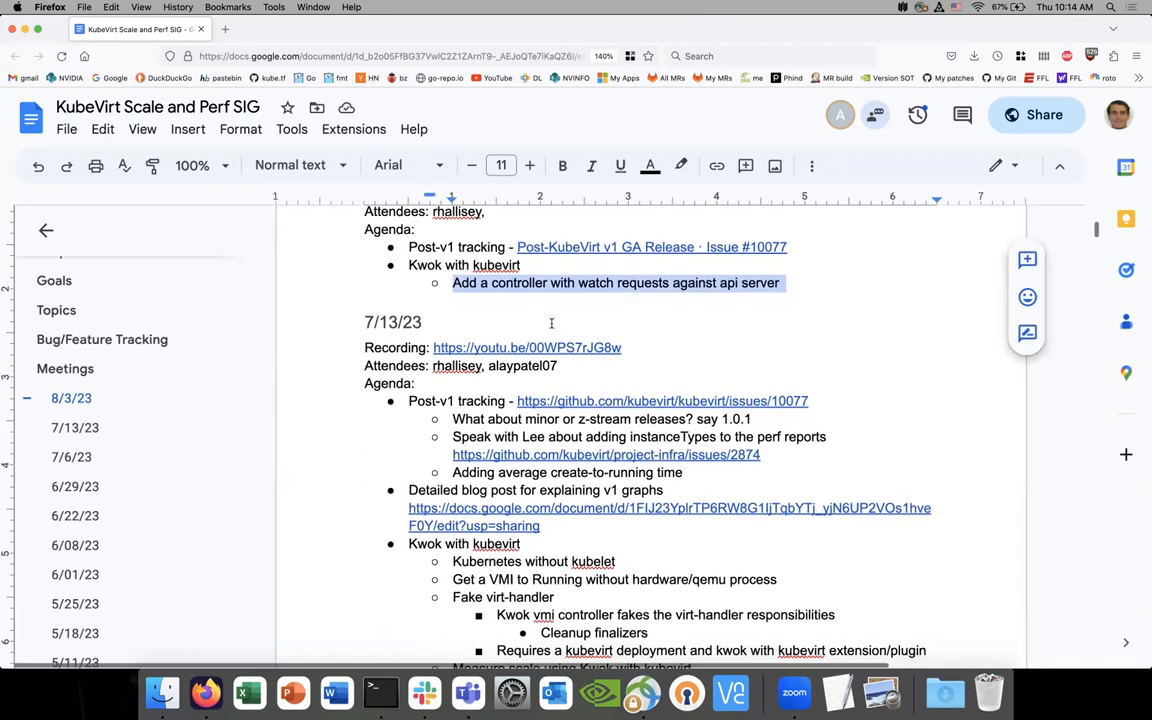
scroll(down, 3)
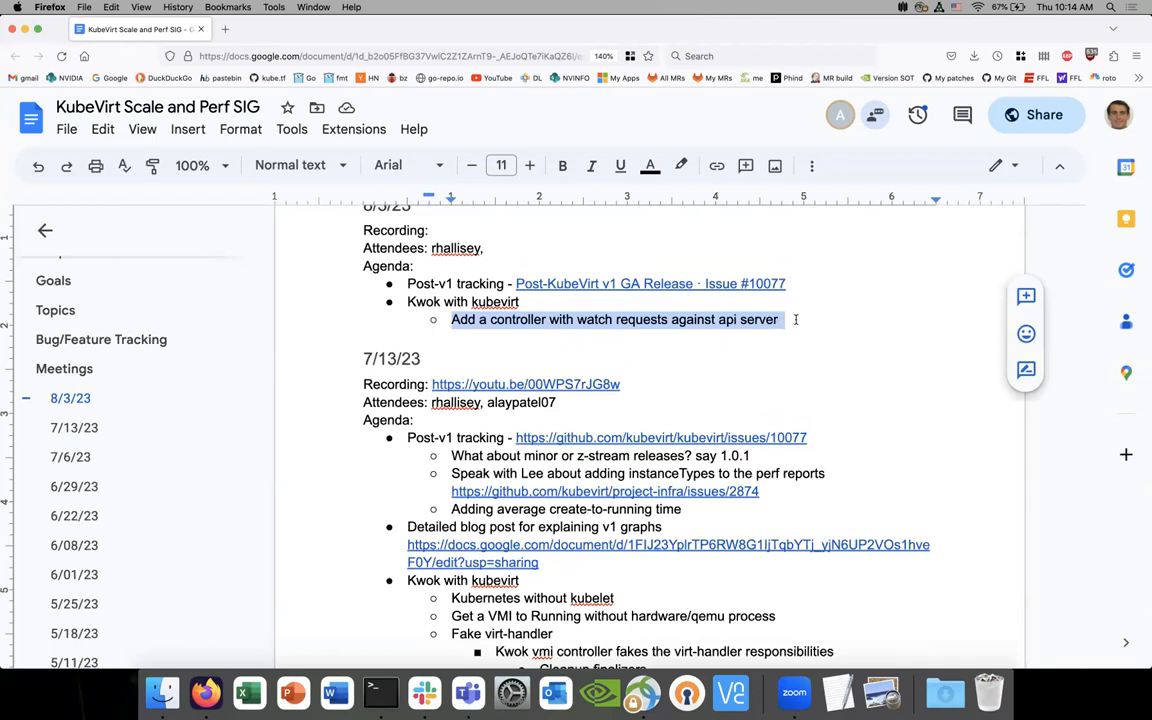
click(795, 319)
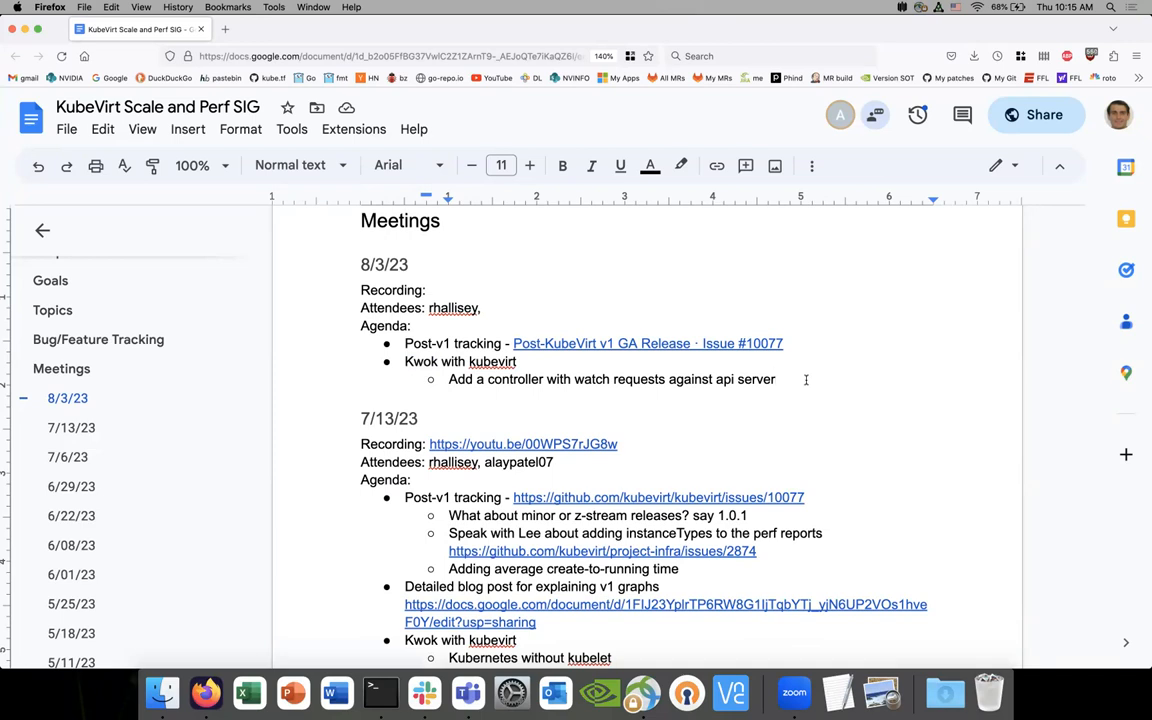
click(776, 379)
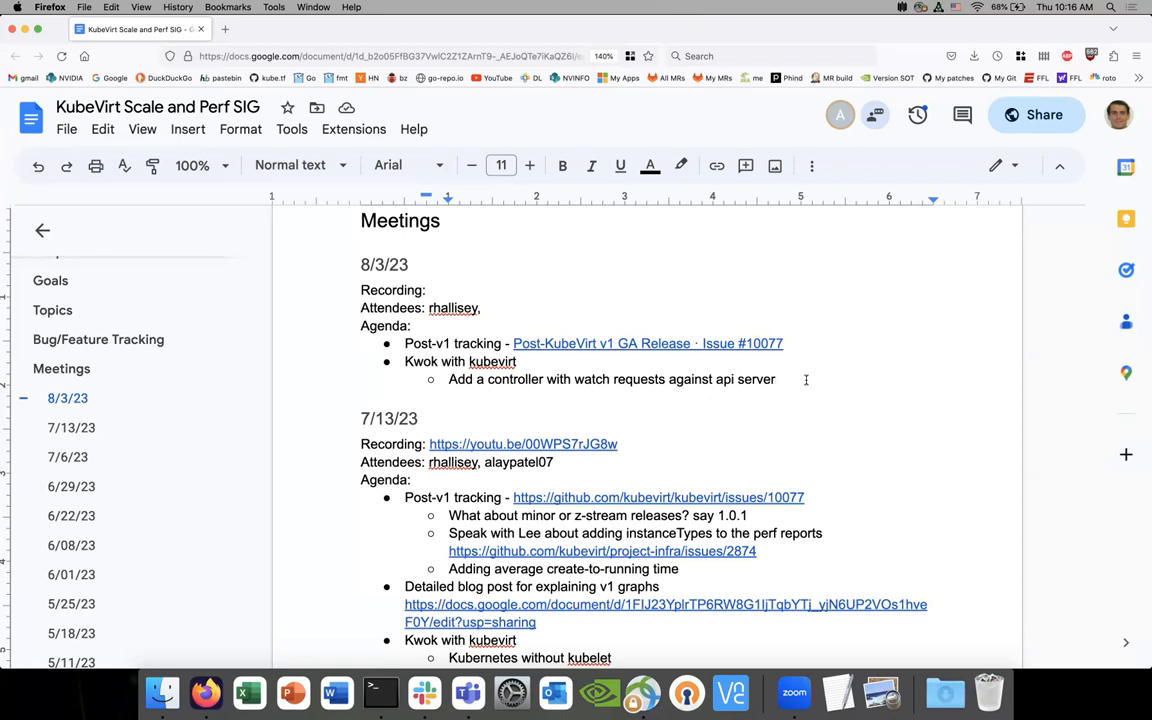
click(775, 379)
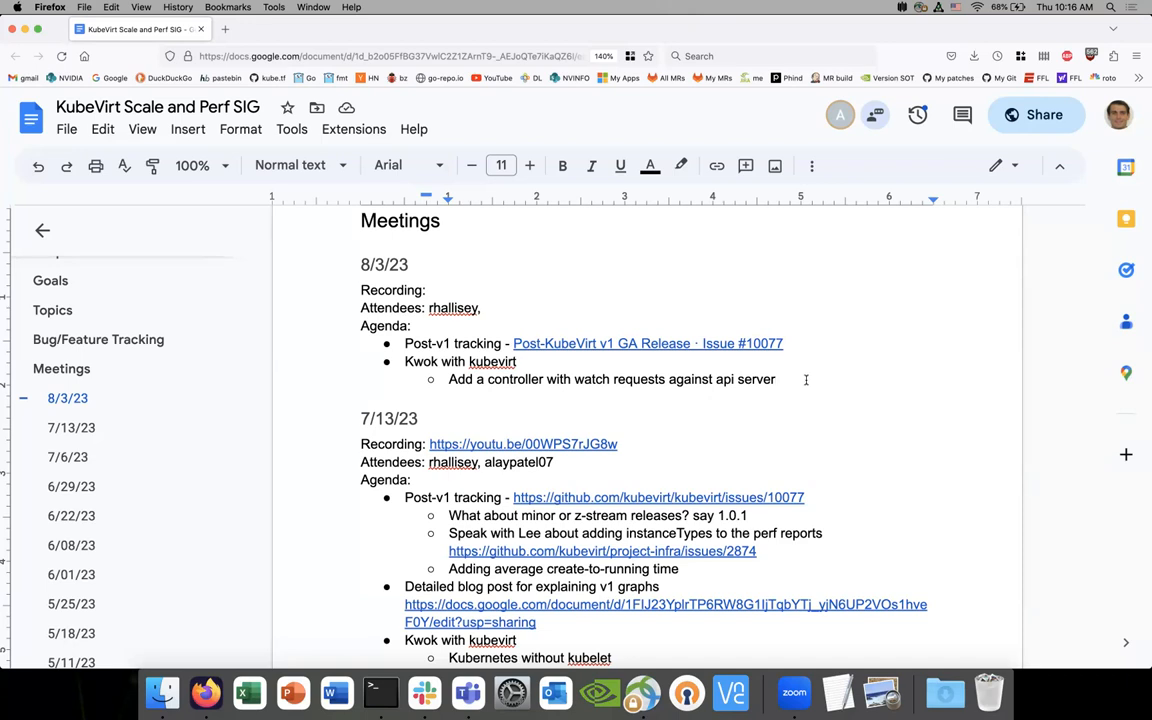
click(775, 379)
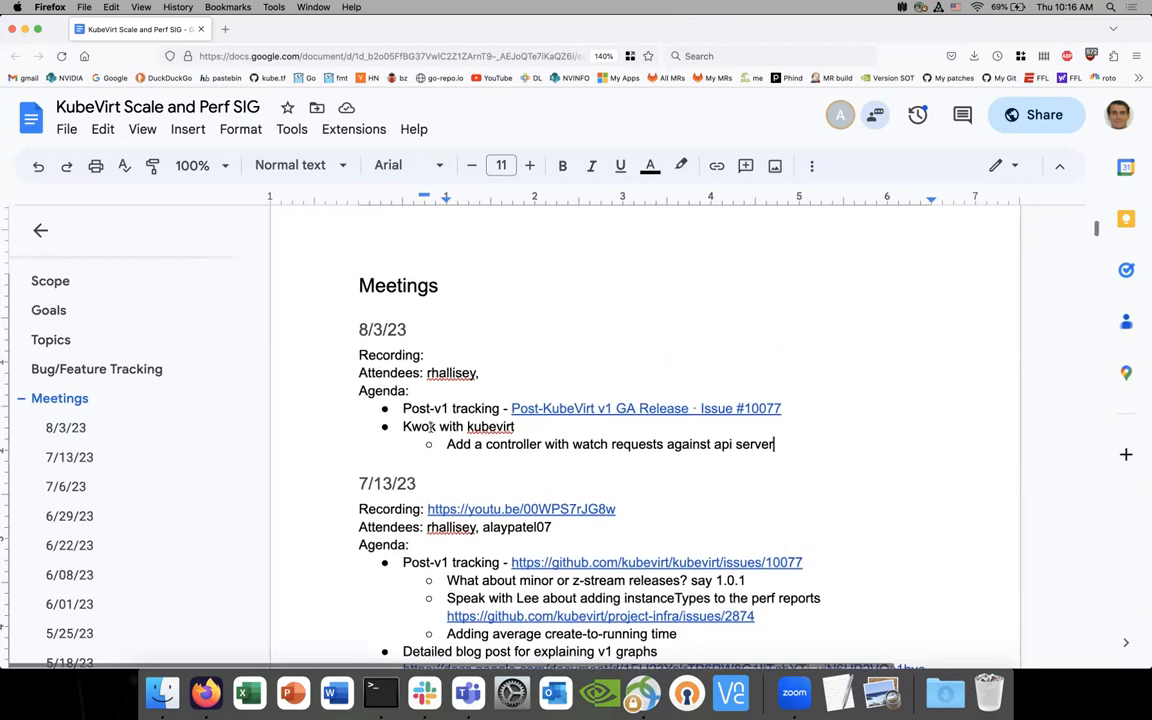
mouse_move(424, 692)
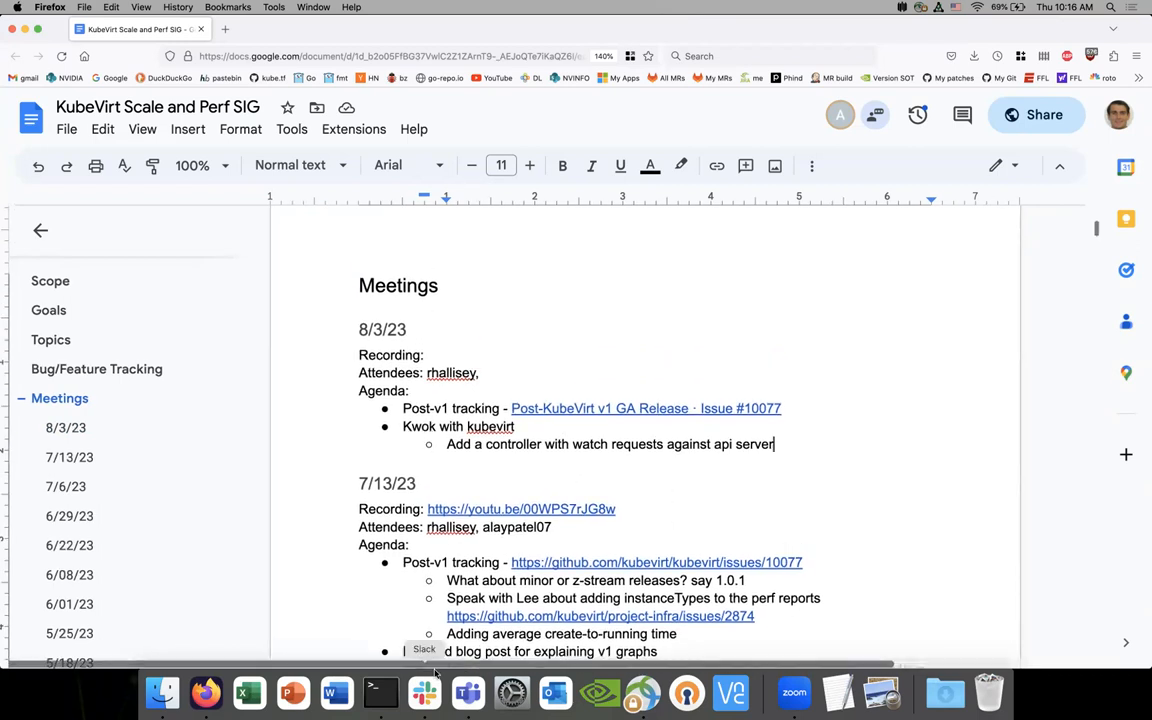